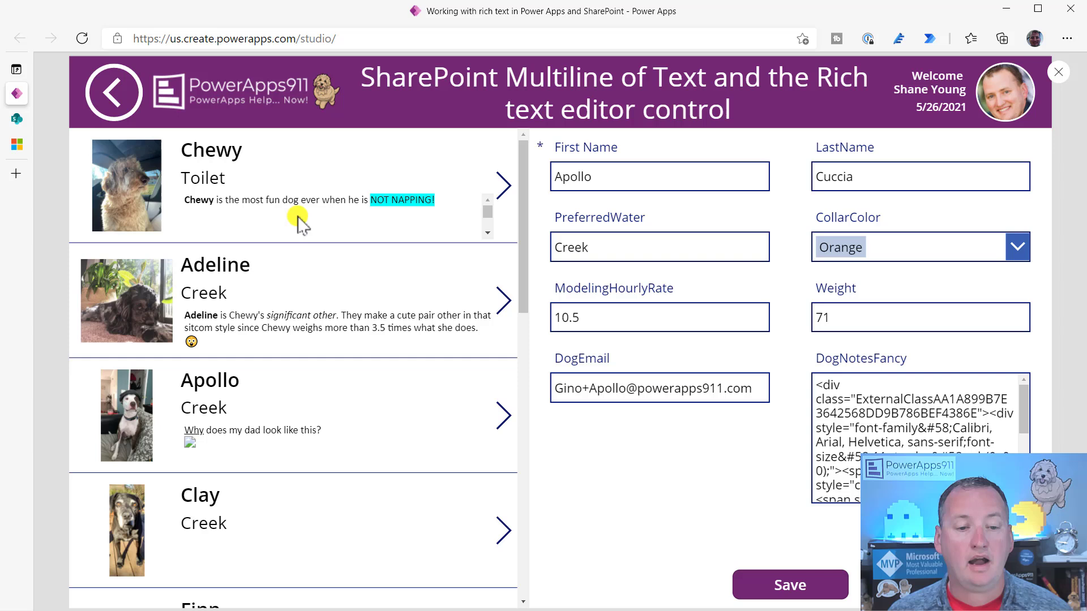
mouse_move(206, 213)
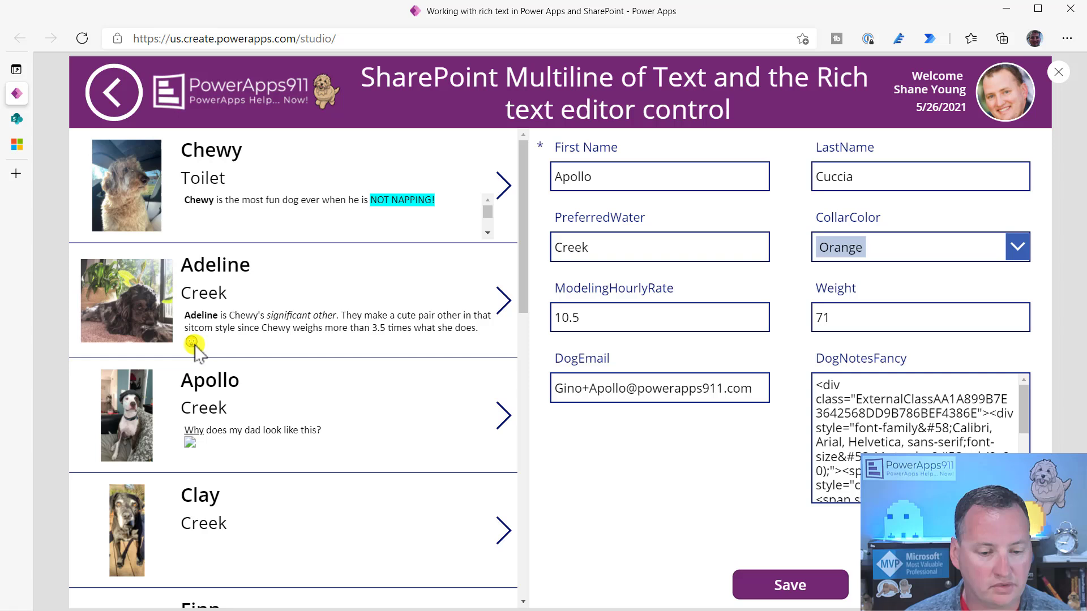
mouse_move(201, 456)
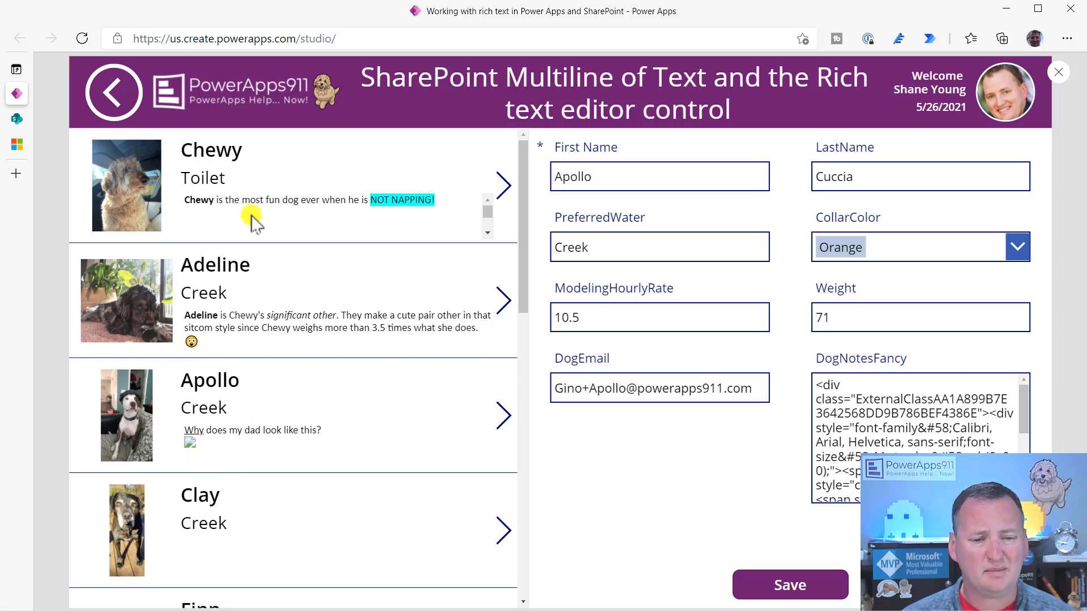
mouse_move(273, 273)
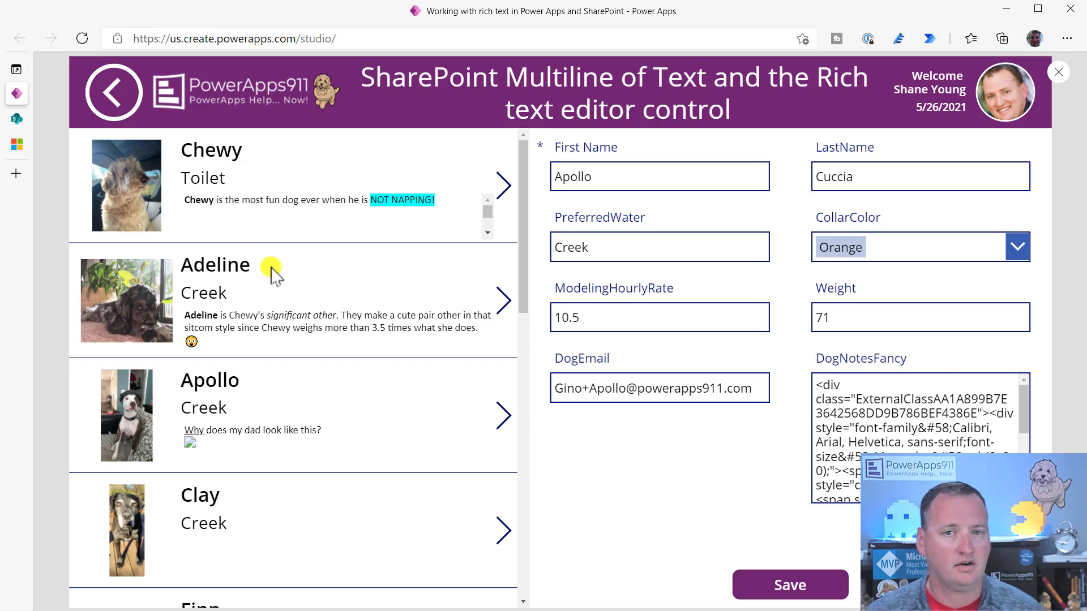
mouse_move(236, 238)
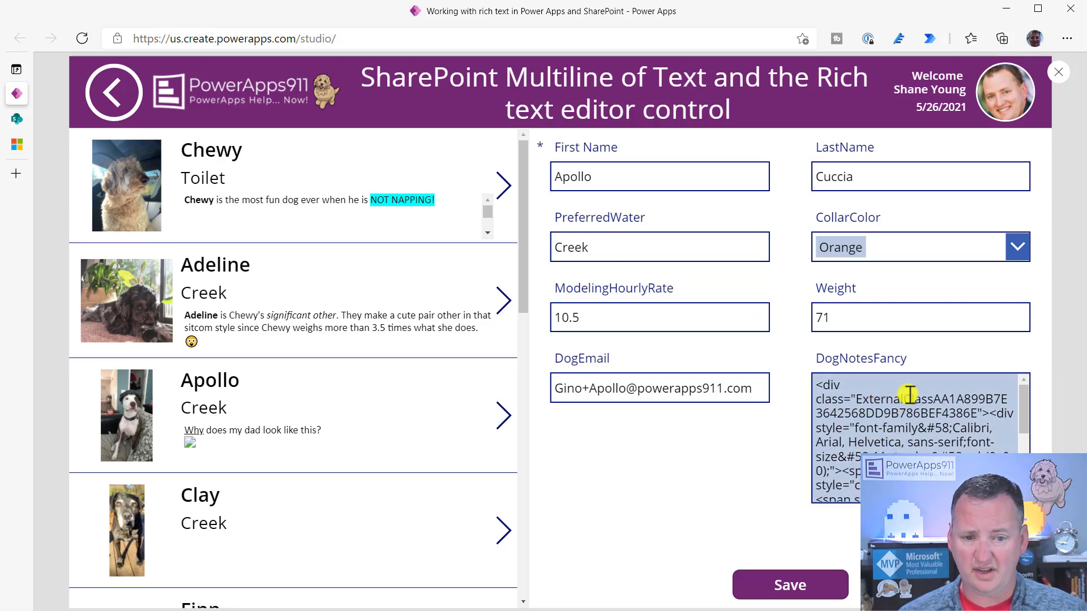
mouse_move(203, 214)
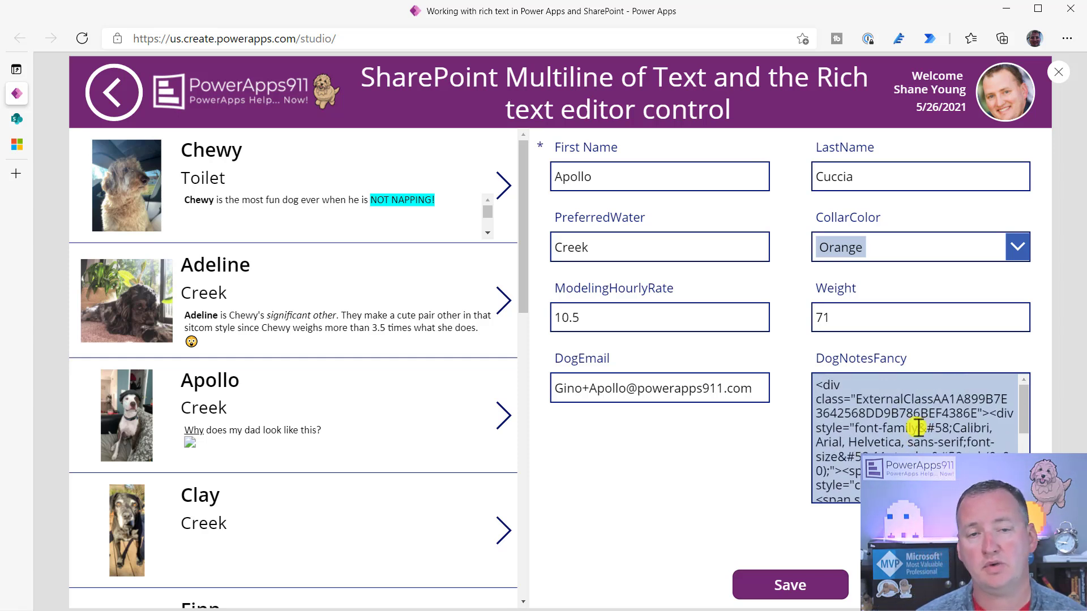
mouse_move(801, 446)
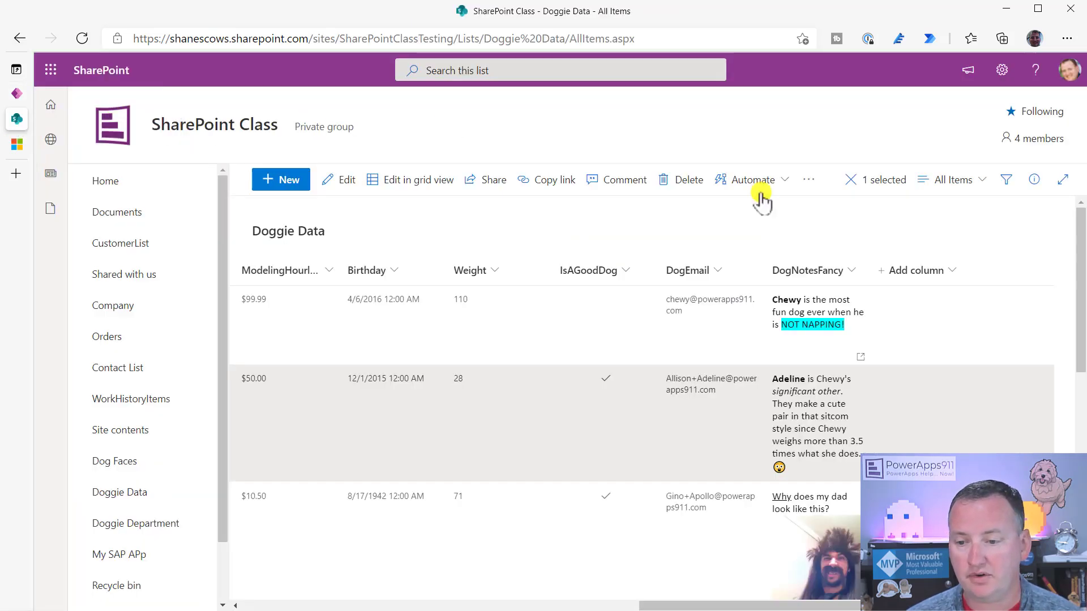
mouse_move(682, 331)
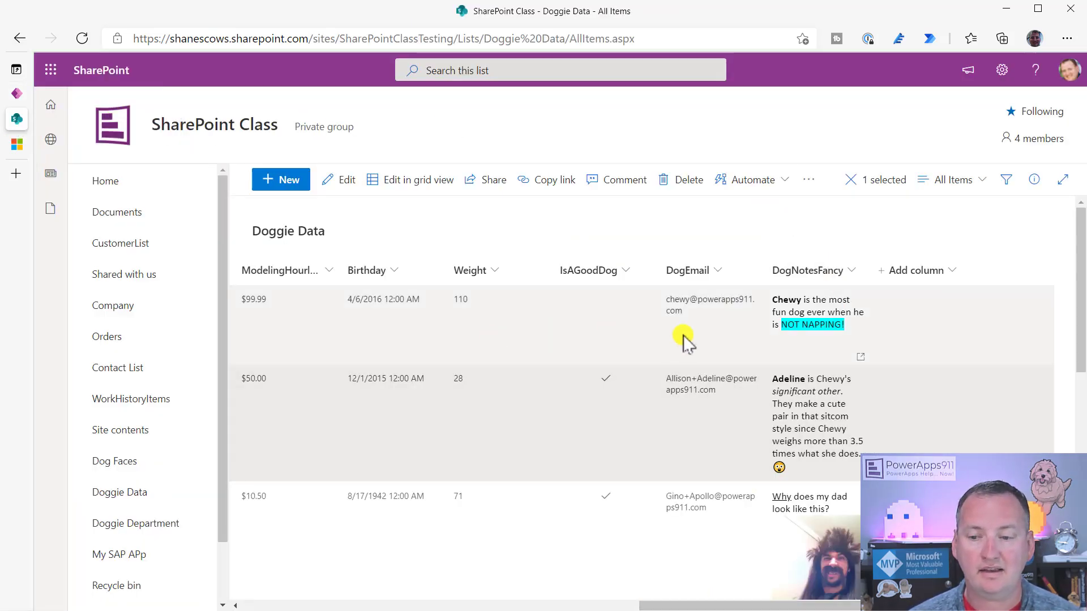
mouse_move(727, 304)
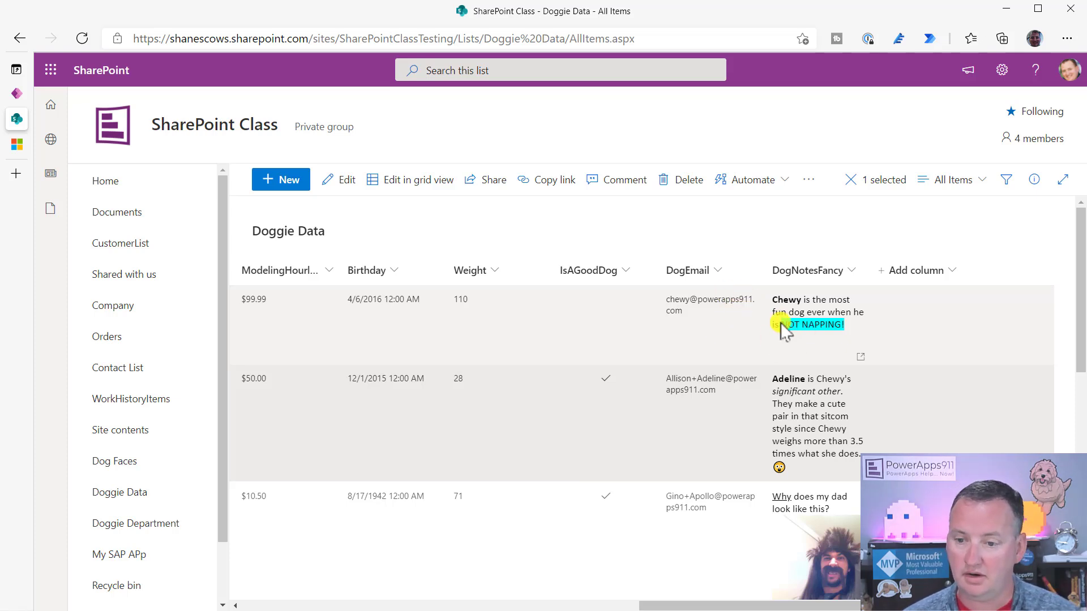
- Open List settings for Doggie Data from the Settings gear to view its columns
scroll("down", 3)
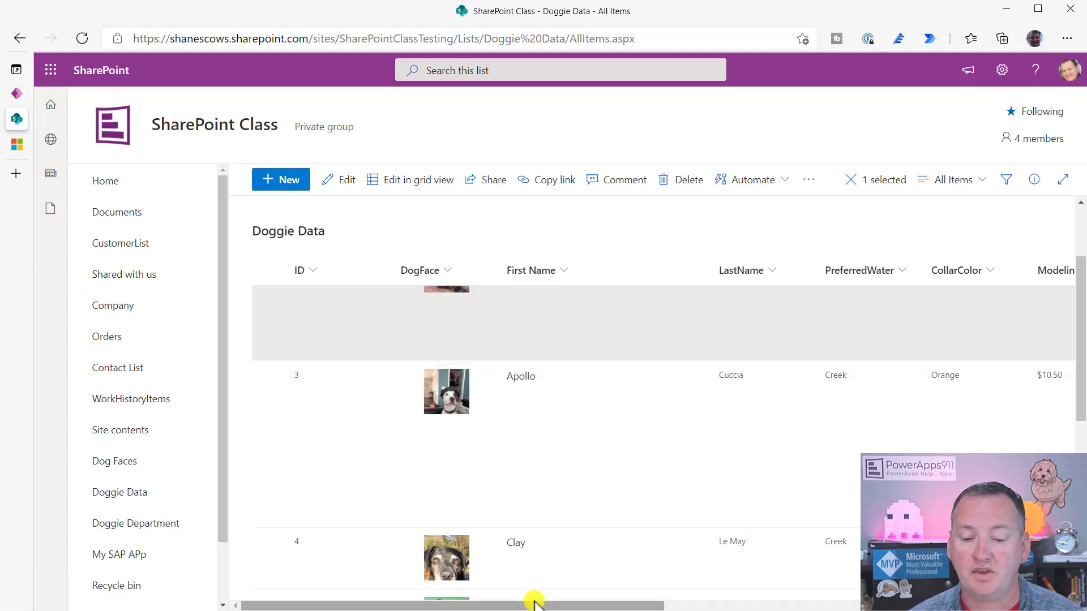
scroll("right", 3)
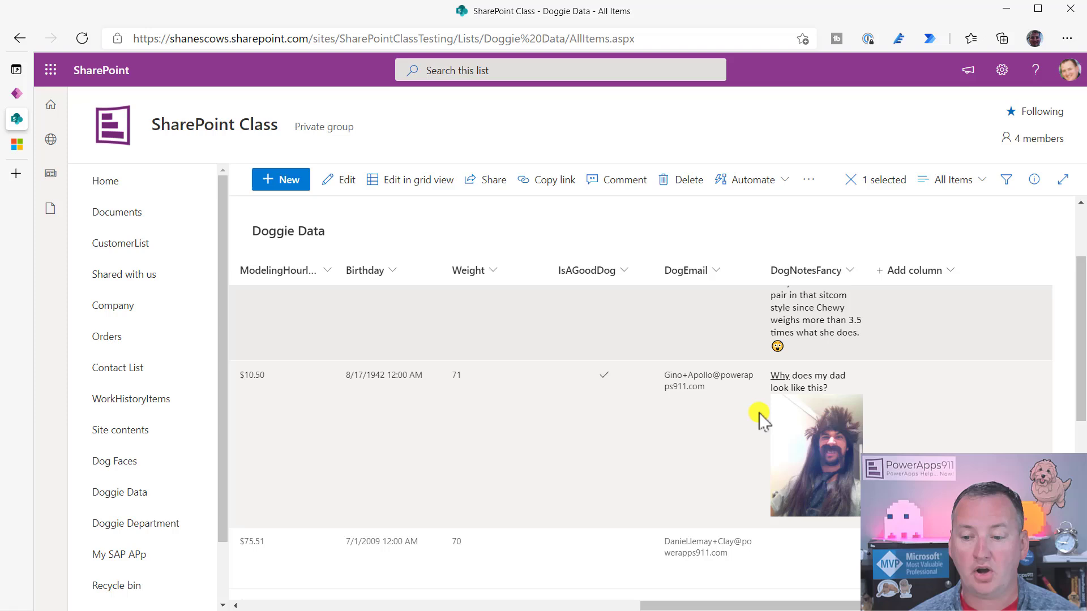
mouse_move(840, 377)
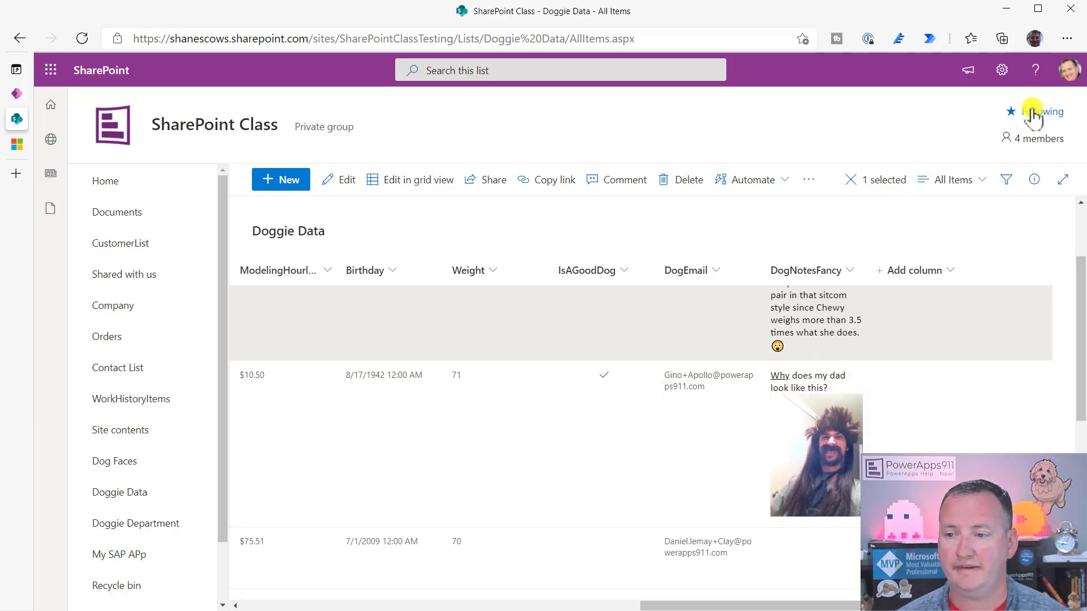
left_click(1001, 70)
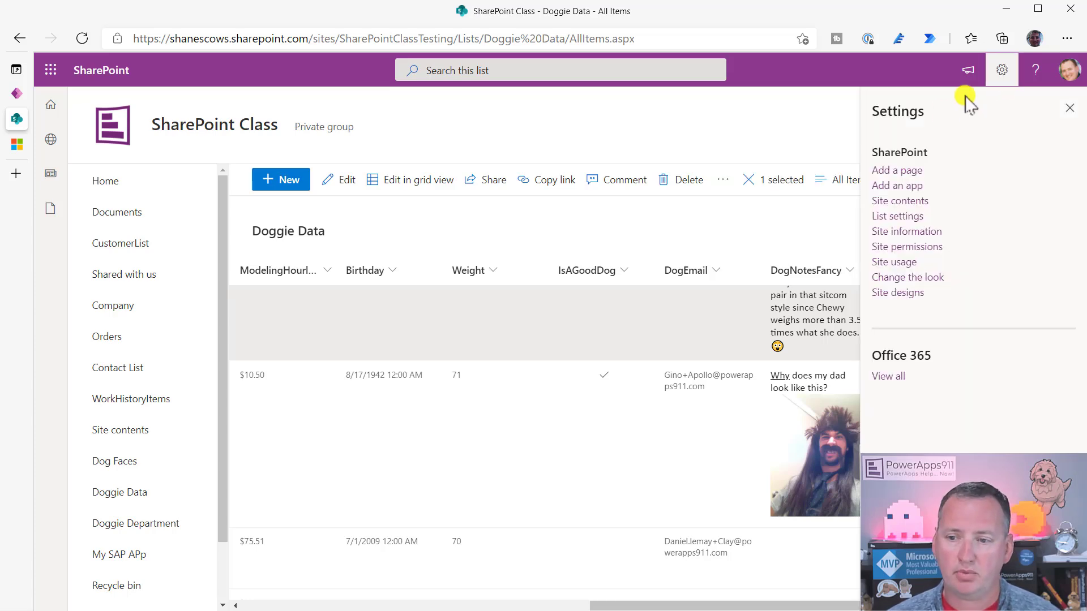
left_click(897, 216)
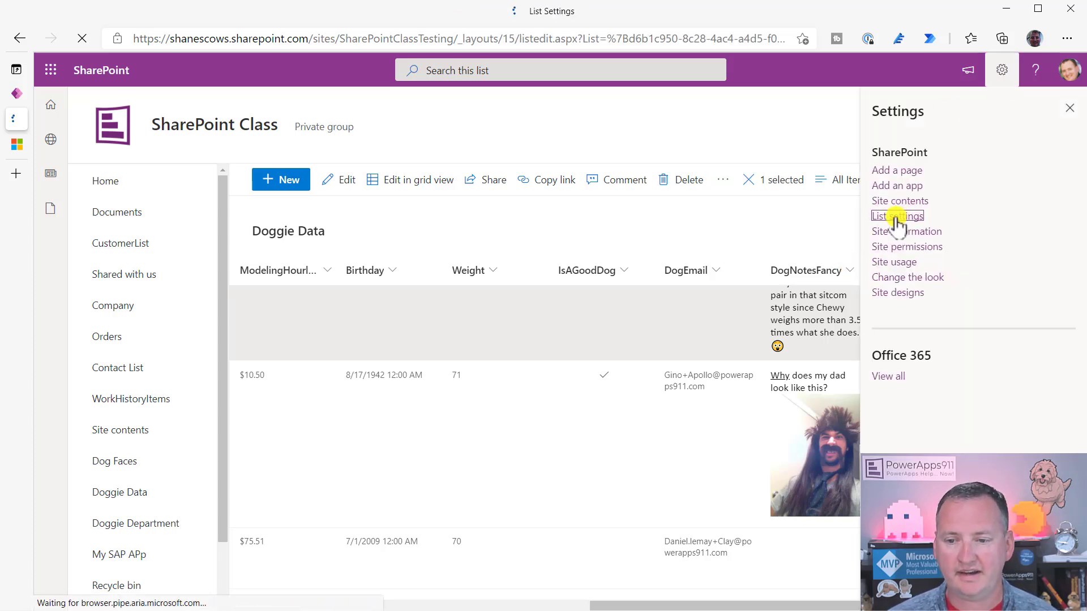
left_click(897, 216)
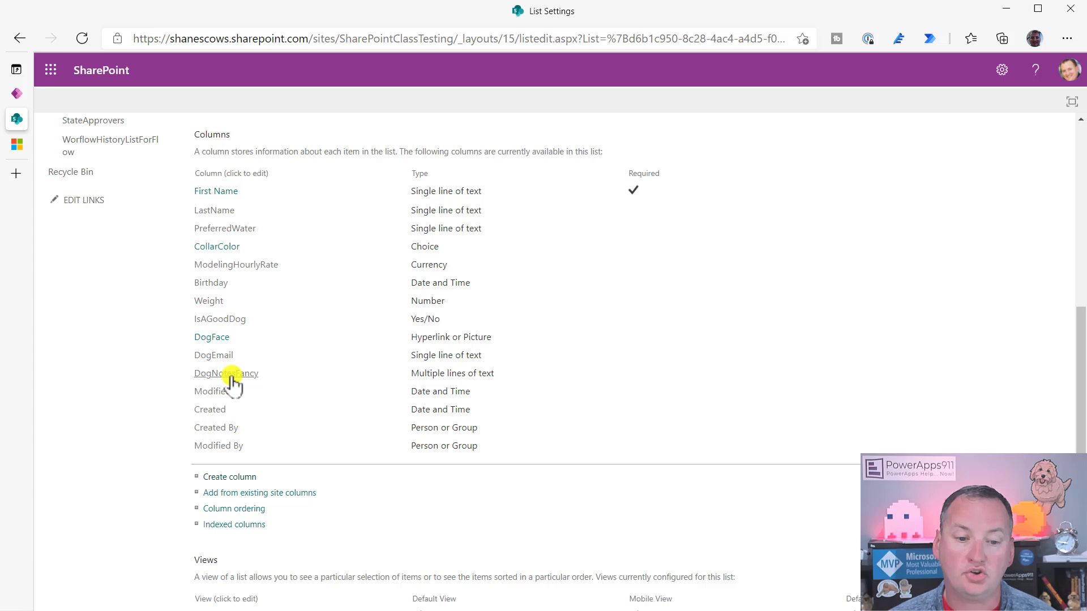
- Open the DogNotesFancy Edit Column page and review its Enhanced rich text option
left_click(225, 373)
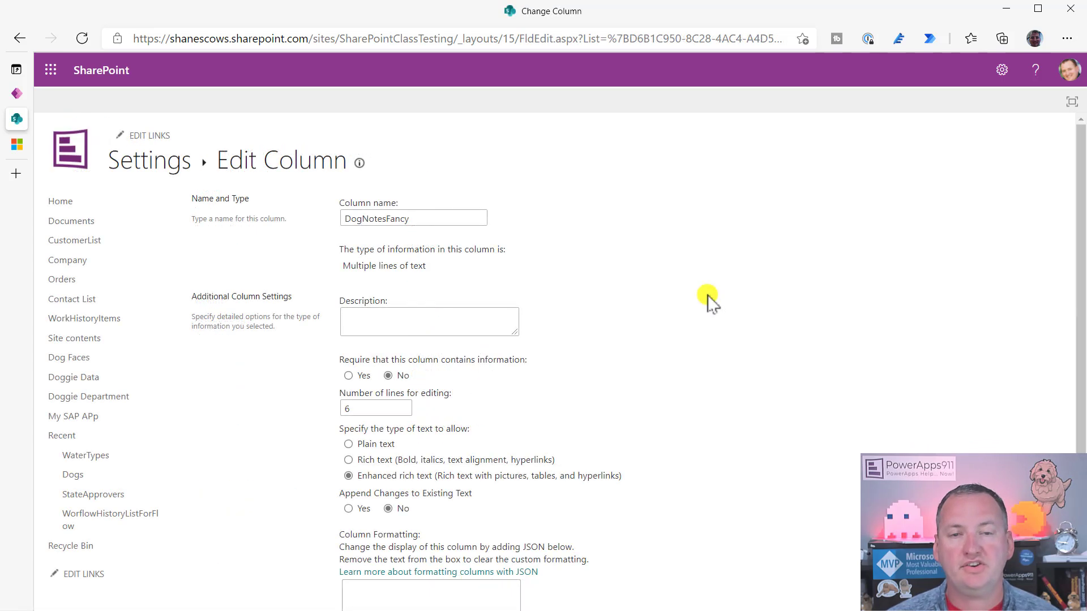
scroll("down", 3)
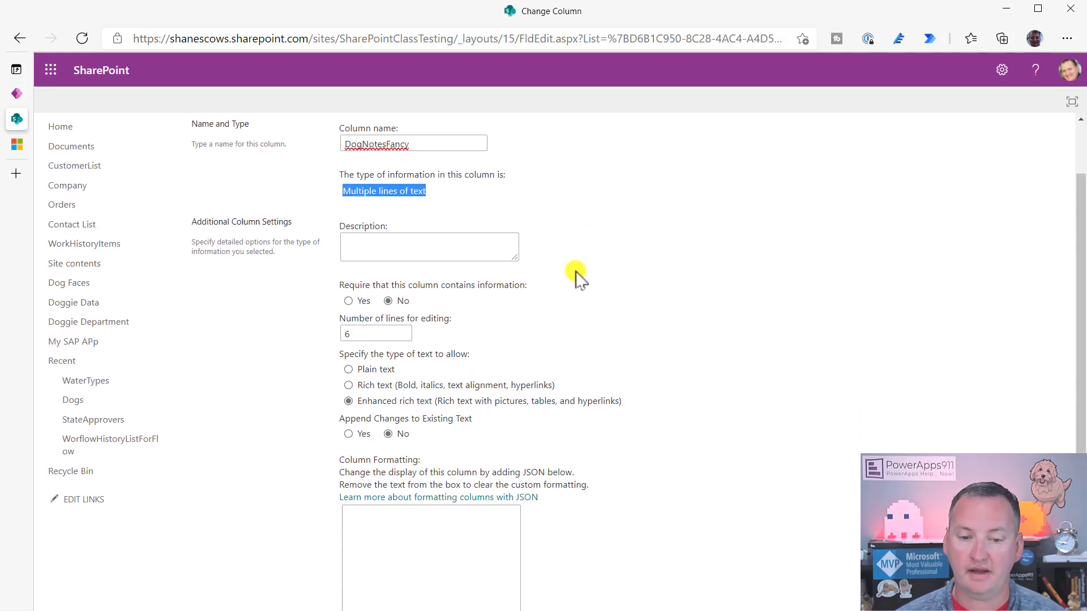
mouse_move(422, 409)
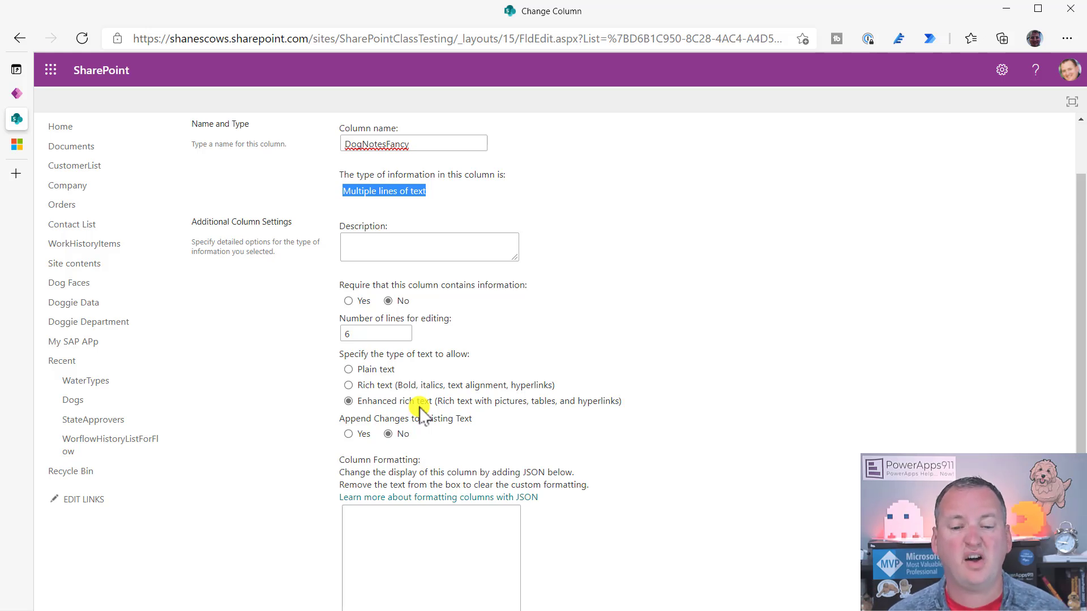
mouse_move(383, 408)
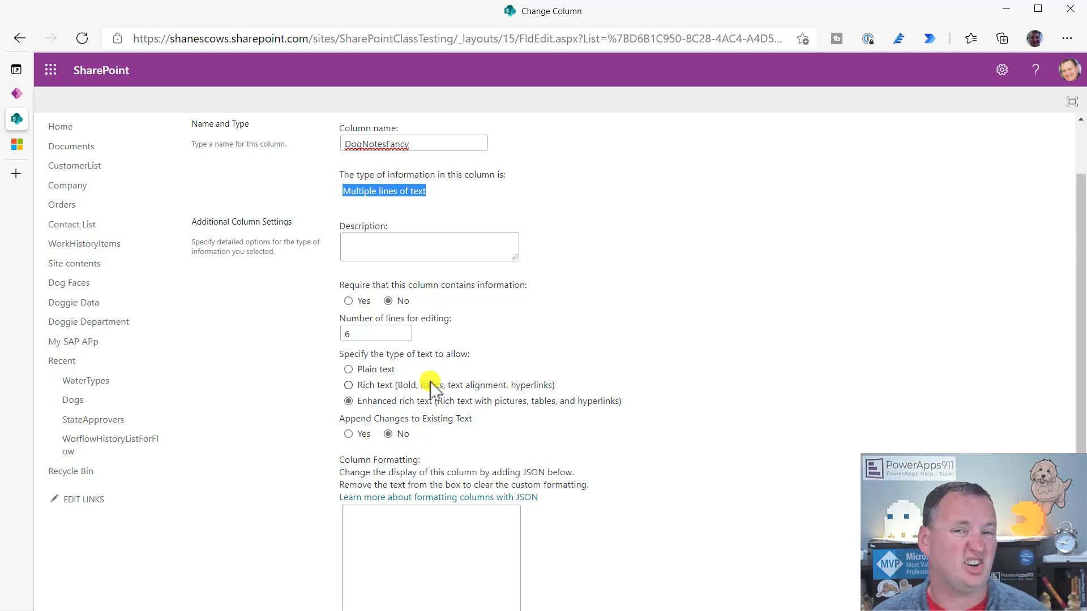
mouse_move(446, 369)
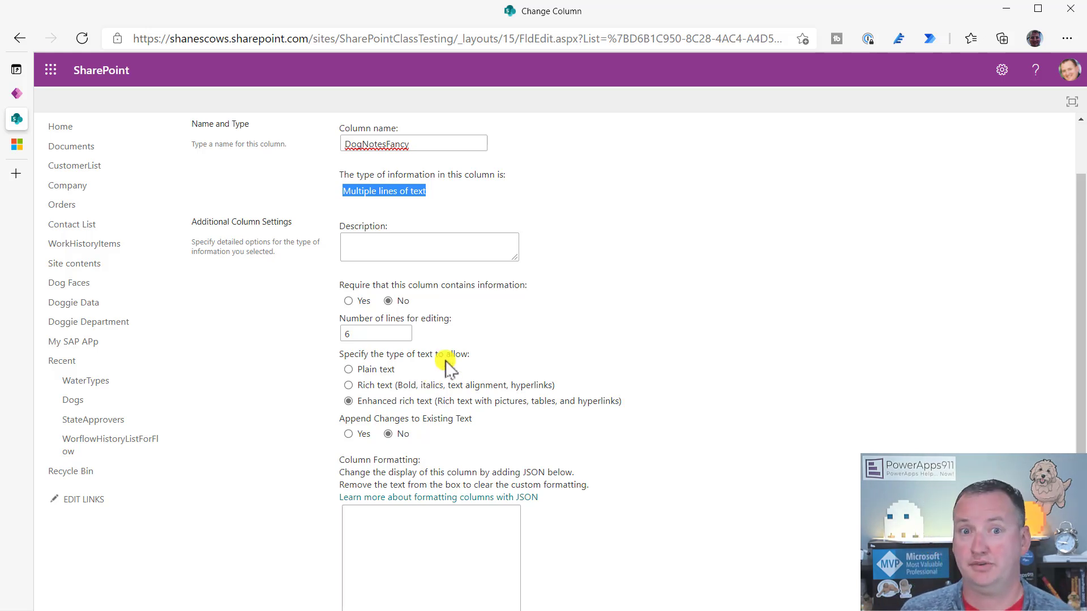
mouse_move(520, 307)
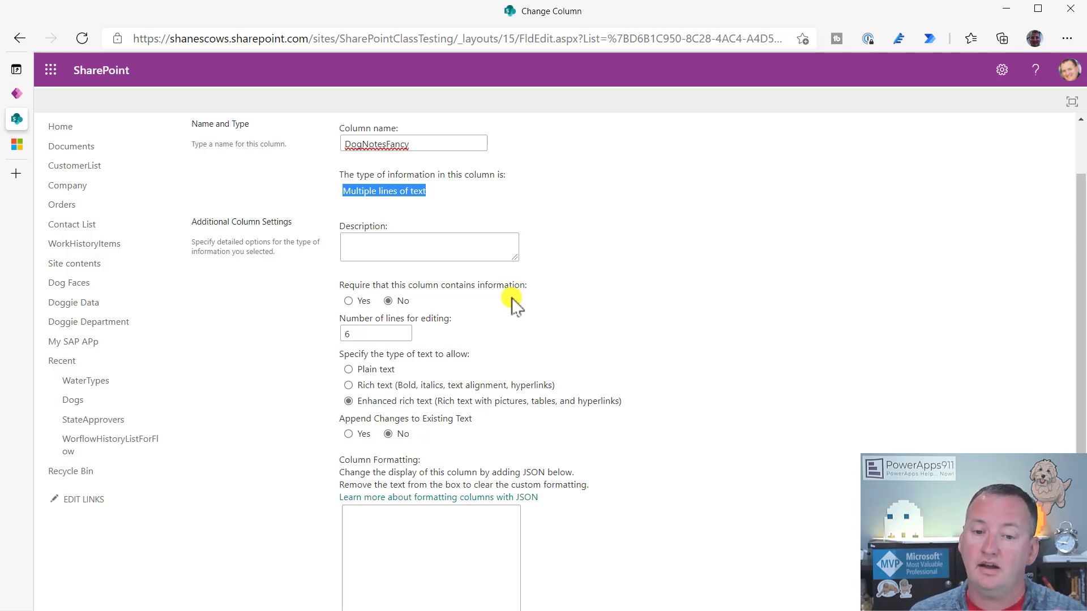
mouse_move(546, 272)
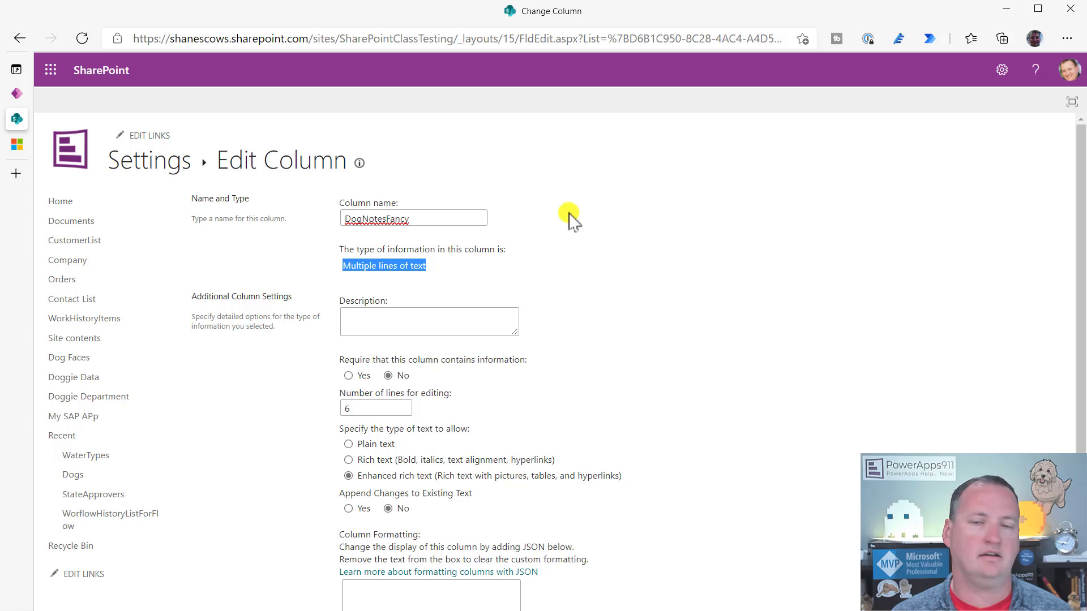
mouse_move(580, 222)
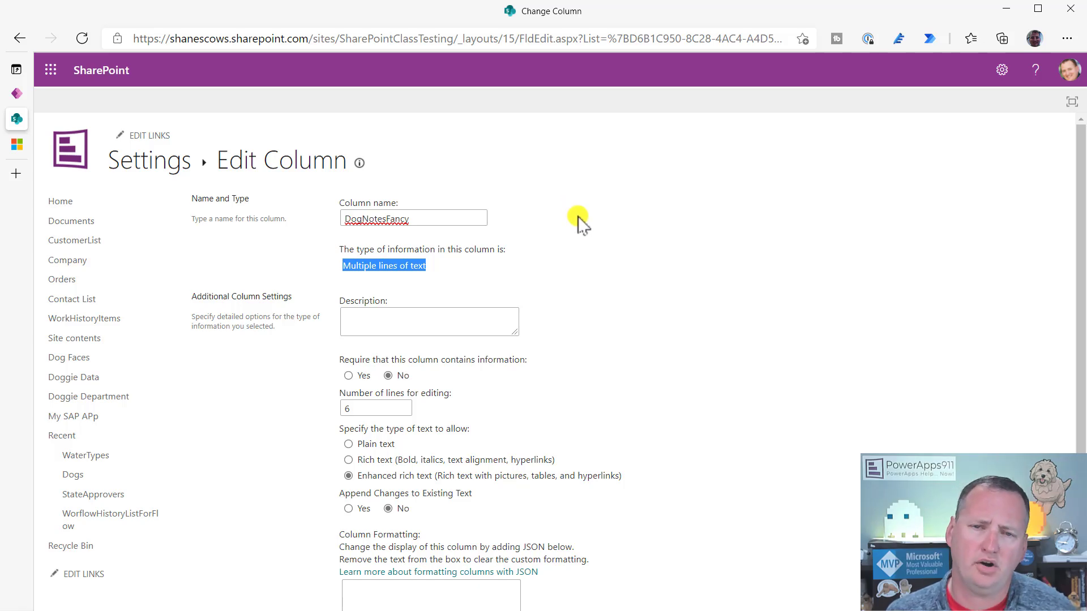
scroll("down", 3)
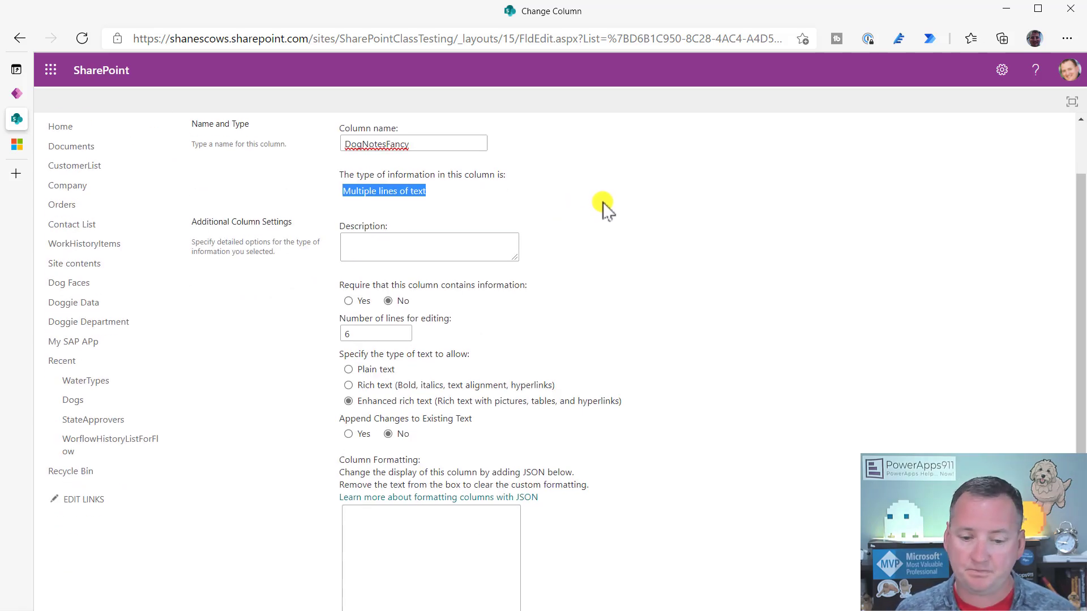
scroll("down", 3)
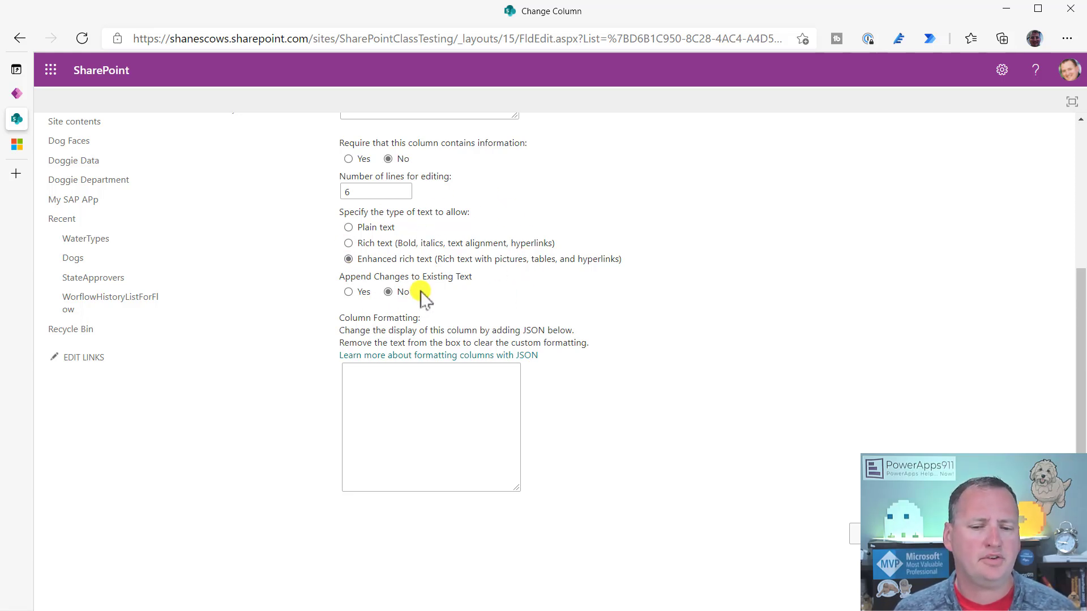
mouse_move(439, 293)
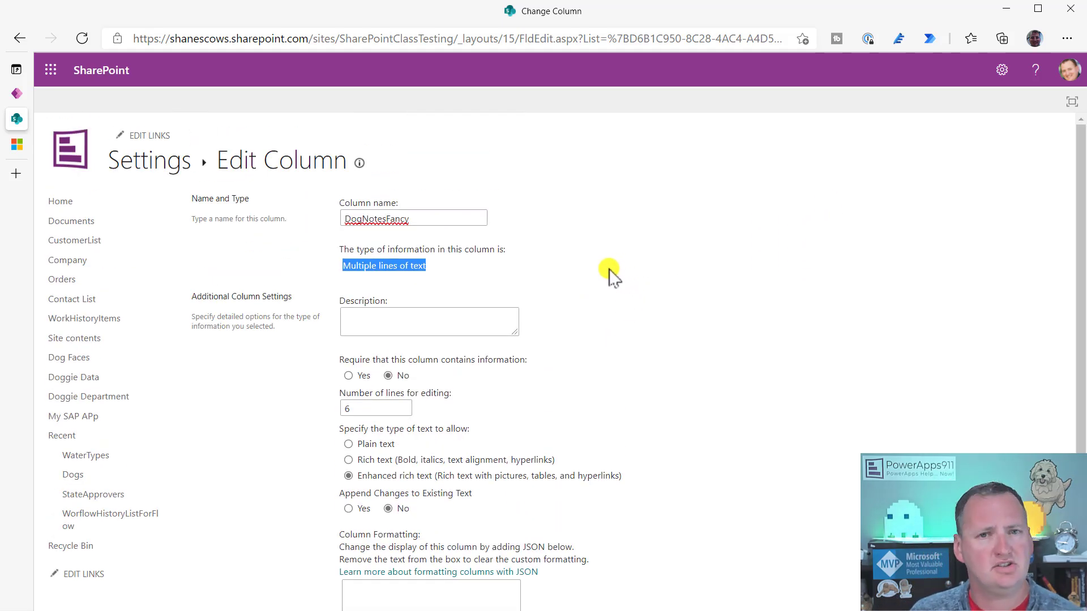
mouse_move(590, 236)
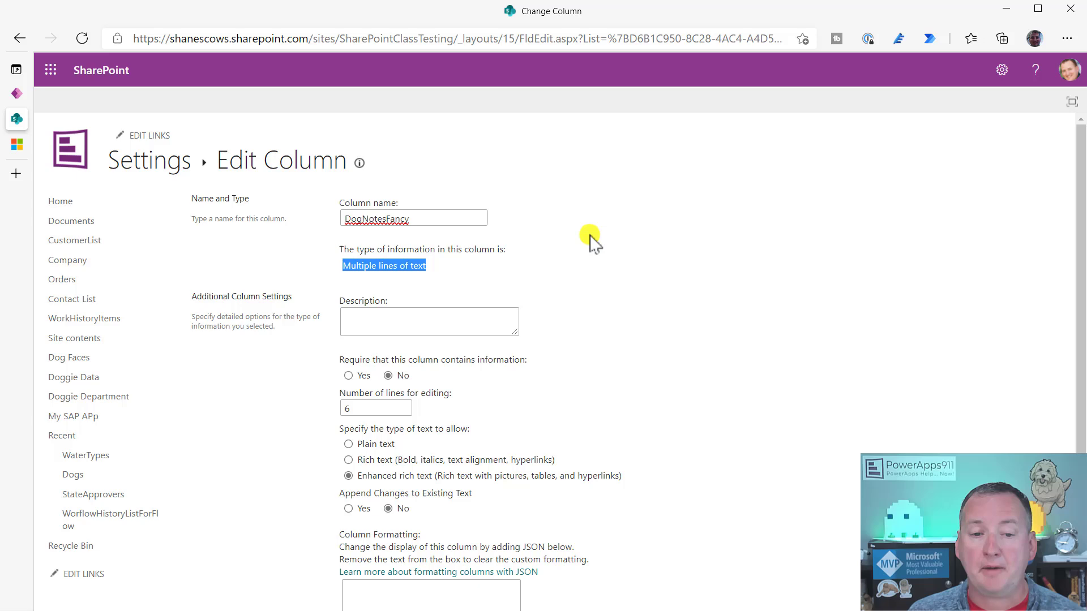
scroll("down", 3)
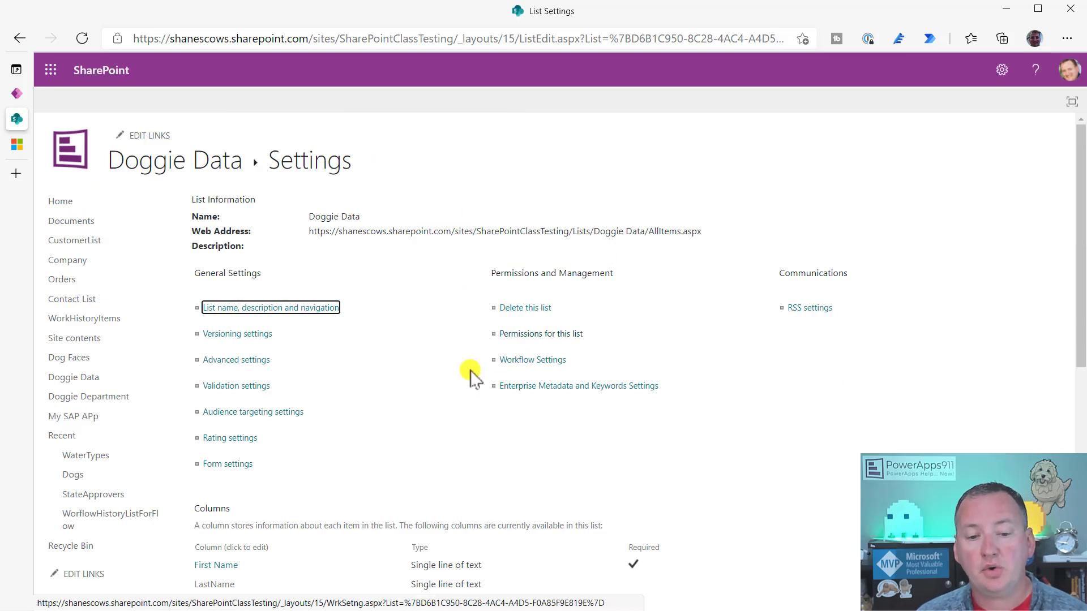
scroll("down", 3)
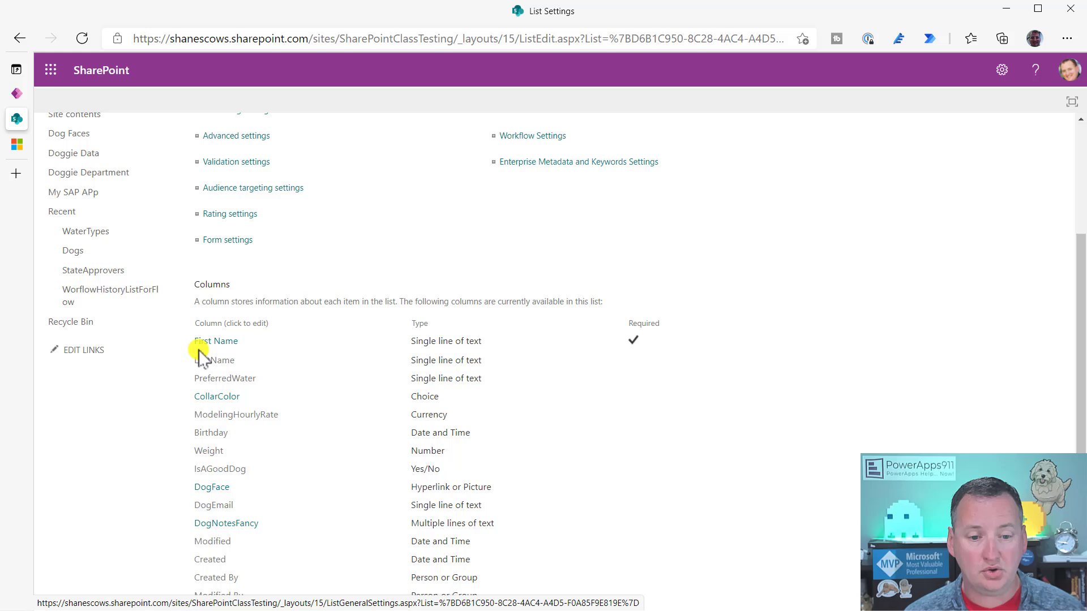
left_click(216, 340)
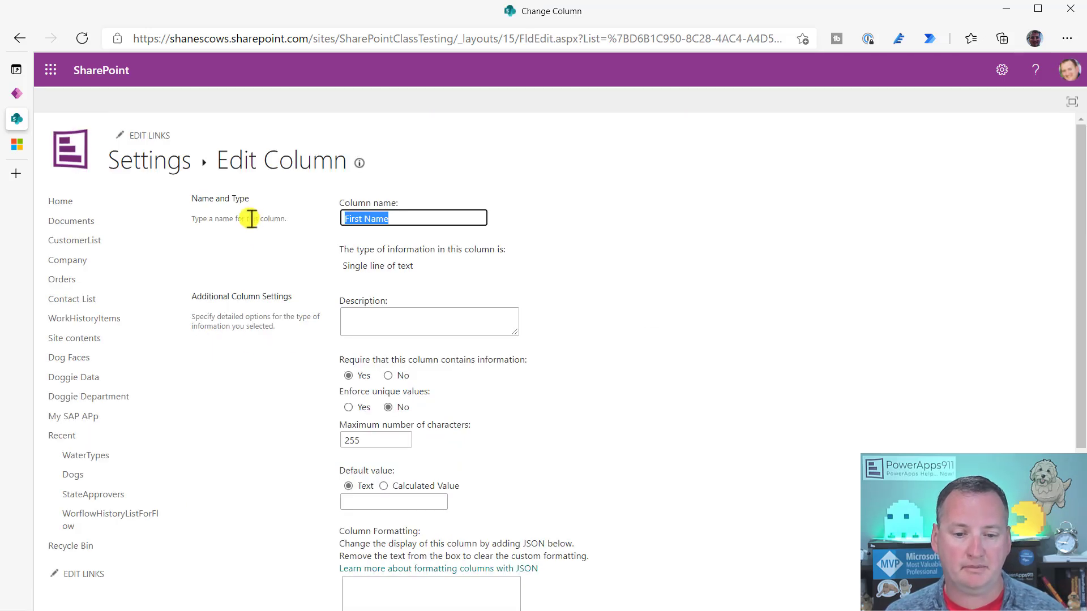
mouse_move(263, 326)
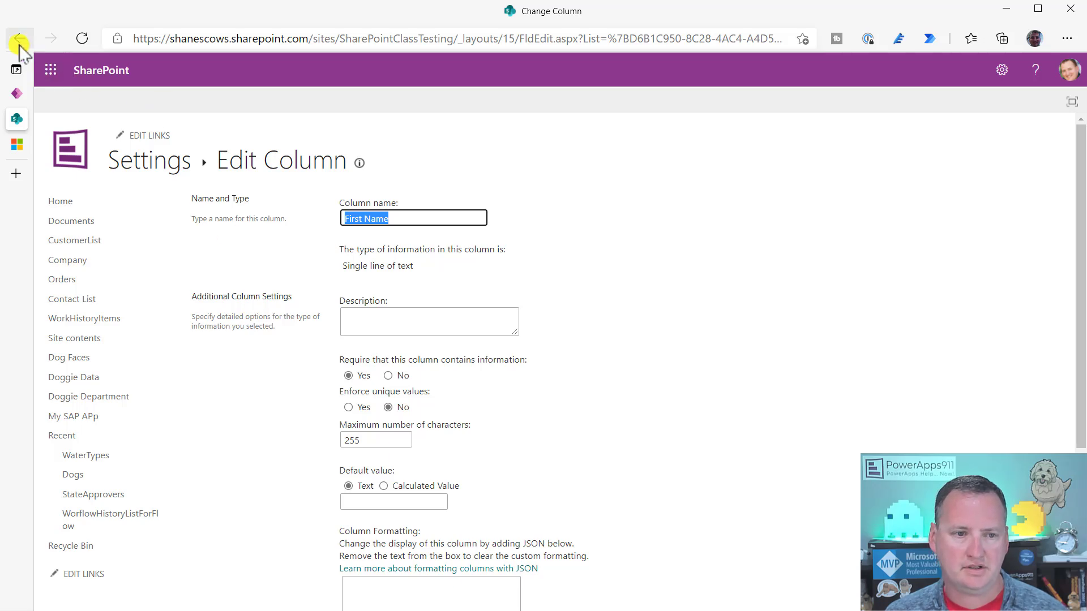
left_click(18, 38)
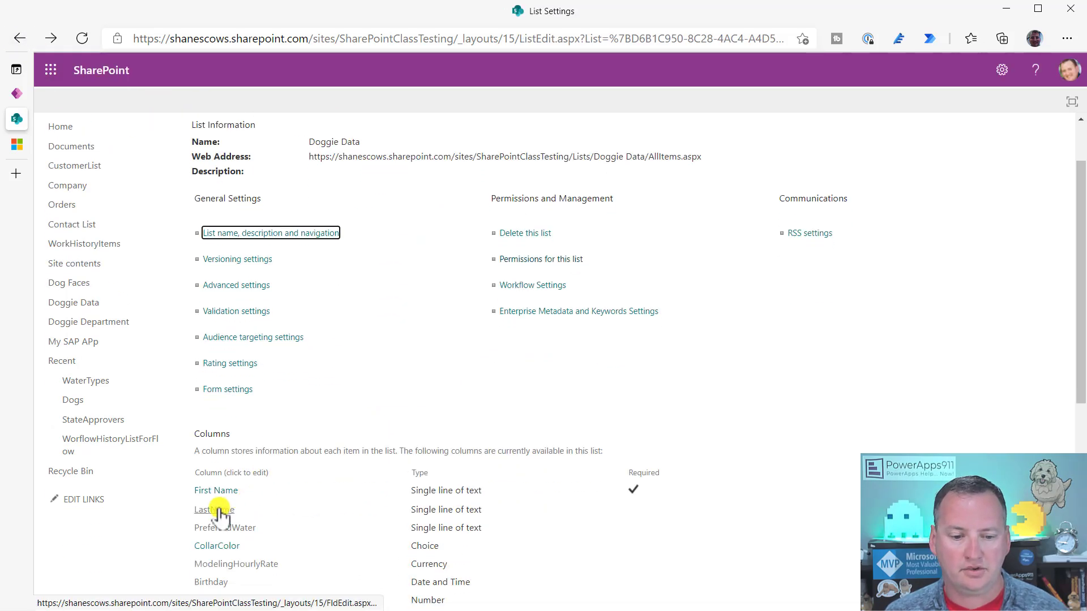
- Inspect LastName (single line, not required), then reopen DogNotesFancy's enhanced rich text settings
left_click(210, 509)
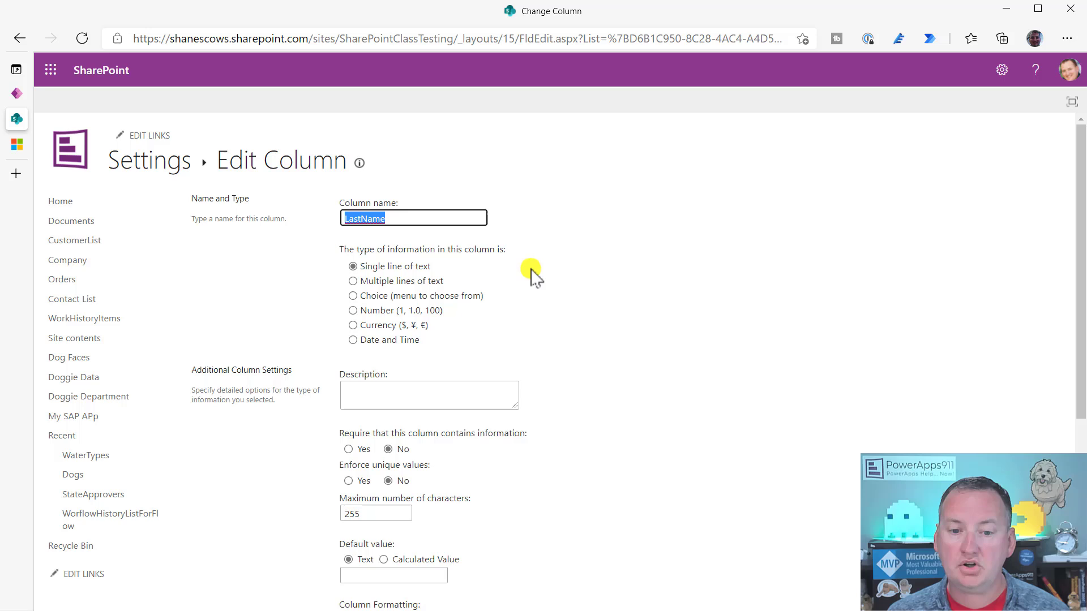
mouse_move(424, 270)
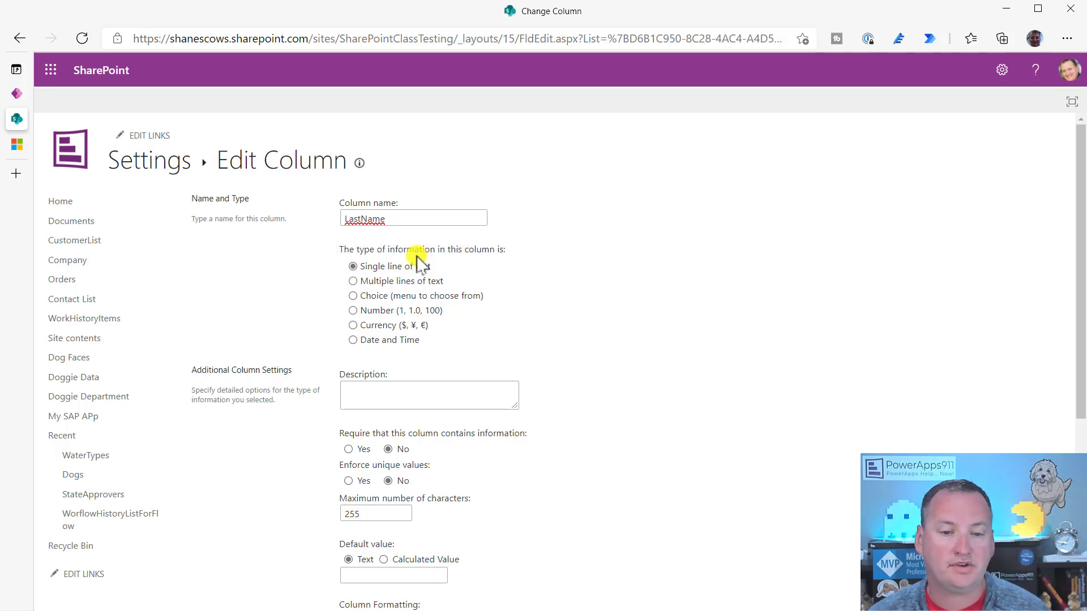
mouse_move(391, 328)
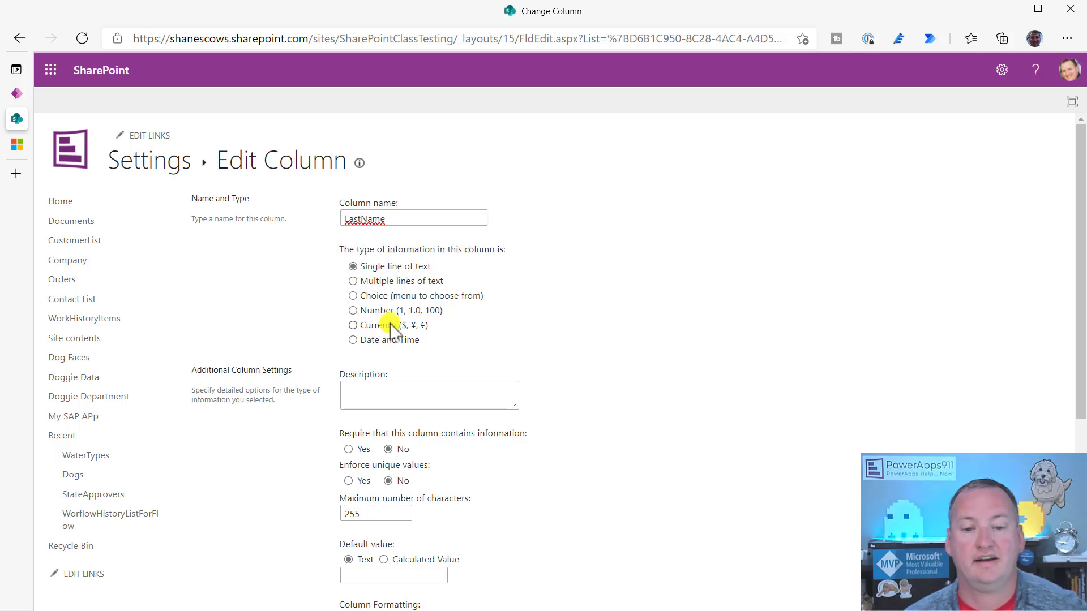
mouse_move(399, 316)
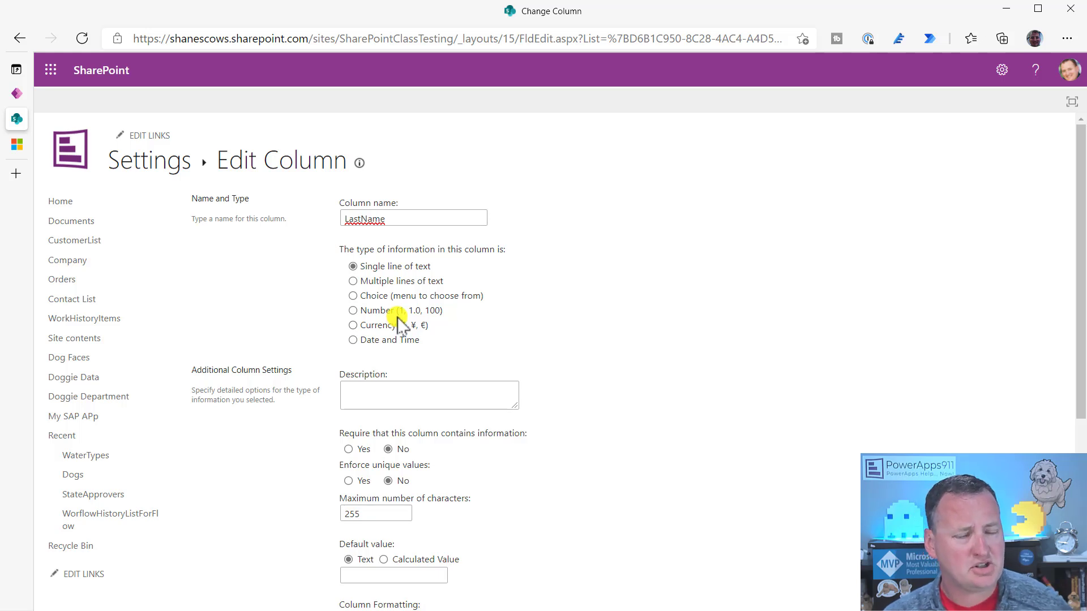
mouse_move(380, 337)
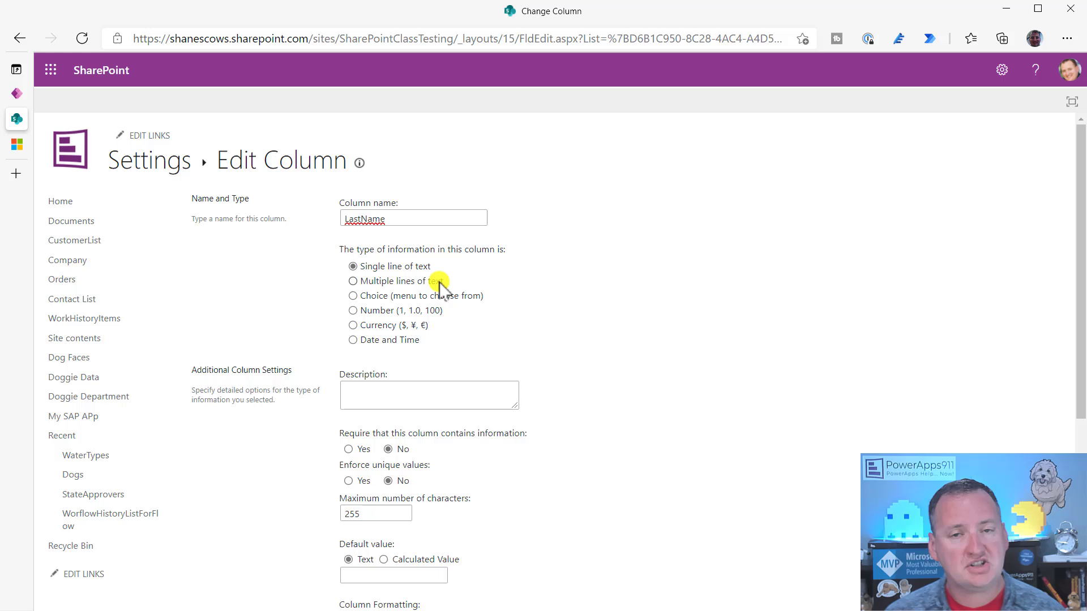
mouse_move(505, 275)
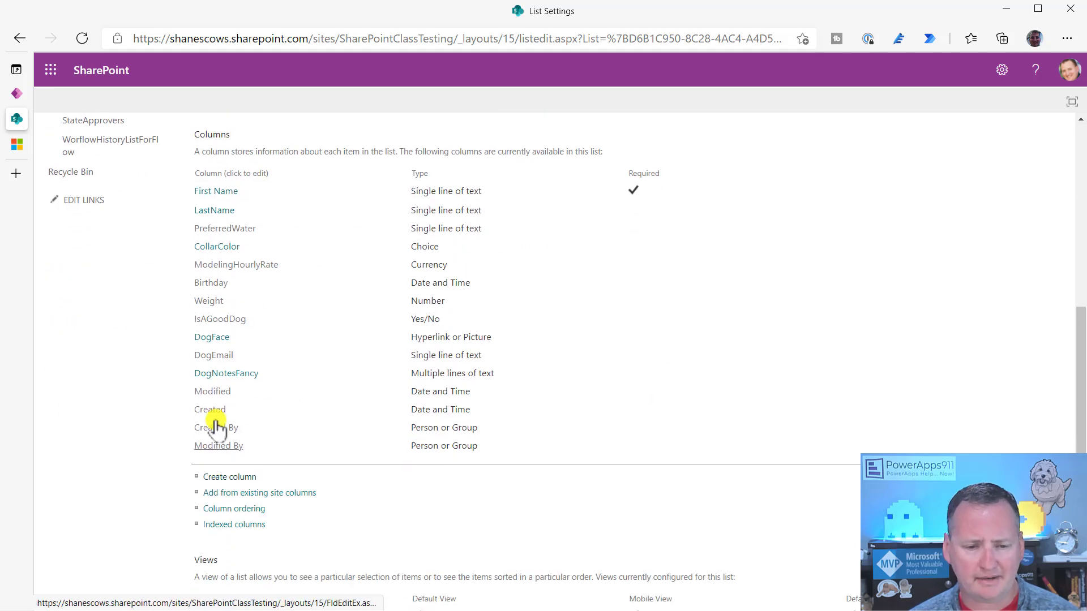
left_click(226, 373)
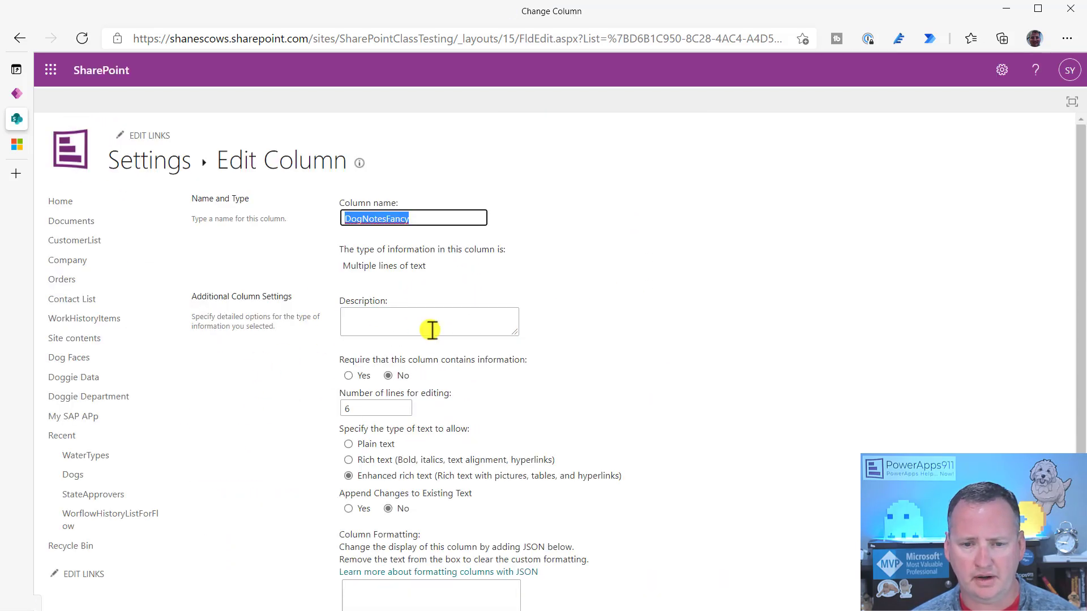
mouse_move(159, 164)
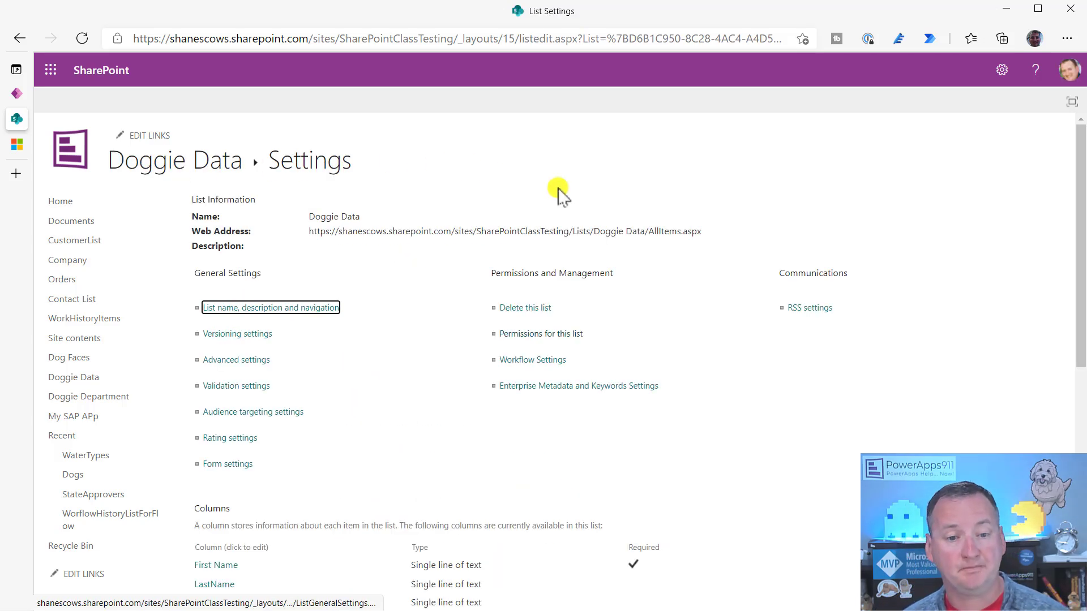
mouse_move(204, 163)
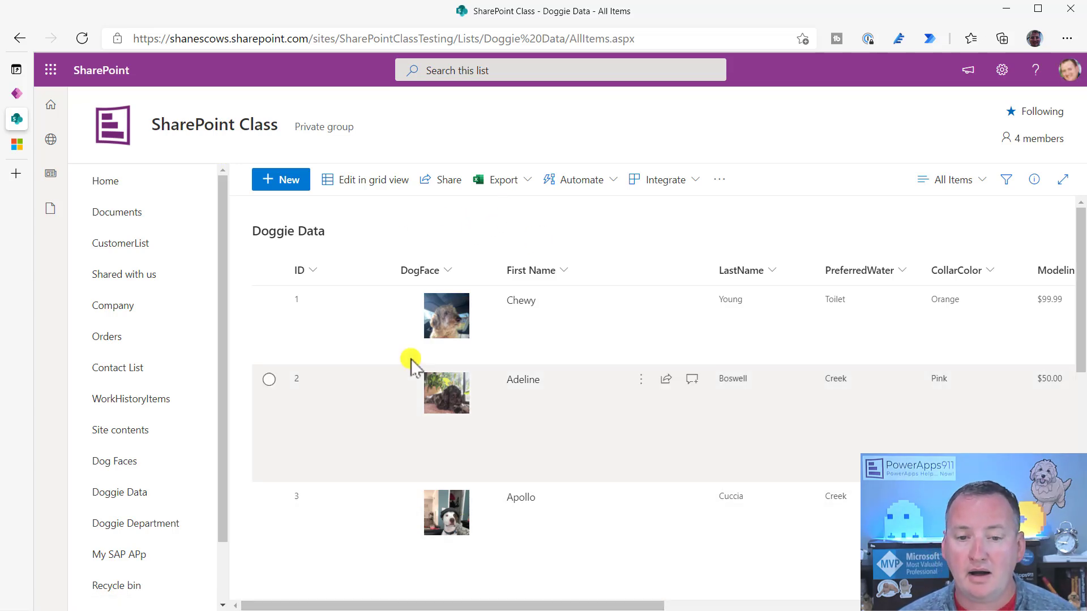
- Create a new Doggie Data item and activate its DogNotesFancy rich text field
left_click(504, 180)
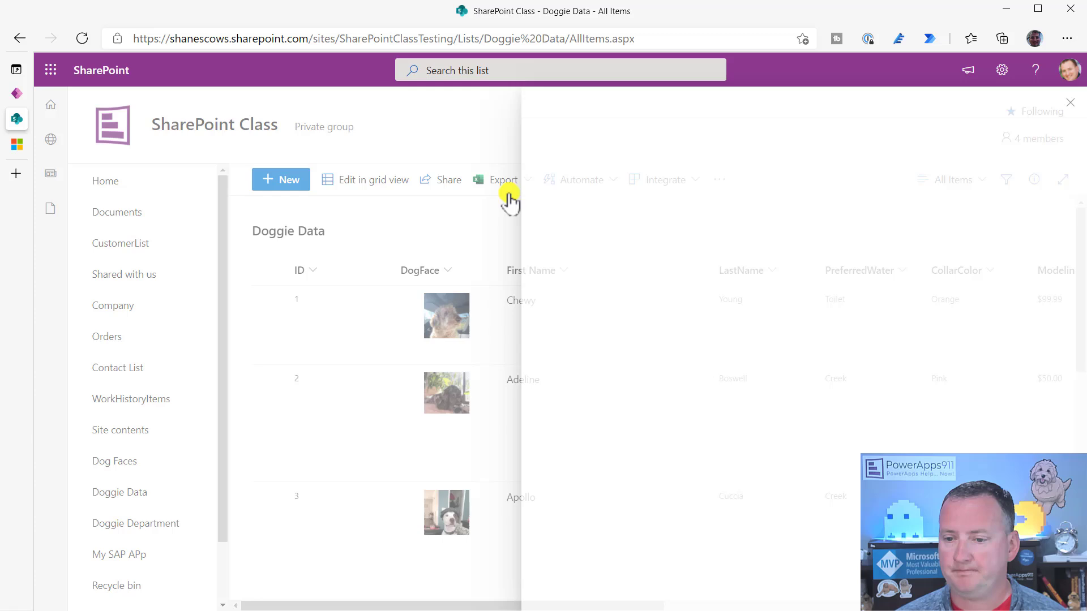
left_click(280, 180)
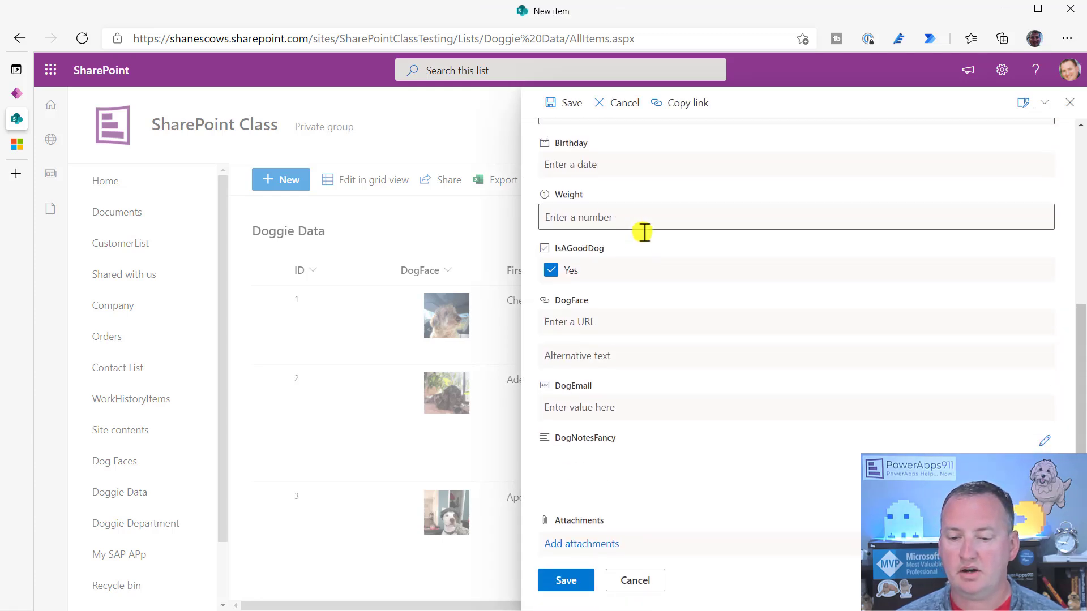
left_click(597, 472)
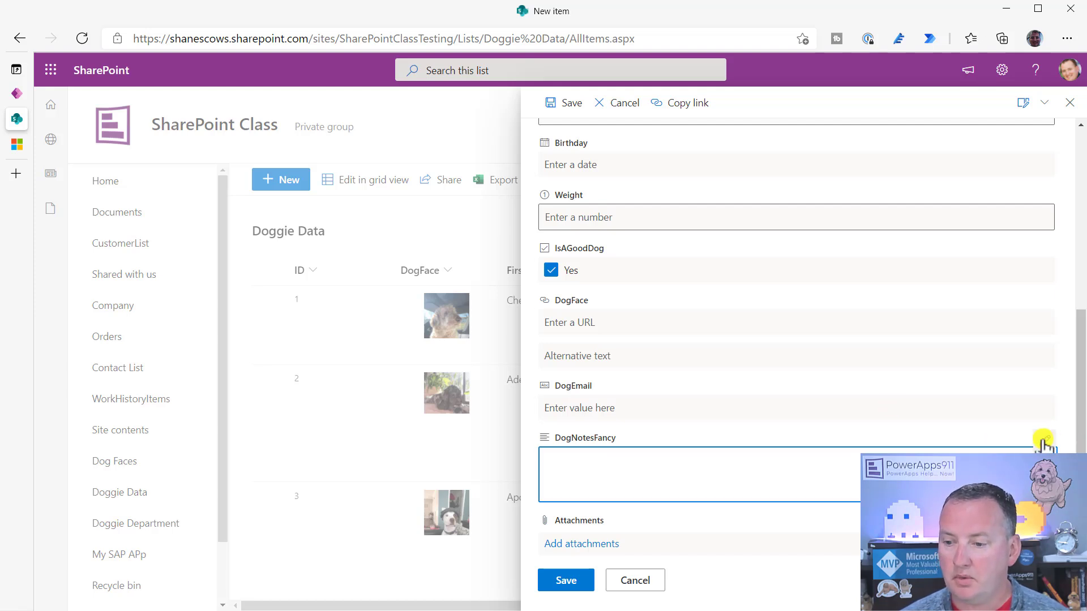
left_click(666, 474)
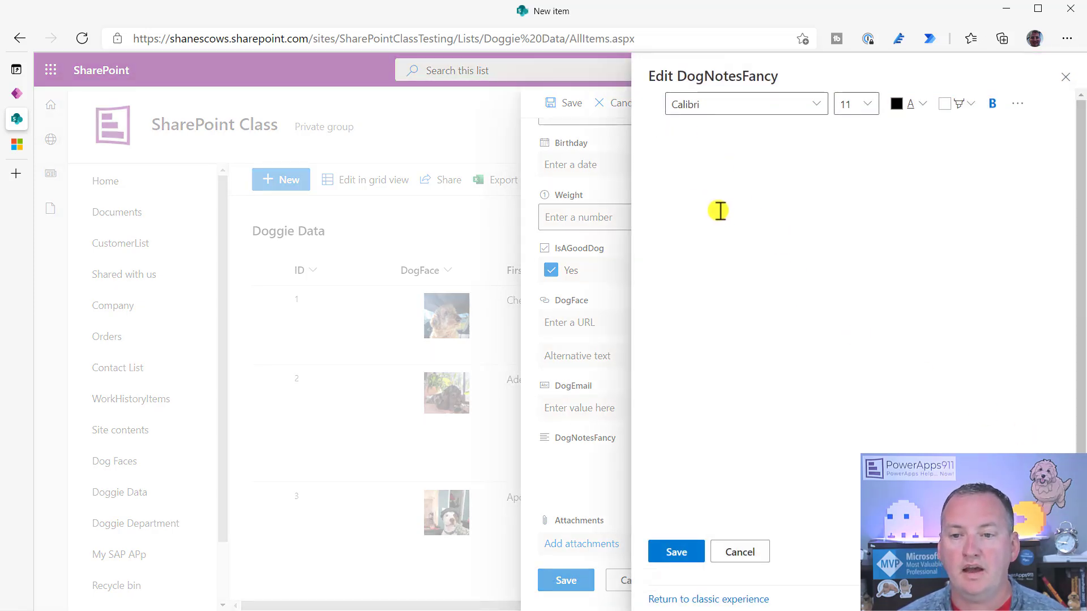
type("Shane was here.")
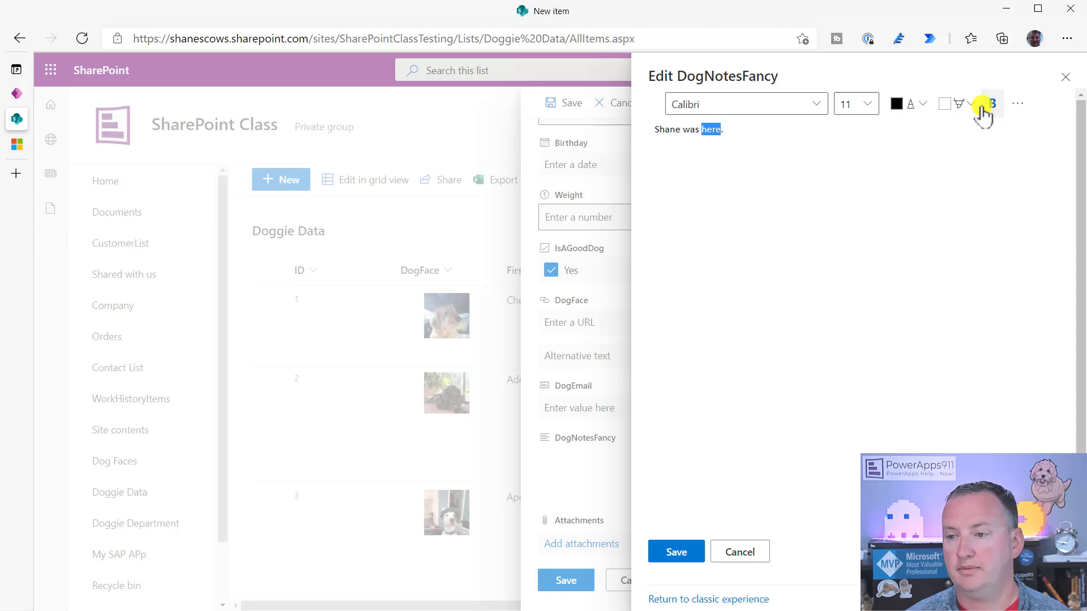
left_click(991, 103)
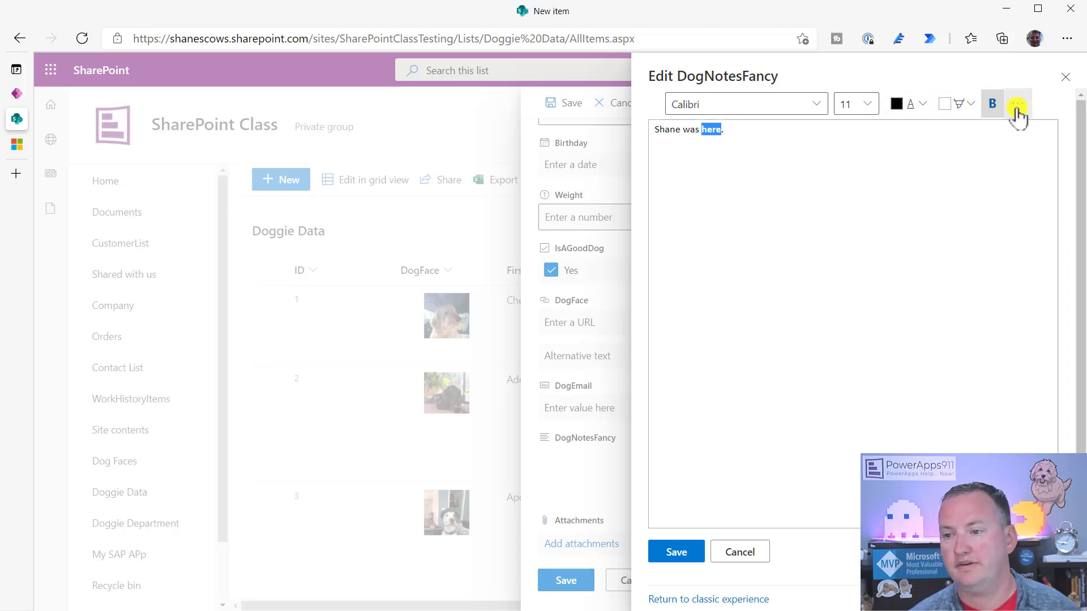
left_click(1017, 103)
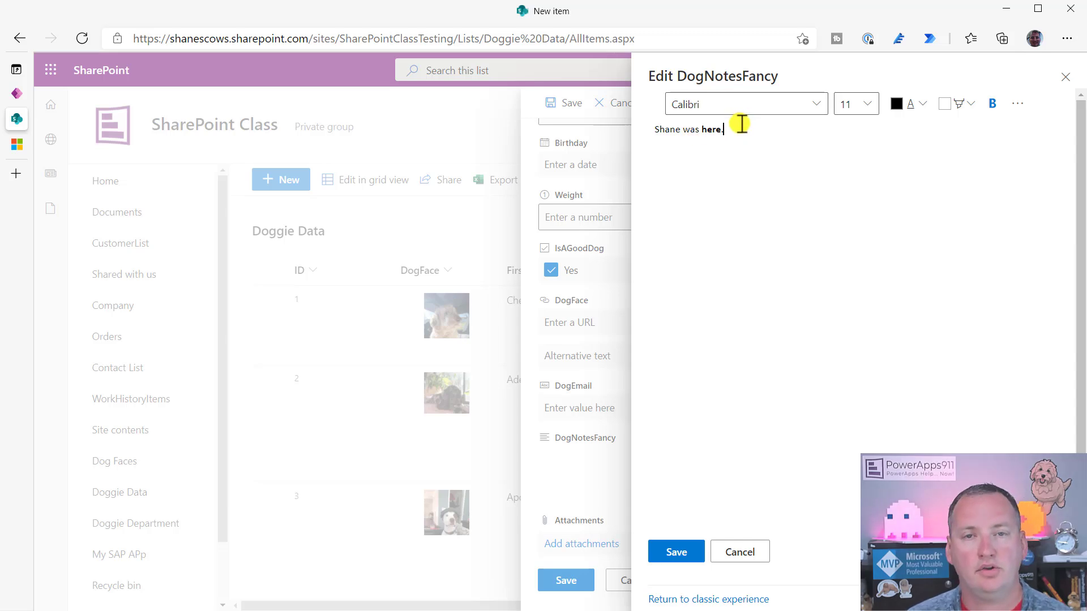
left_click(1017, 103)
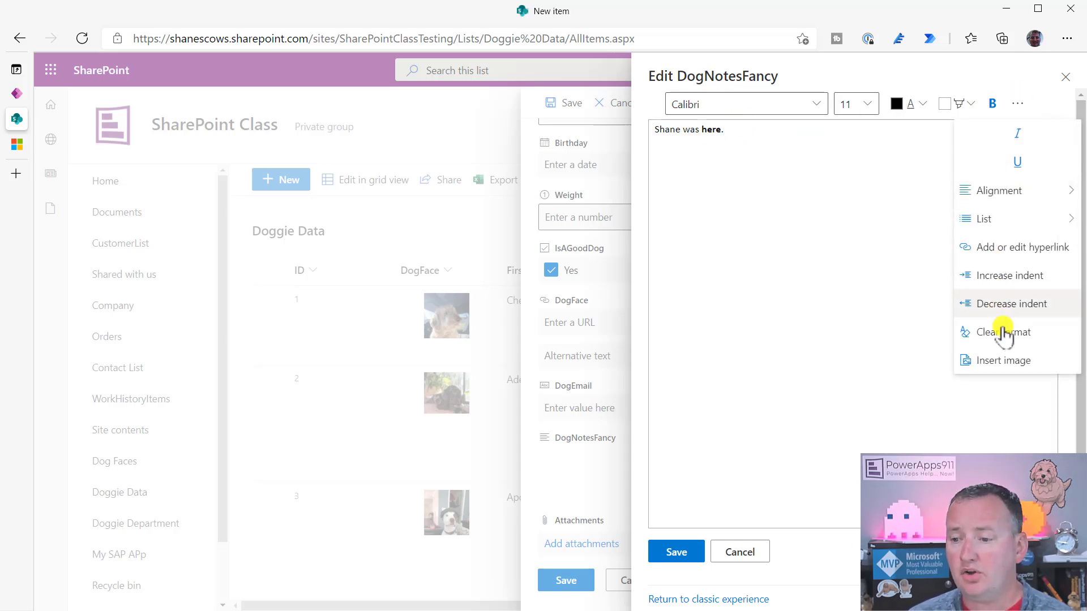
mouse_move(1019, 361)
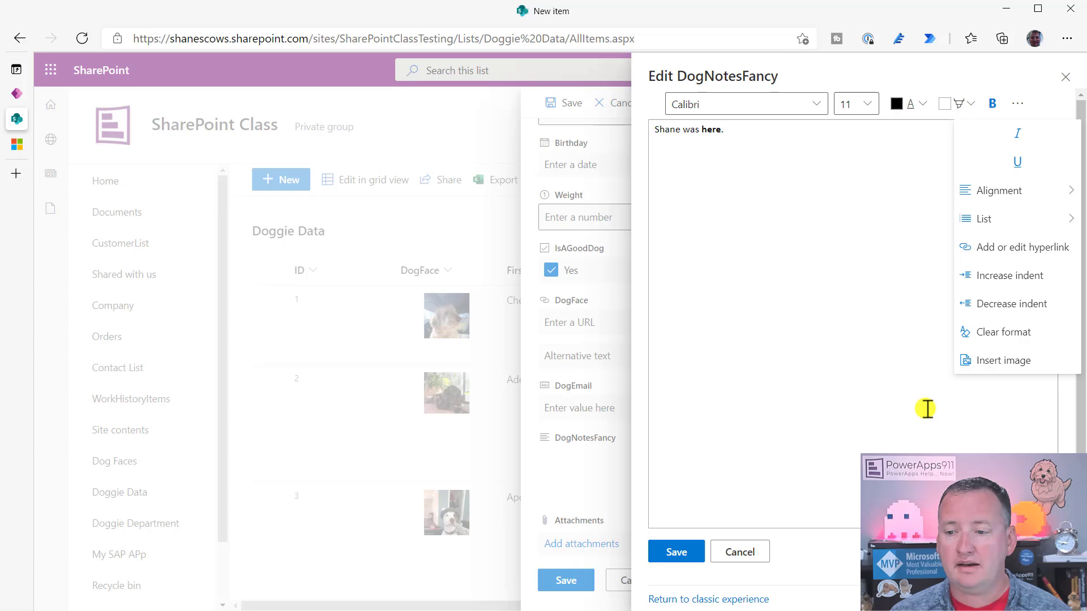
left_click(1003, 361)
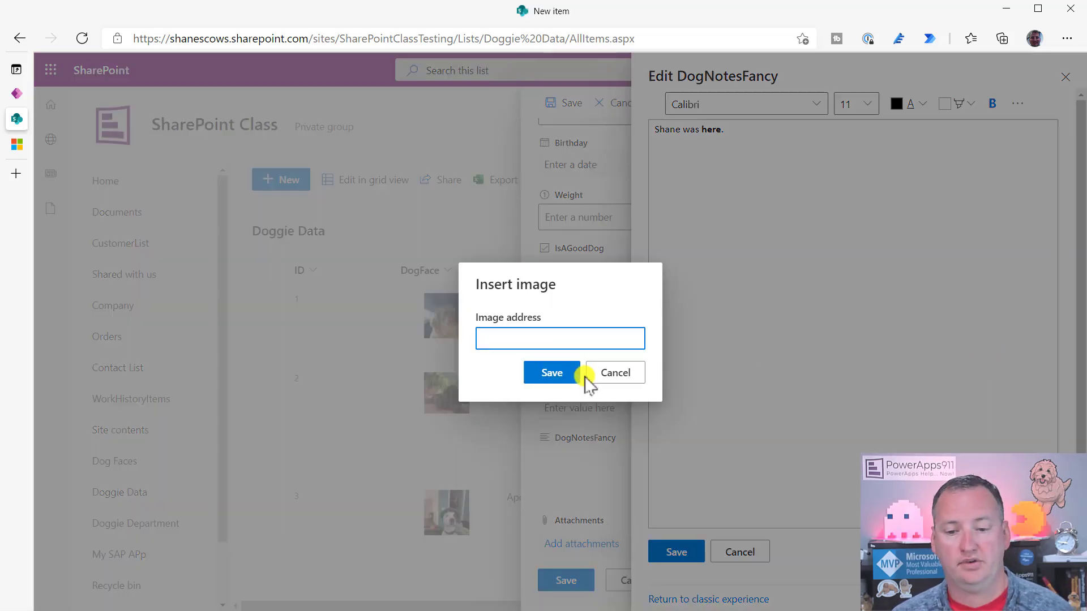
left_click(615, 372)
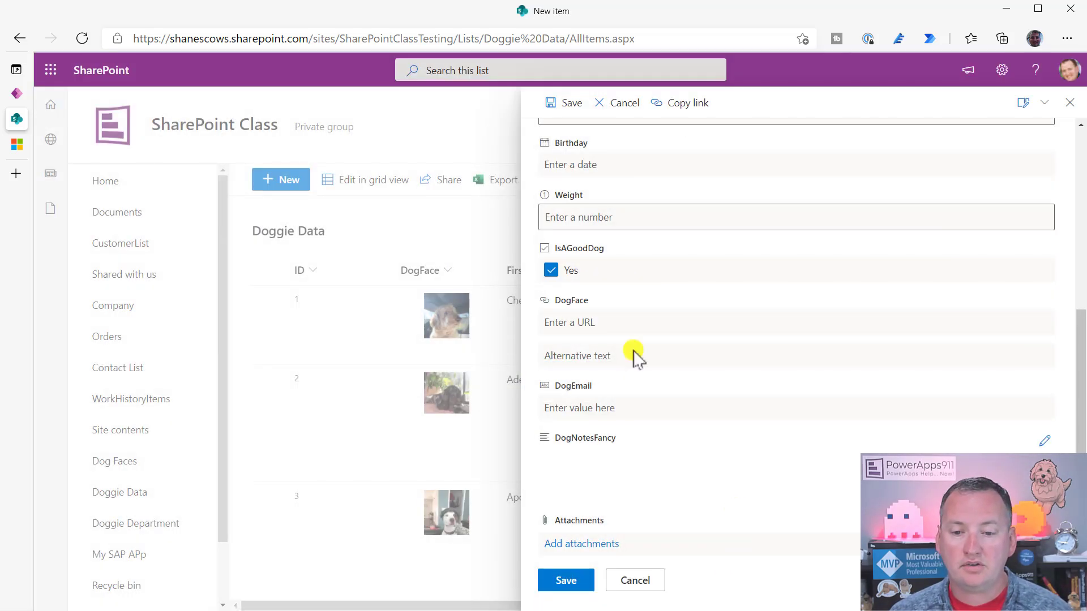
- Cancel the new item and open Apollo's record showing its rich note with an image
left_click(615, 102)
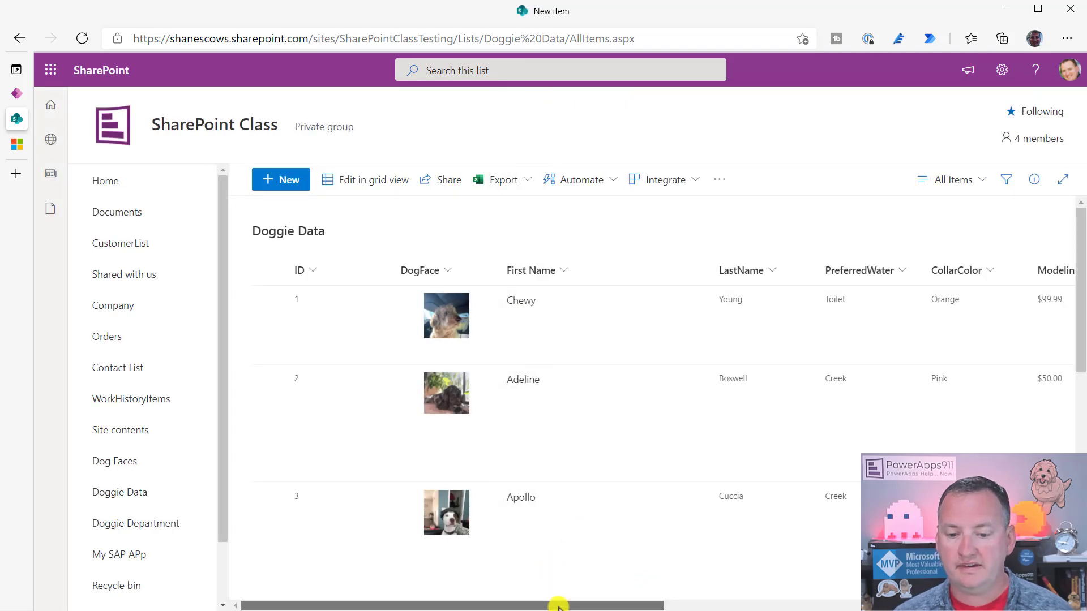
scroll("right", 3)
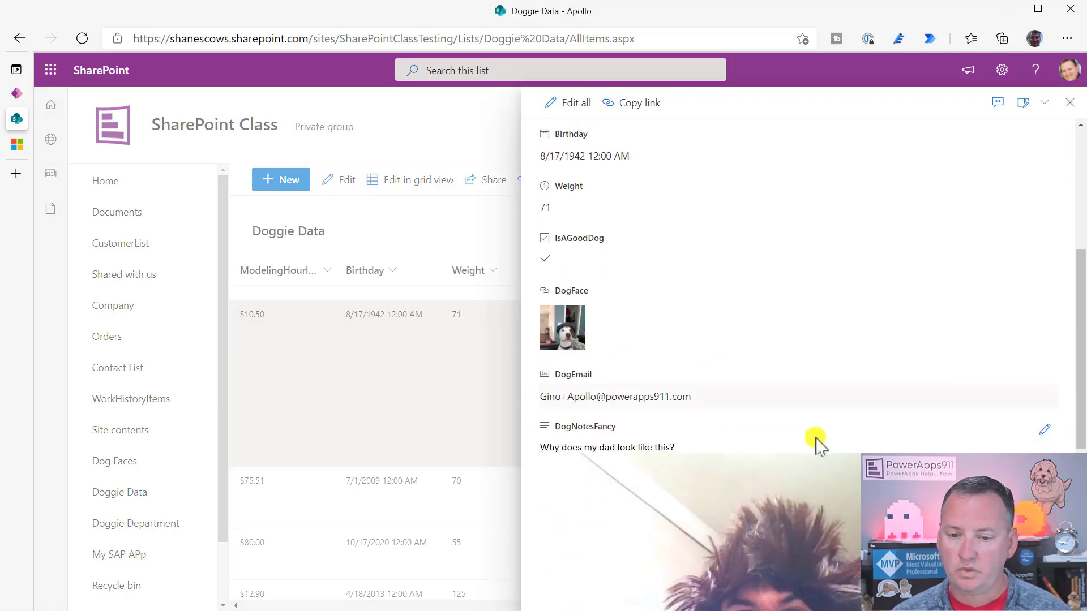
left_click(1044, 429)
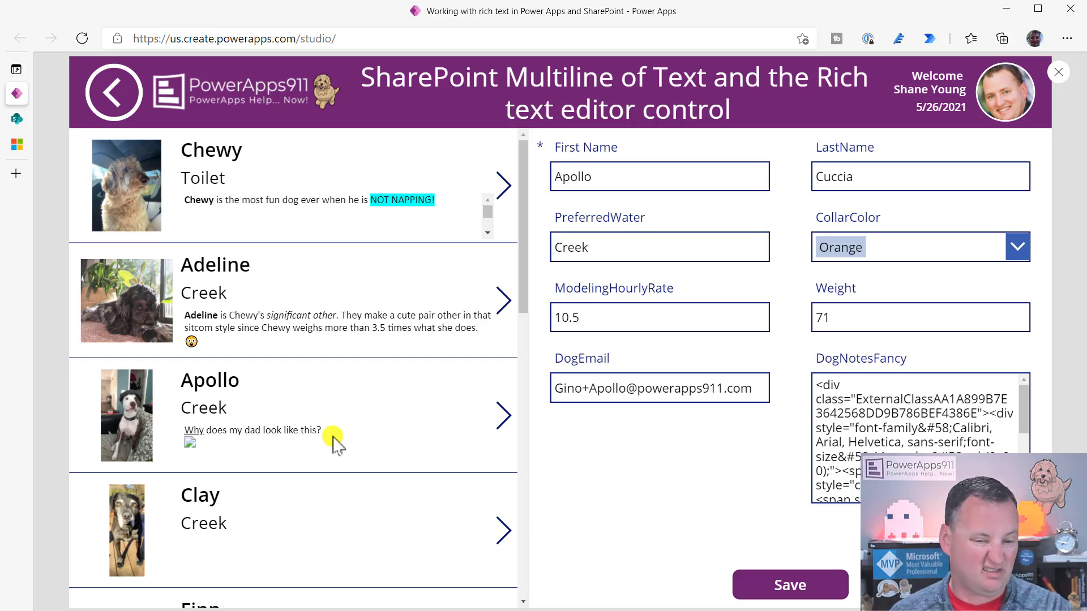
mouse_move(324, 449)
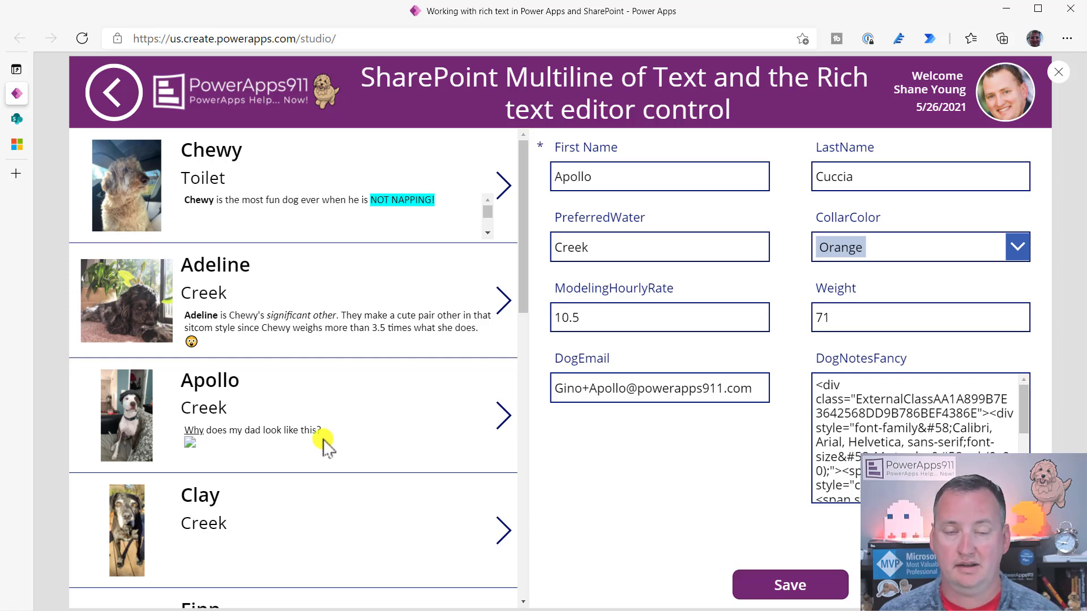
mouse_move(332, 461)
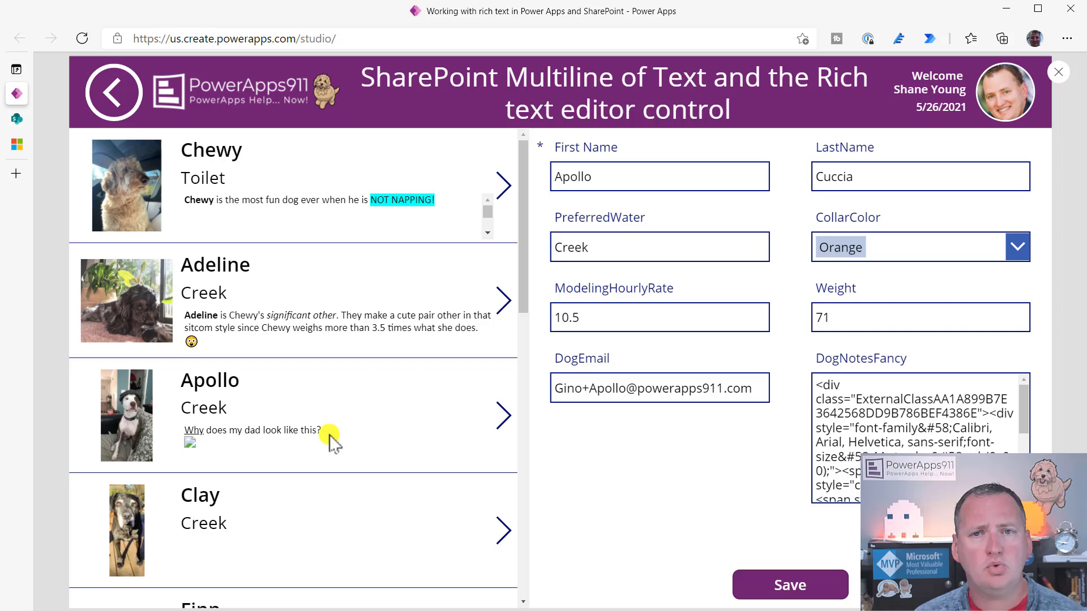
mouse_move(471, 249)
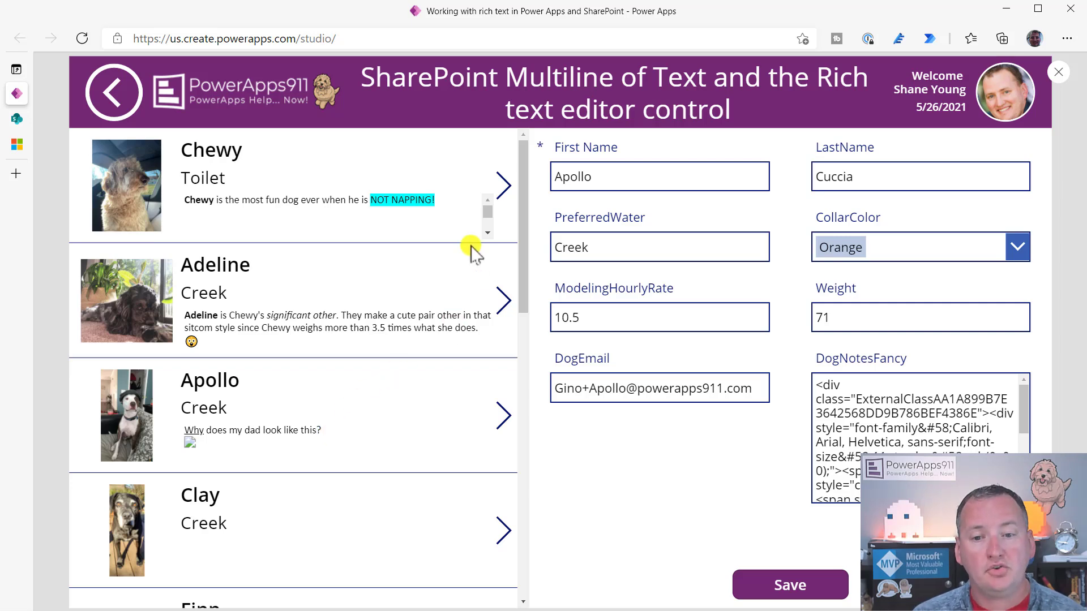
mouse_move(1058, 81)
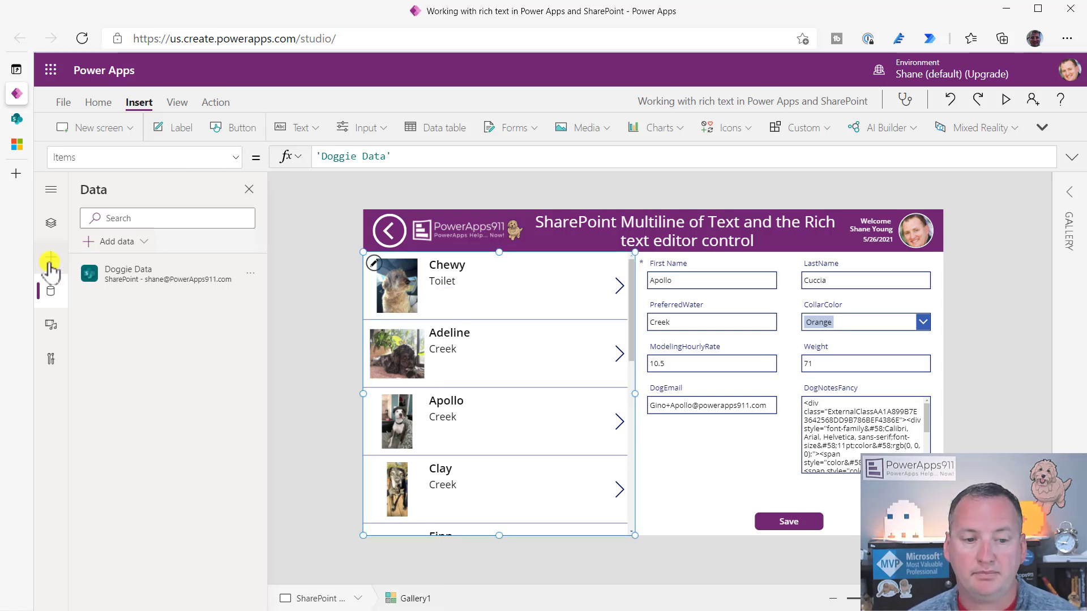
- Return to the Tree view listing the form's data cards, including DogNotesFancy
left_click(50, 223)
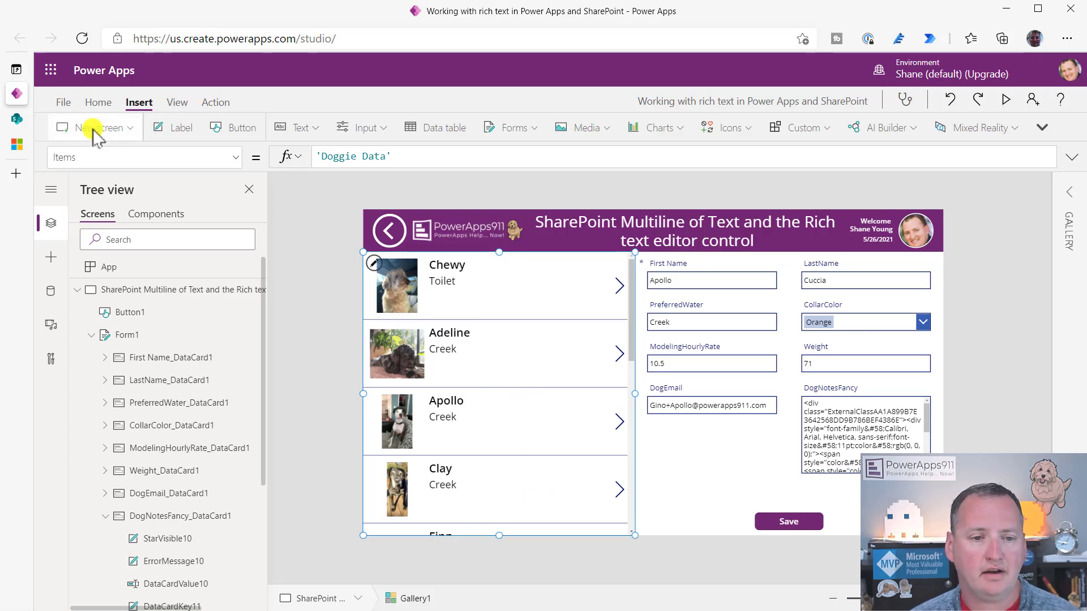
- Add a new screen with a vertical gallery connected to Doggie Data
left_click(90, 128)
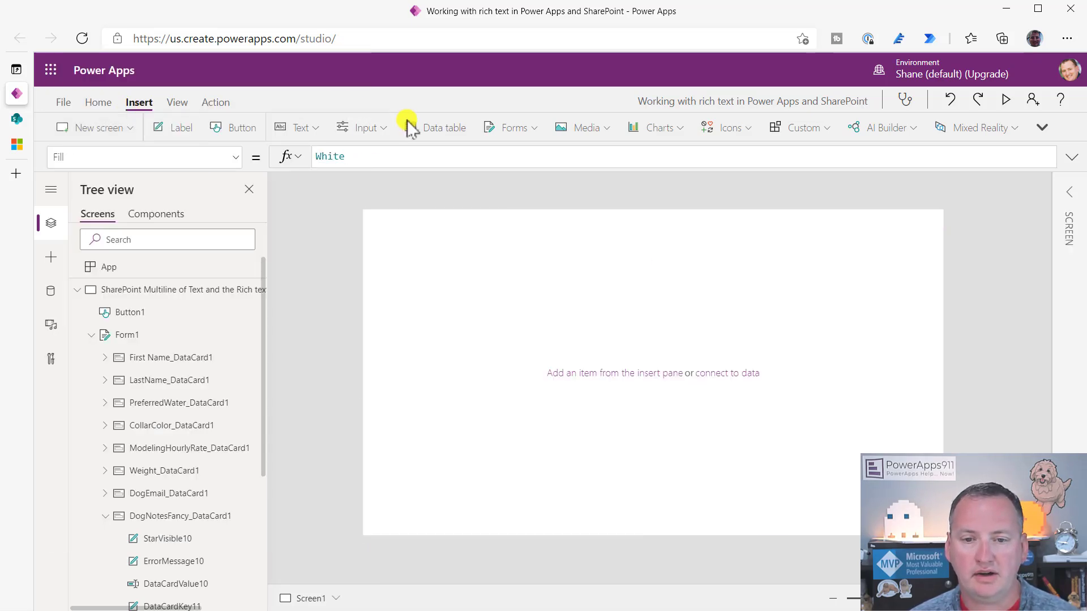
left_click(1041, 127)
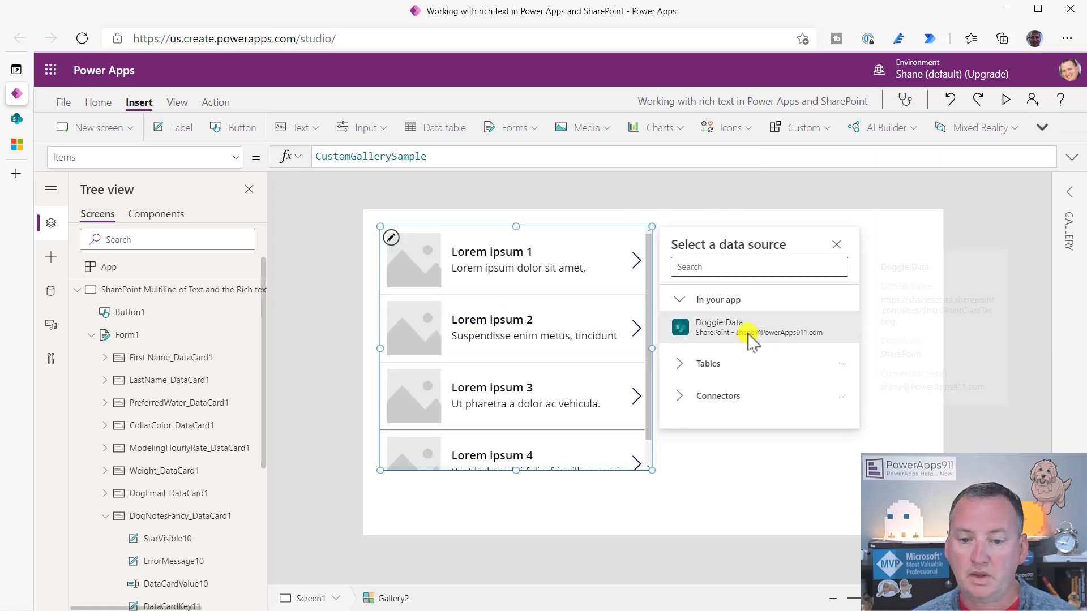
left_click(741, 327)
type("ThisItem.dog")
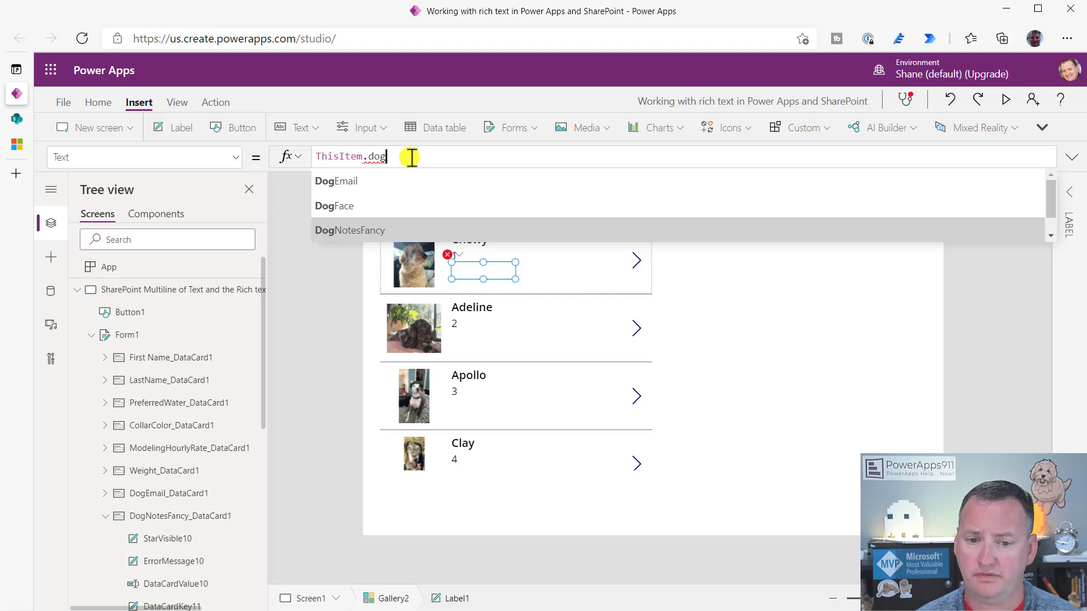
- Bind an enlarged gallery label to DogNotesFancy, preview the raw HTML, then delete the label
left_click(349, 231)
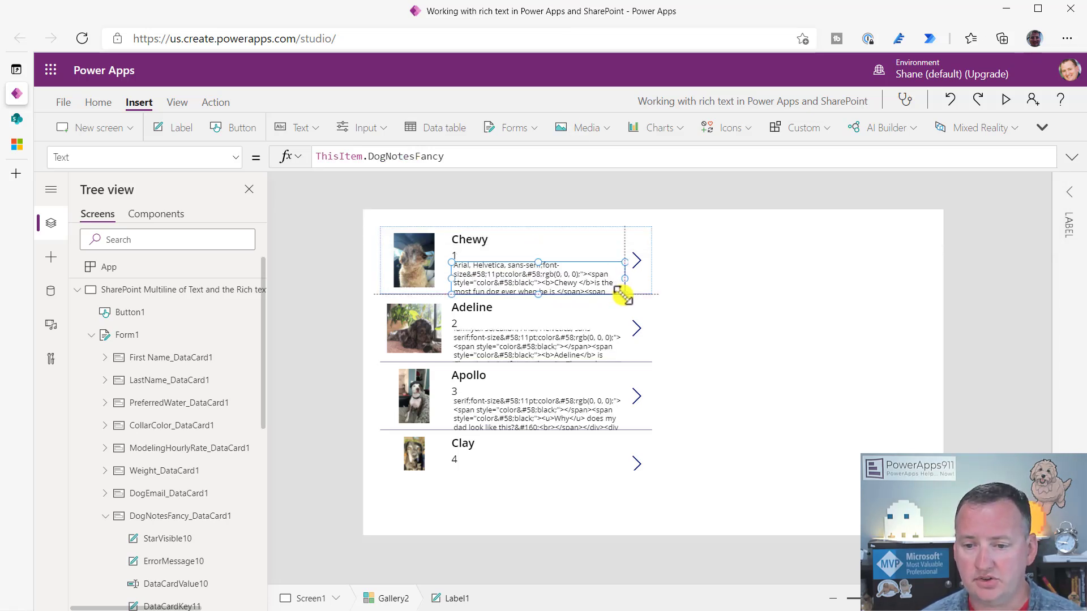
left_click(1005, 99)
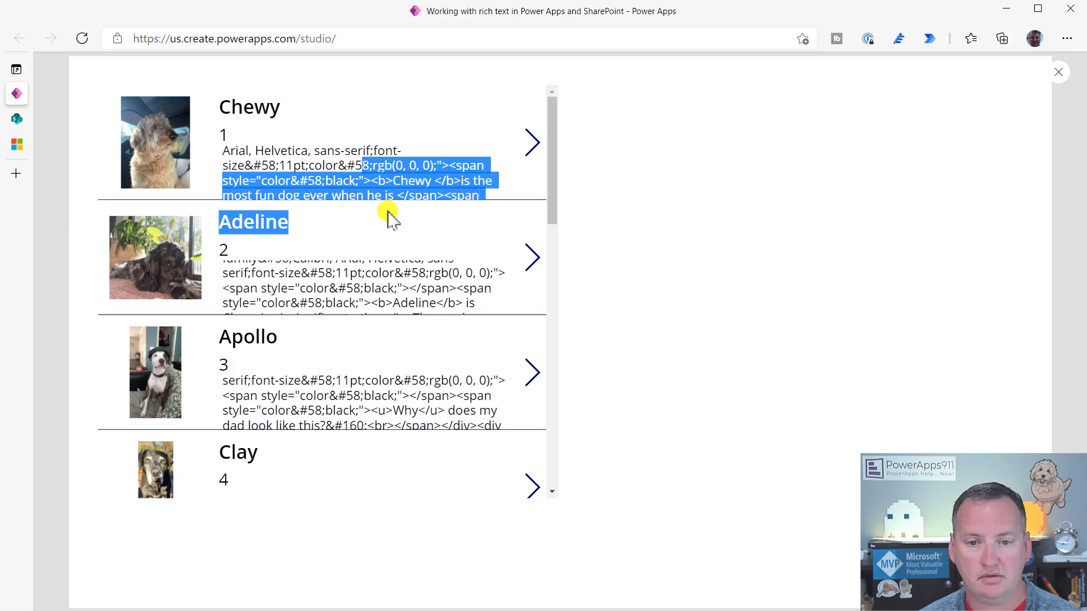
left_click(1057, 72)
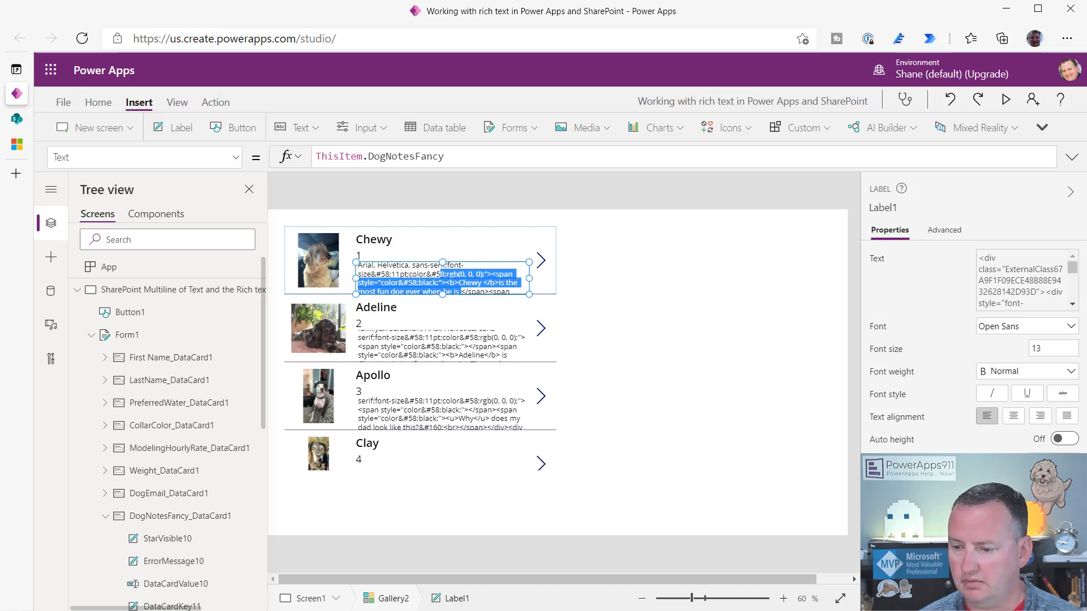
mouse_move(928, 381)
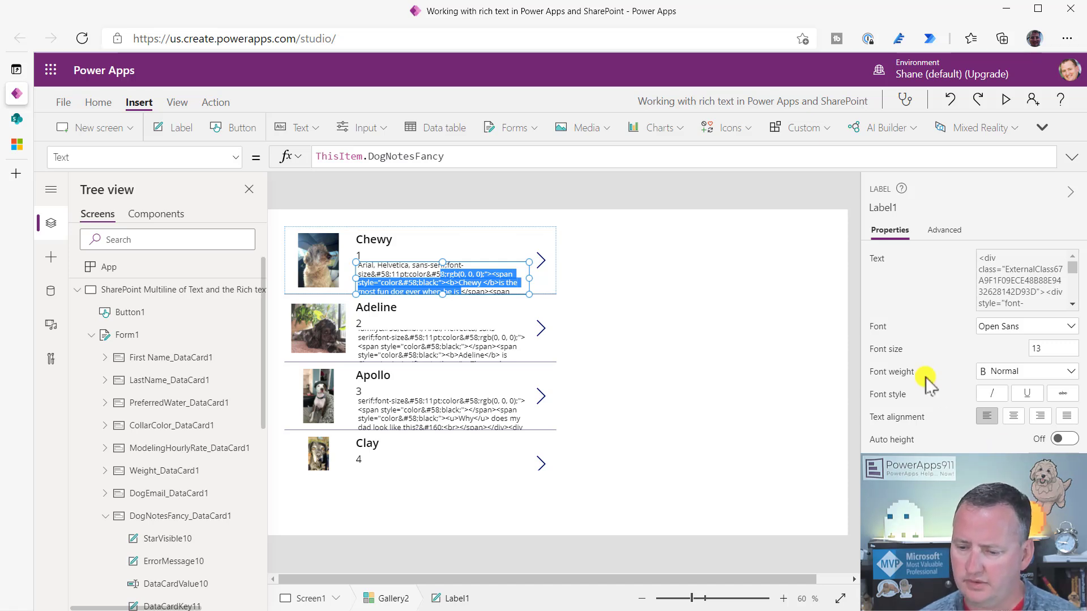
scroll("down", 3)
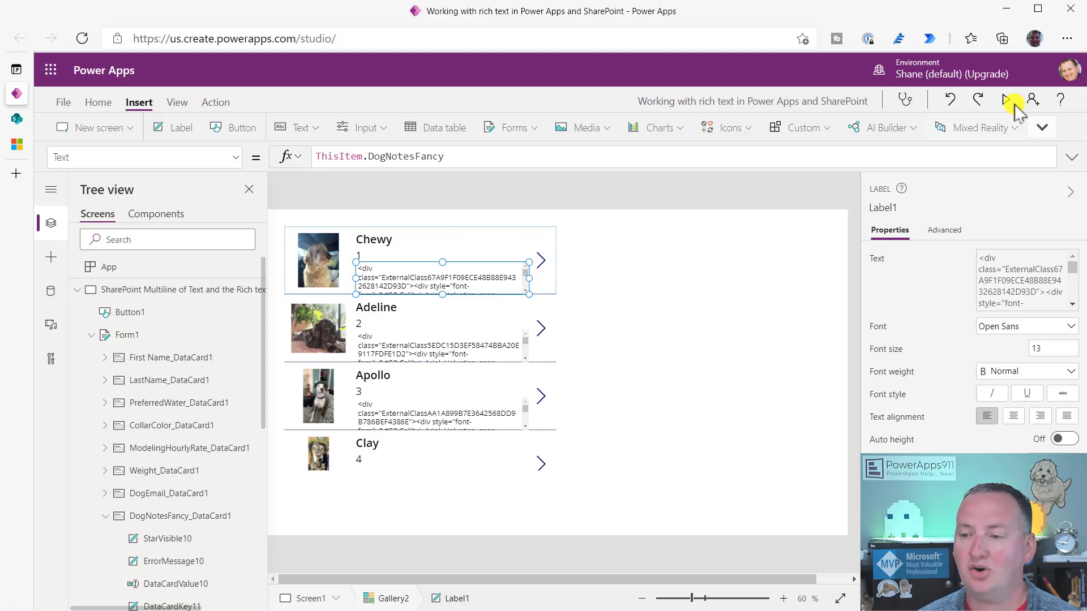
left_click(1006, 100)
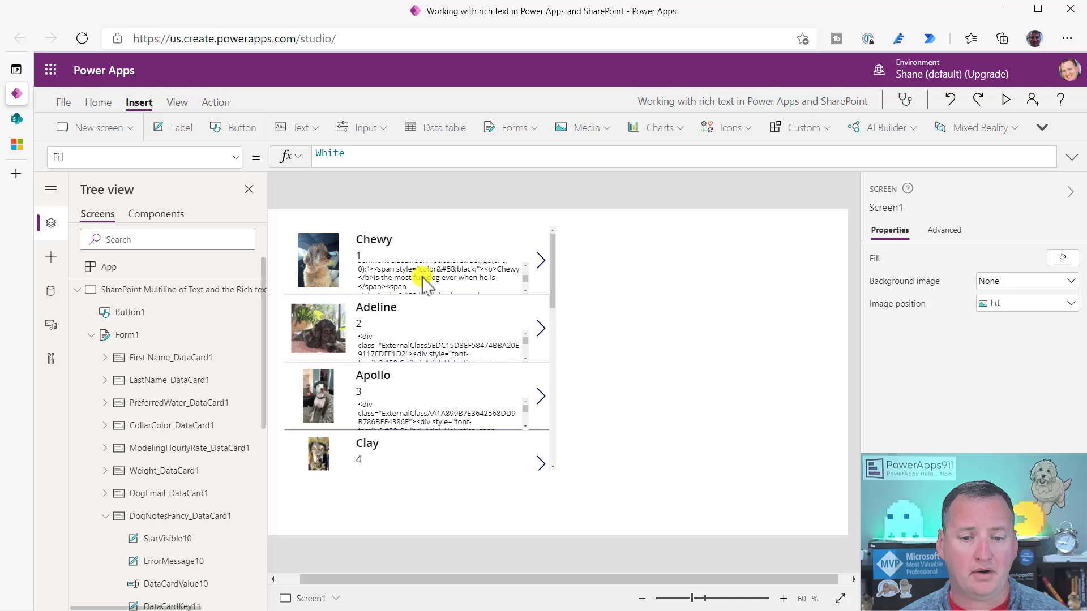
left_click(422, 278)
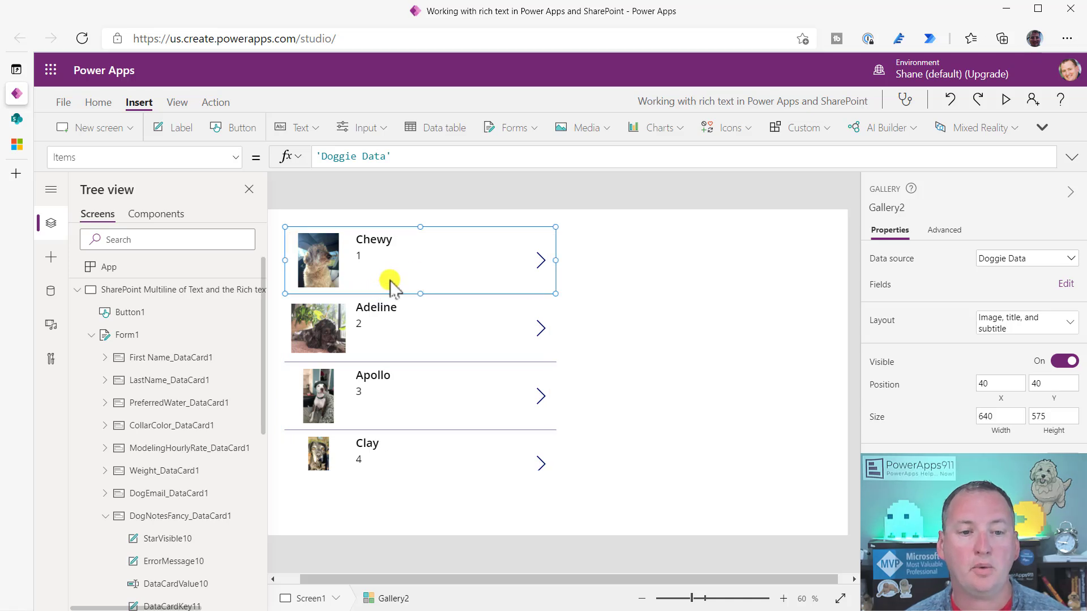
- Insert an HTML text control into the gallery with HtmlText set to ThisItem.DogNotesFancy
left_click(297, 127)
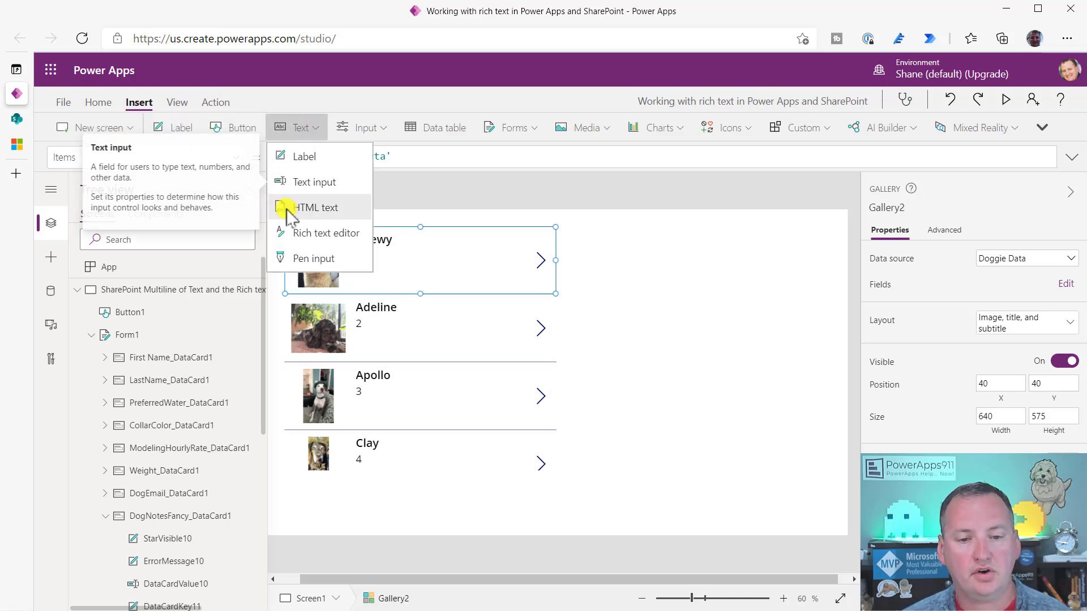
left_click(316, 207)
type("thisit")
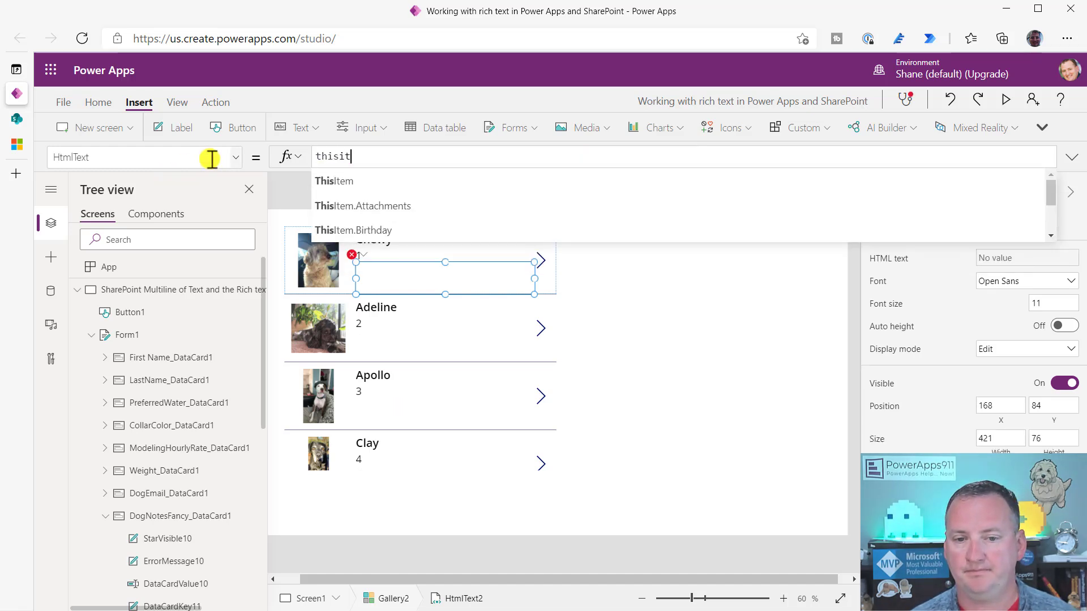
type("ThisItem.dog")
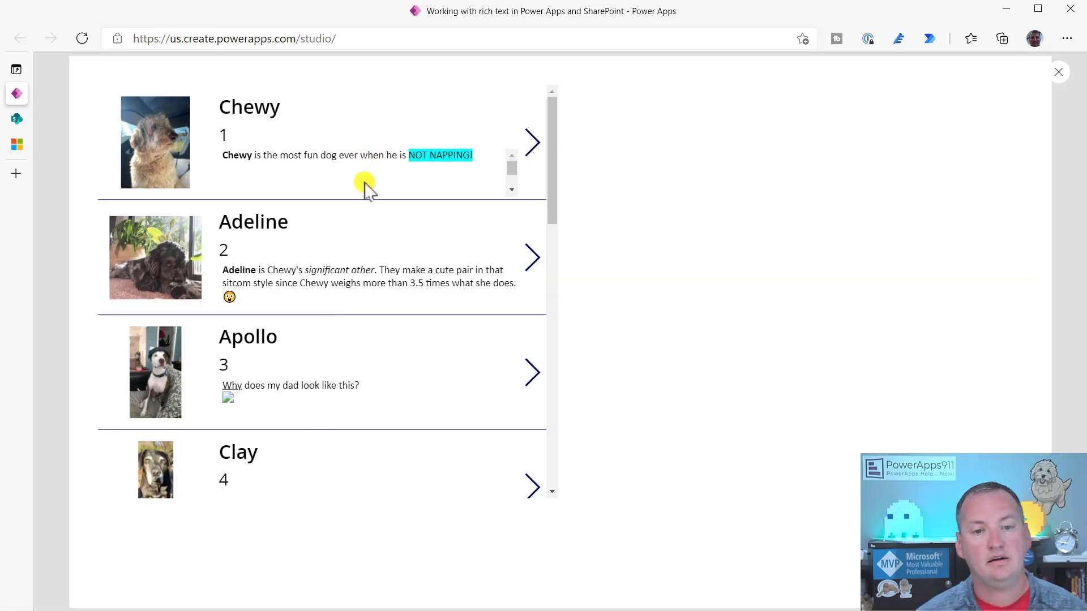
mouse_move(422, 257)
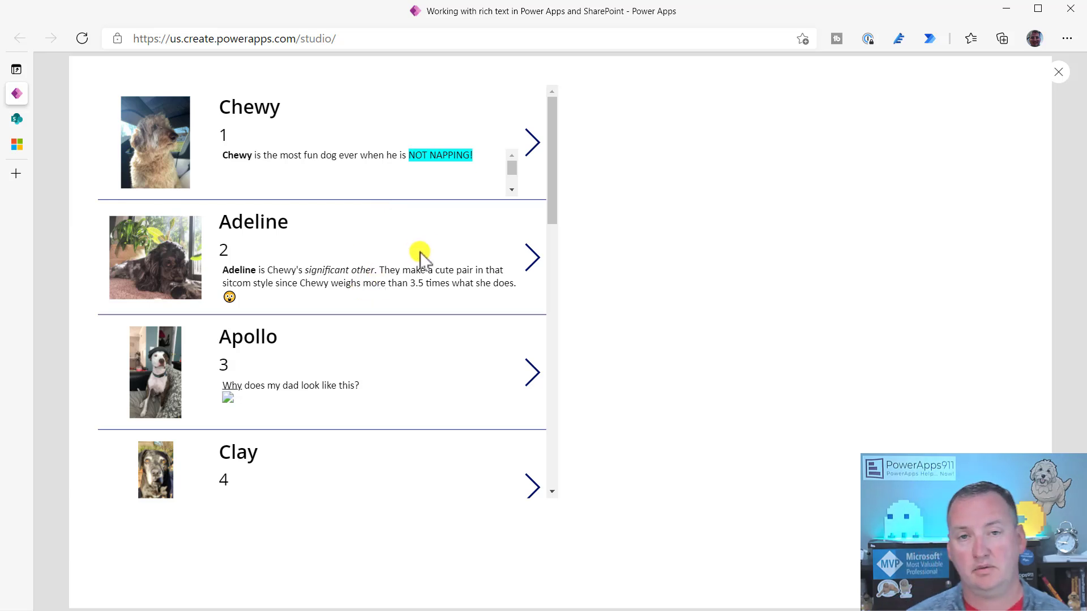
- Exit preview, select the dog notes gallery, and insert an Edit form next to it
left_click(1058, 71)
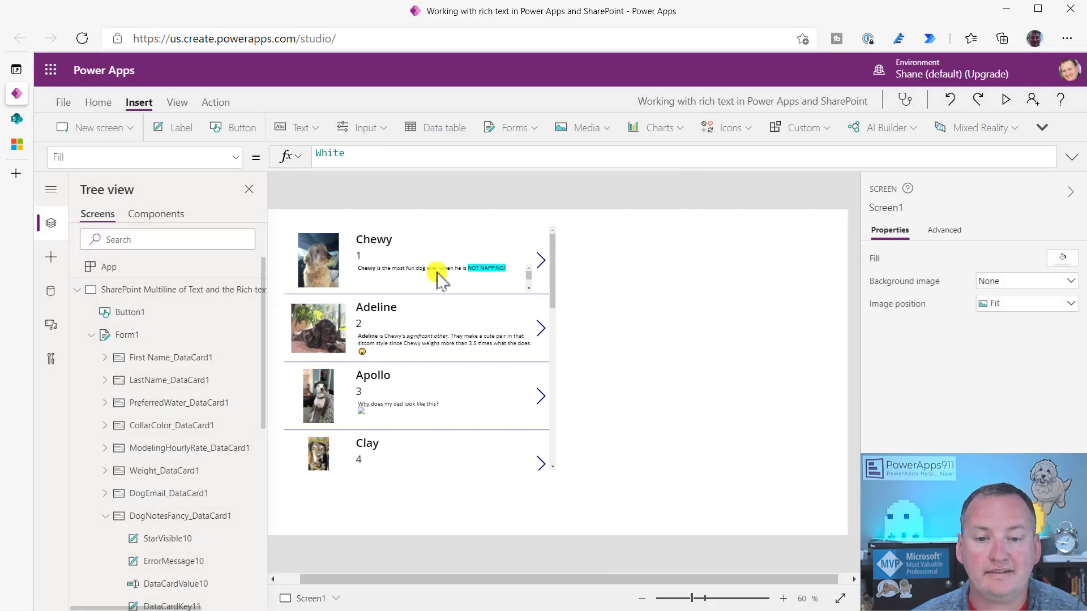
left_click(436, 270)
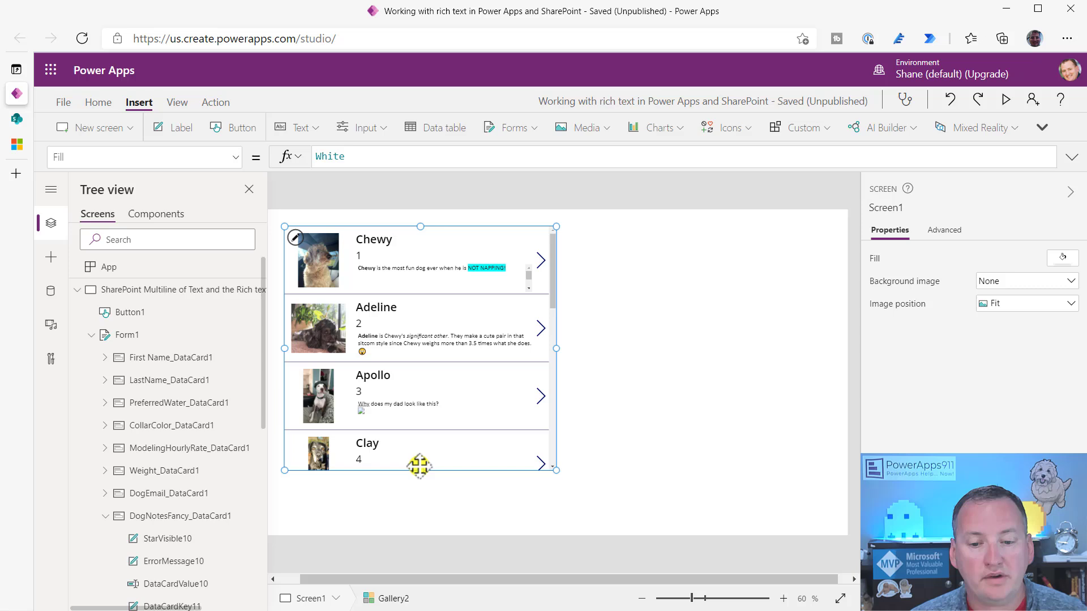
left_click(430, 403)
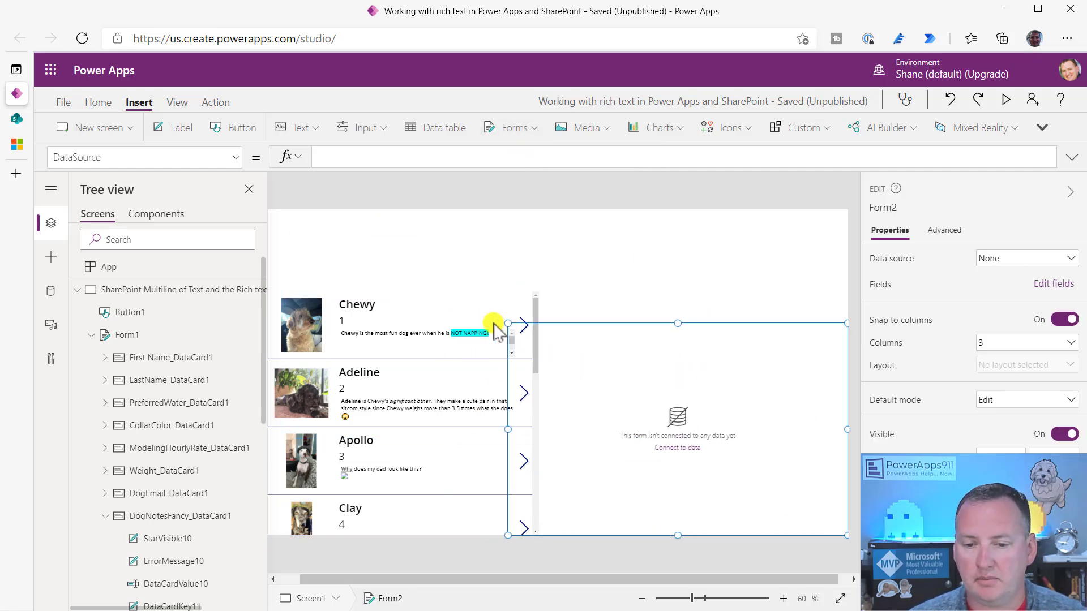
- Narrow the new form beside the gallery and set its data source to Doggie Data
left_click_drag(509, 324, 540, 291)
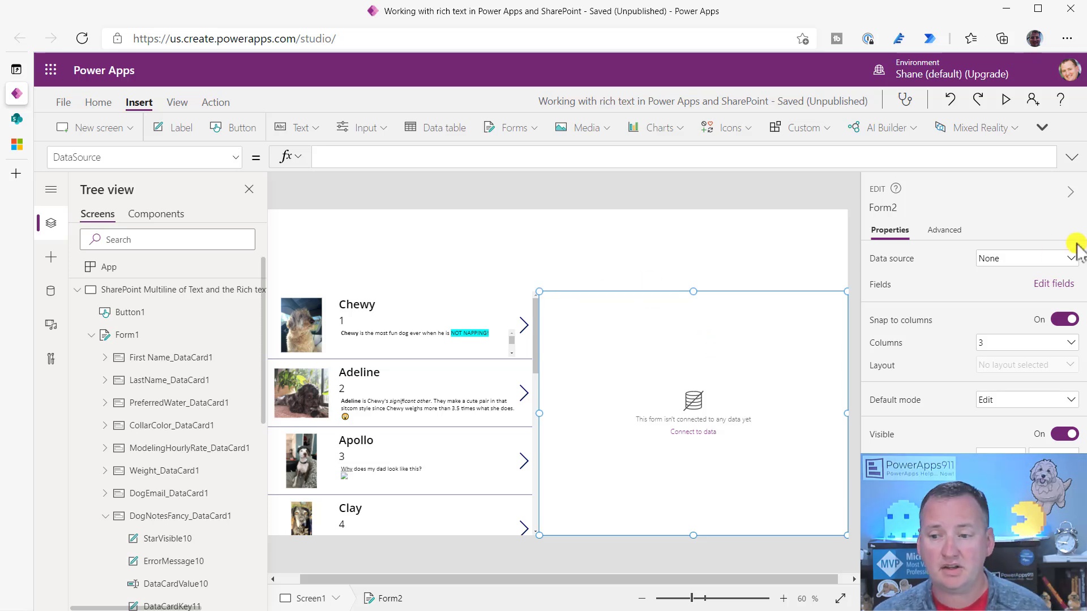
left_click(1069, 259)
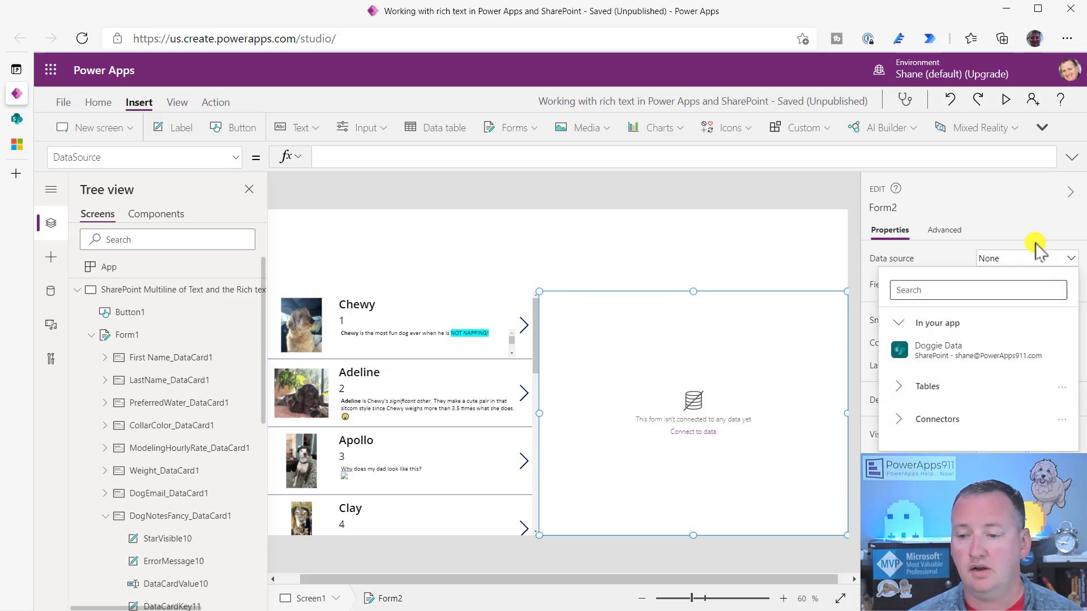
mouse_move(992, 366)
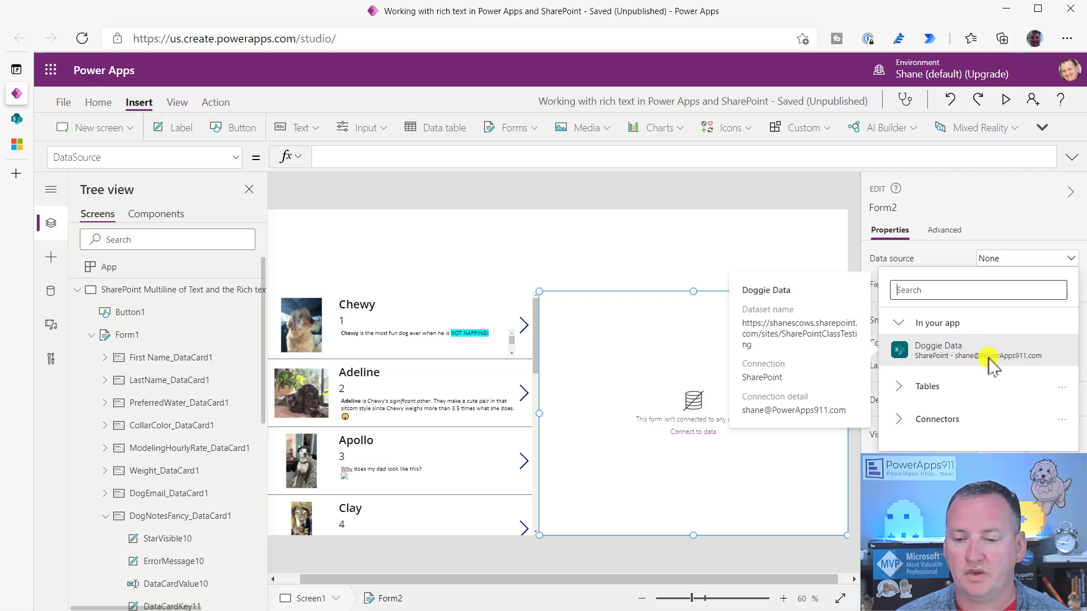
left_click(938, 349)
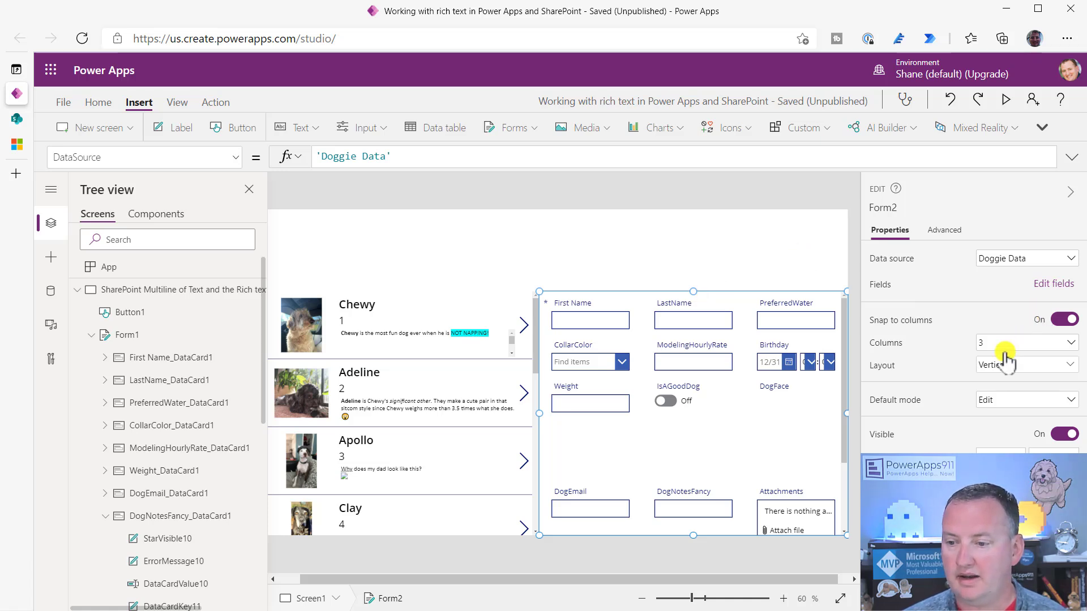
- Lay the form out in 2 columns, keeping First Name, LastName, PreferredWater, Weight, DogNotesFancy
left_click(1026, 342)
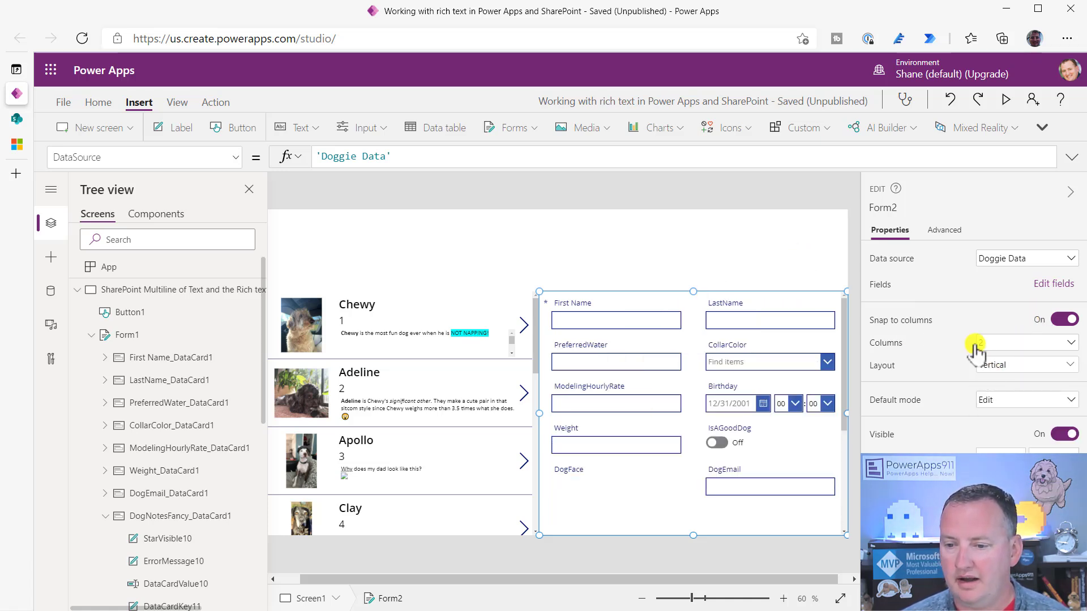
left_click(1054, 284)
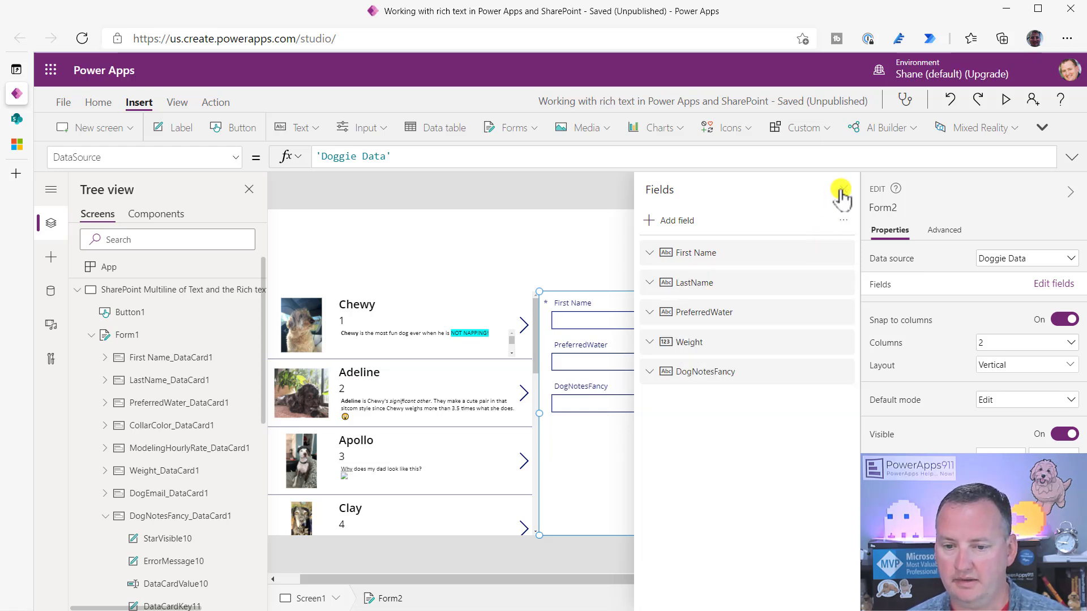
left_click(621, 404)
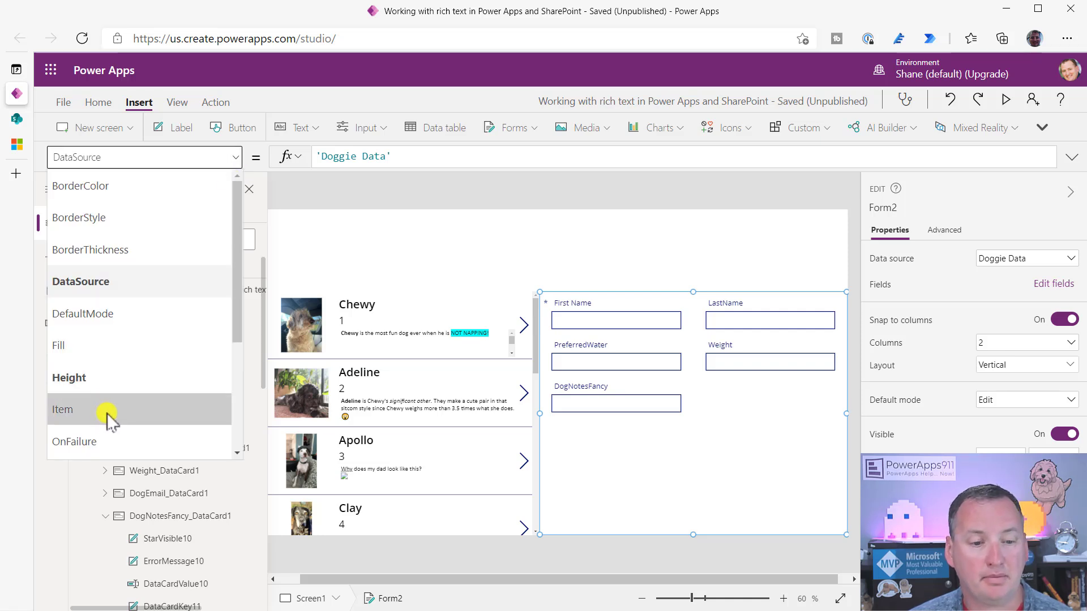
- Set Form2's Item to Gallery2.Selected and widen the DogNotesFancy field to show the HTML
left_click(62, 409)
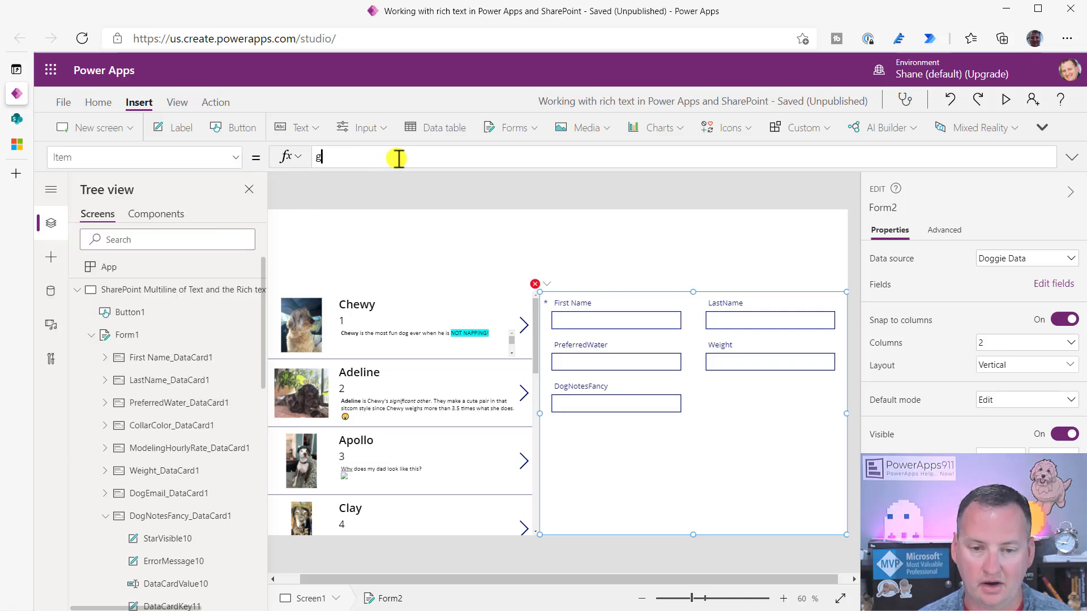
type("Gallery2")
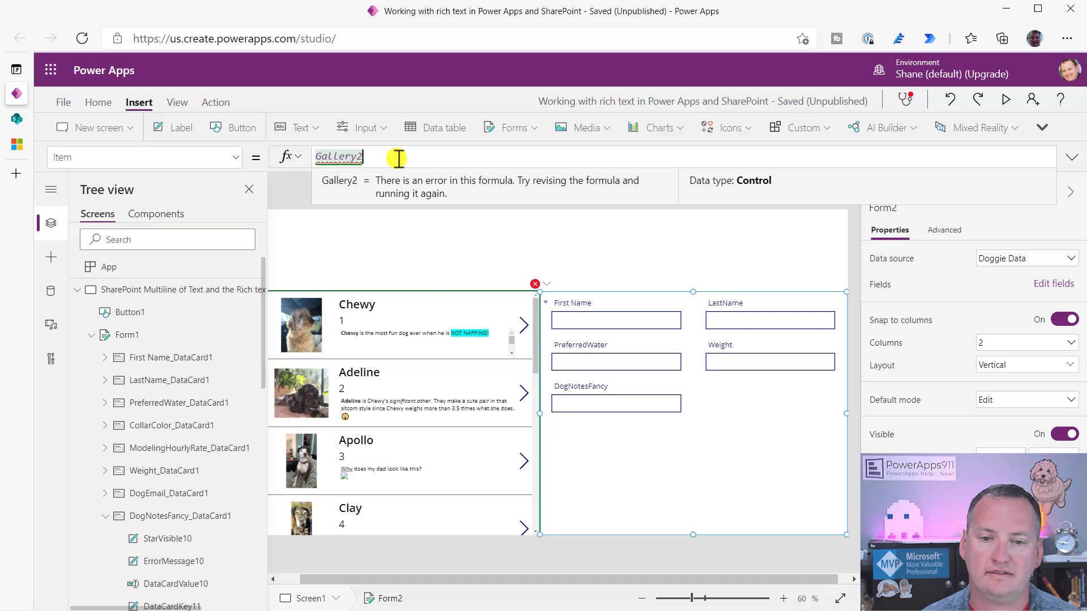
type(".Selected")
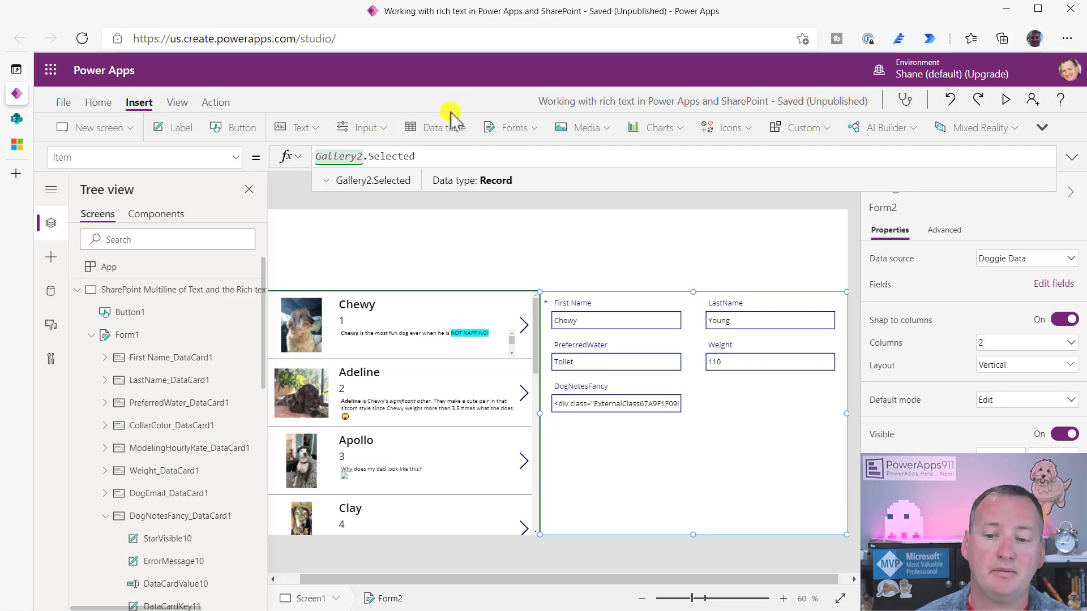
mouse_move(685, 464)
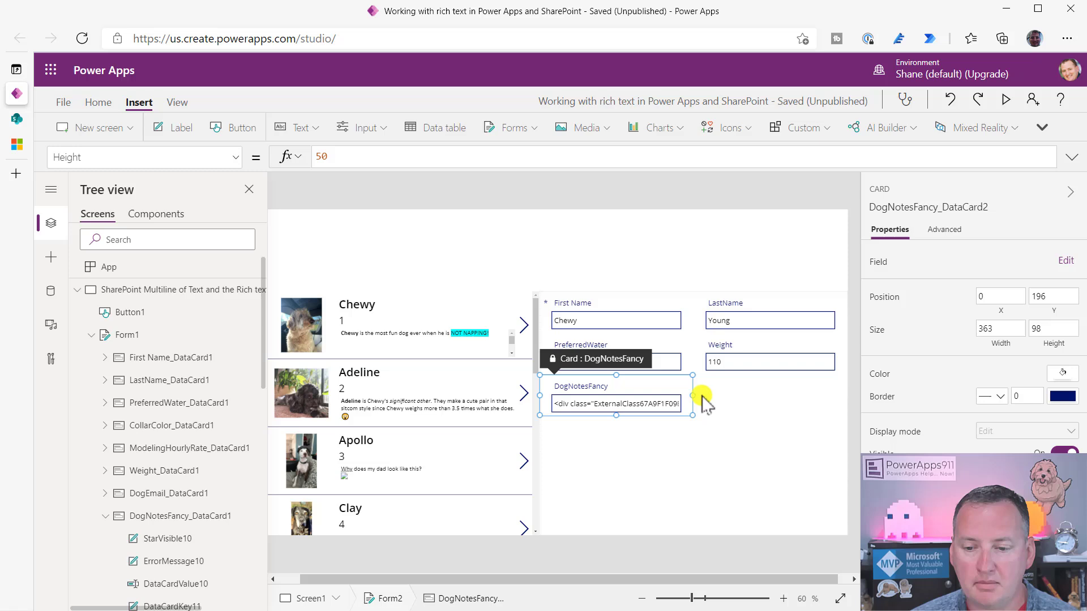
left_click_drag(702, 404, 847, 403)
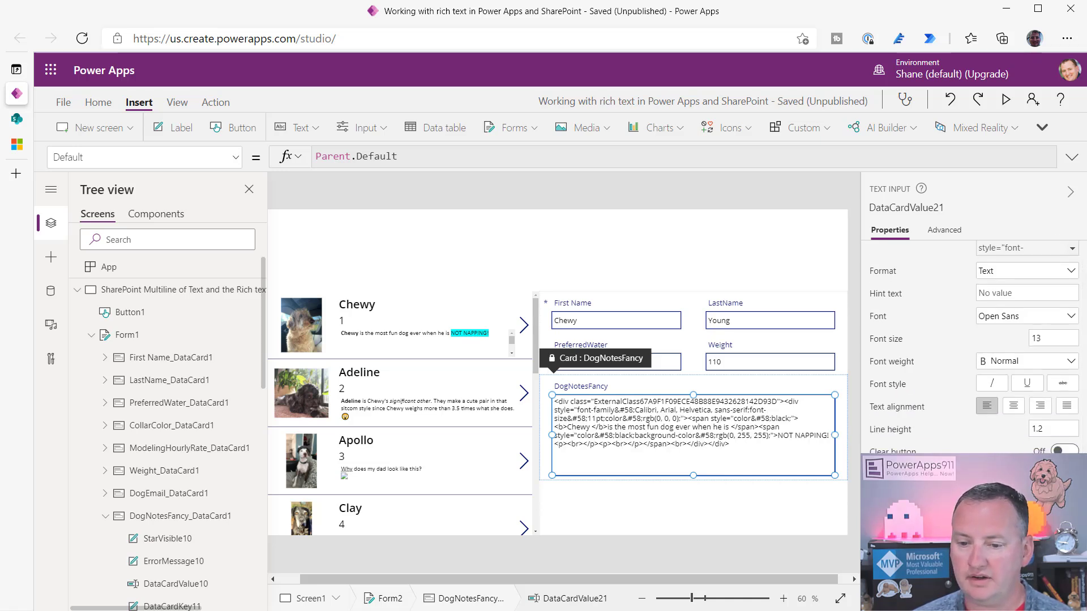
mouse_move(767, 464)
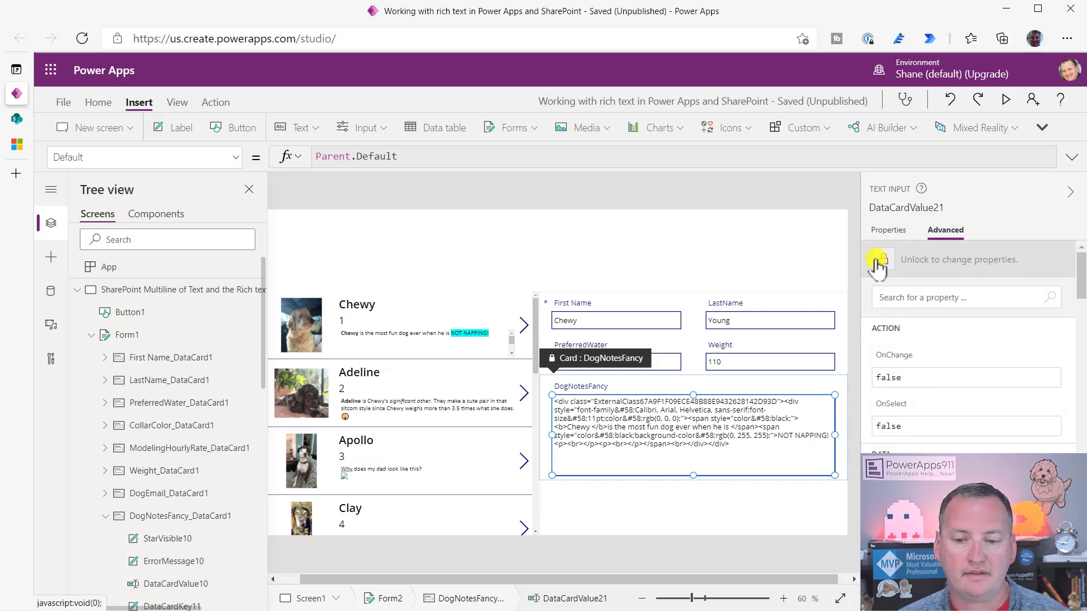
- Unlock the DogNotesFancy card, add a rich text editor, and set its Default to ThisItem.DogNotesFancy
left_click(880, 259)
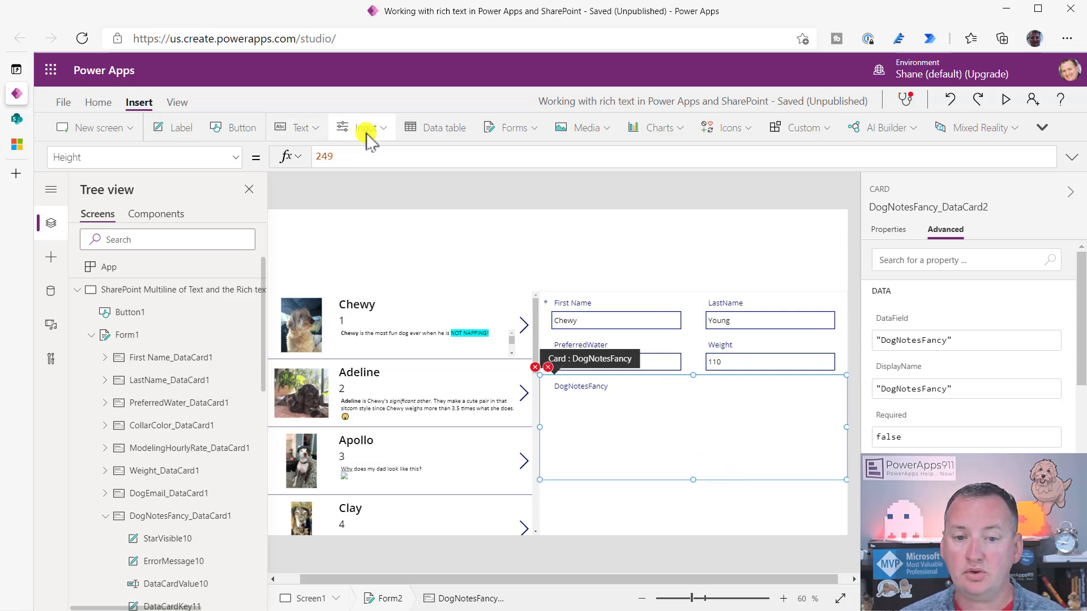
left_click(298, 126)
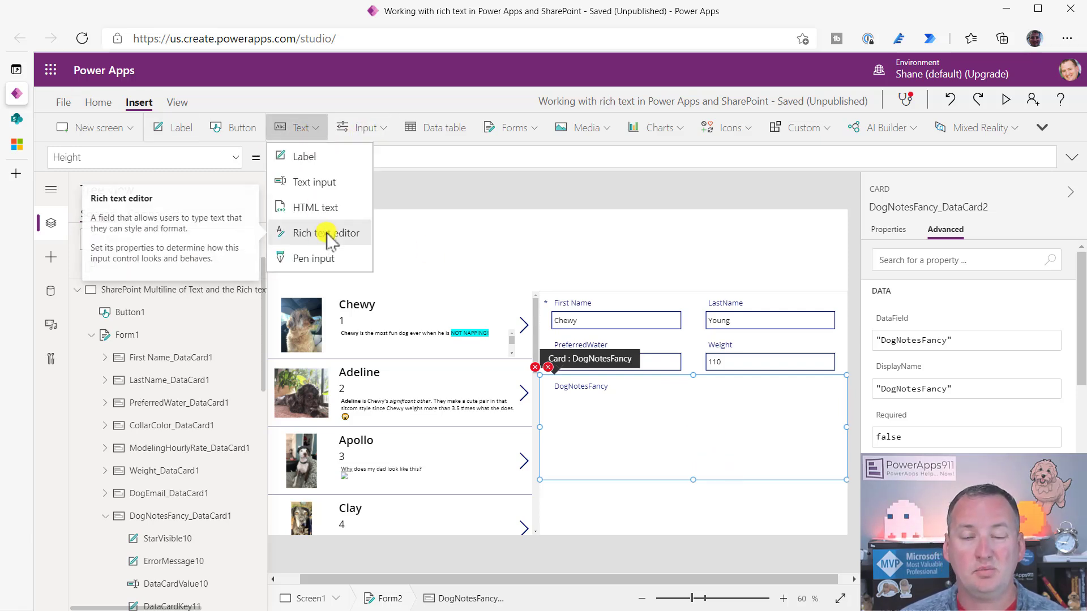
left_click(326, 233)
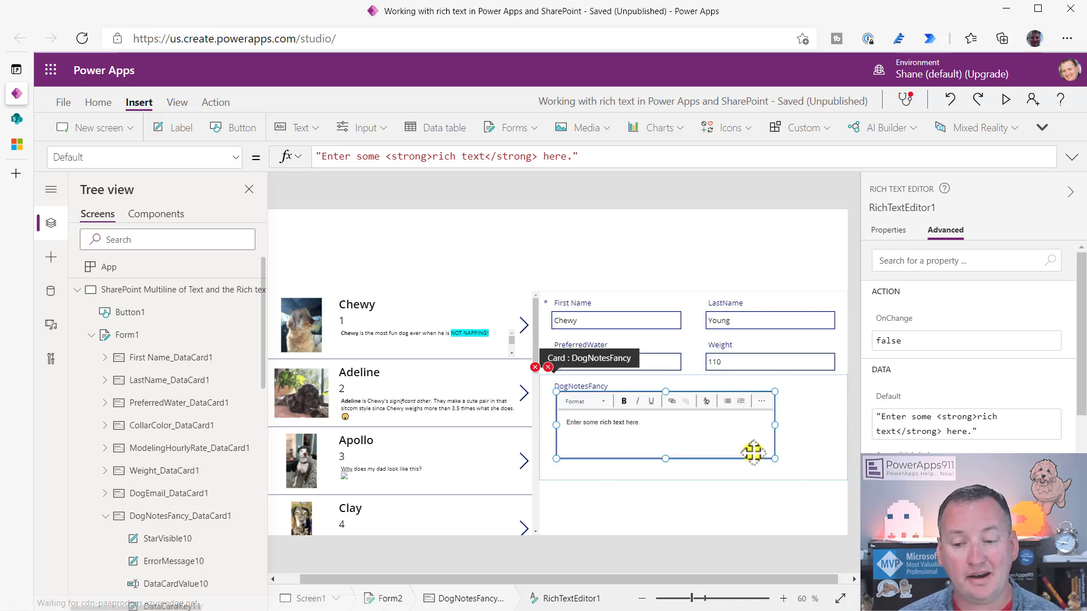
left_click_drag(752, 454, 835, 473)
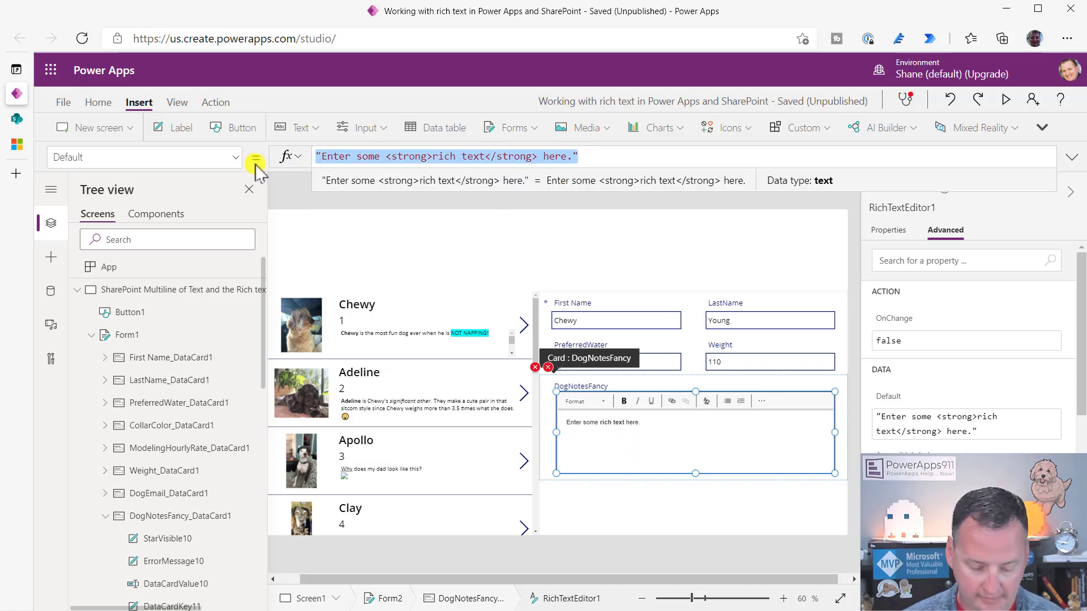
type("ThisItem")
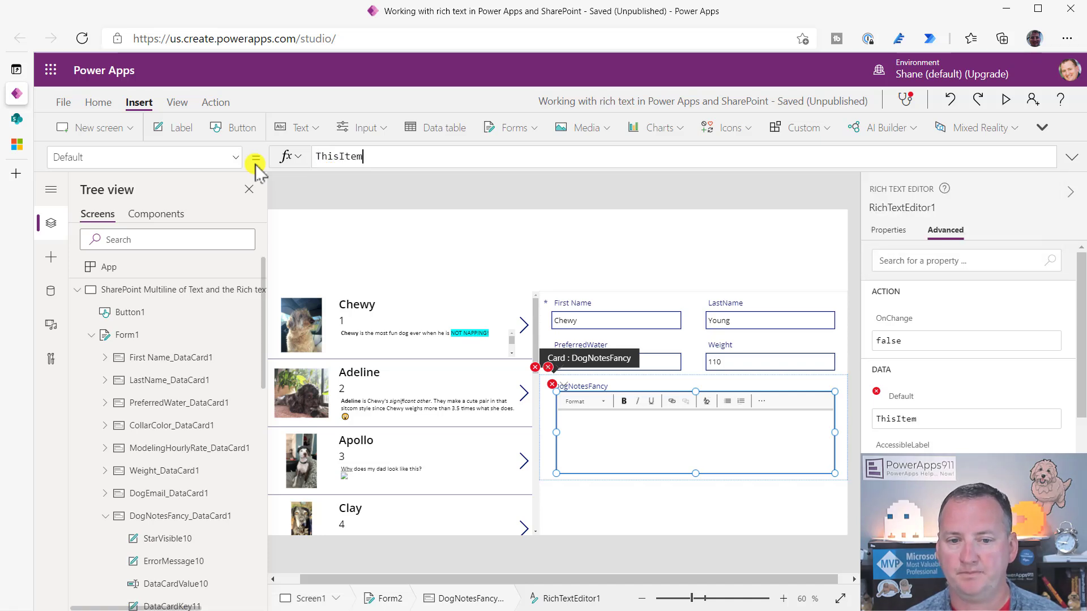
type(".dog")
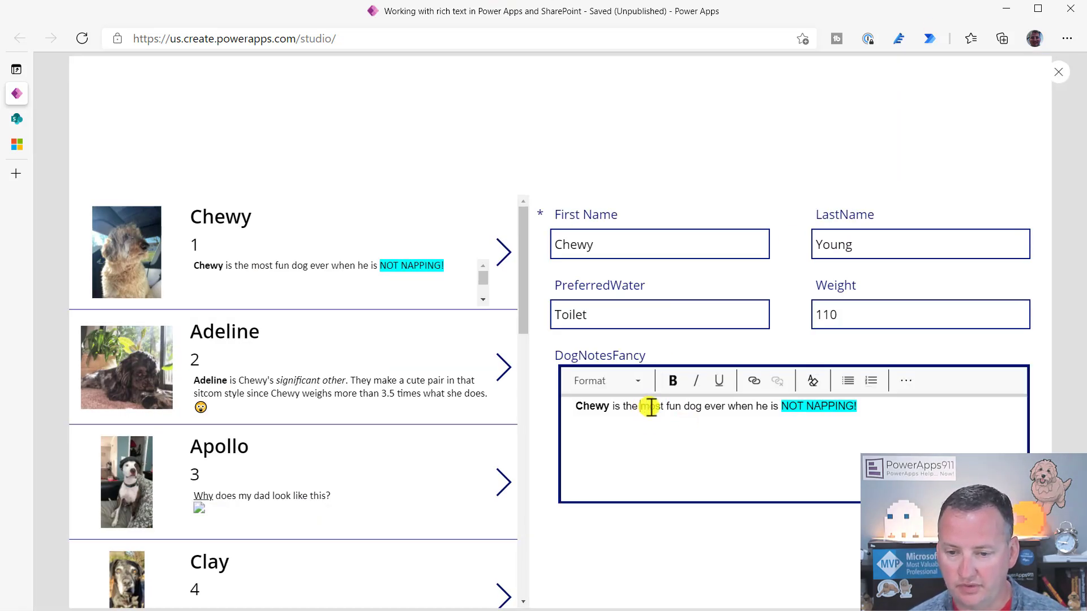
- In preview, select and underline 'most fun' in Chewy's note
left_click_drag(640, 407, 682, 407)
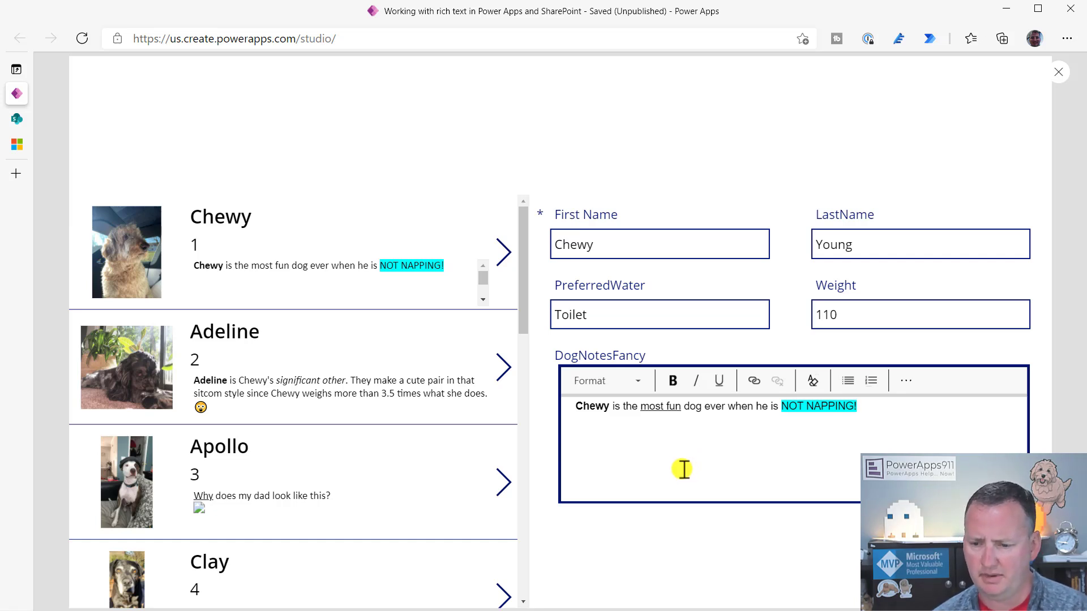
mouse_move(684, 456)
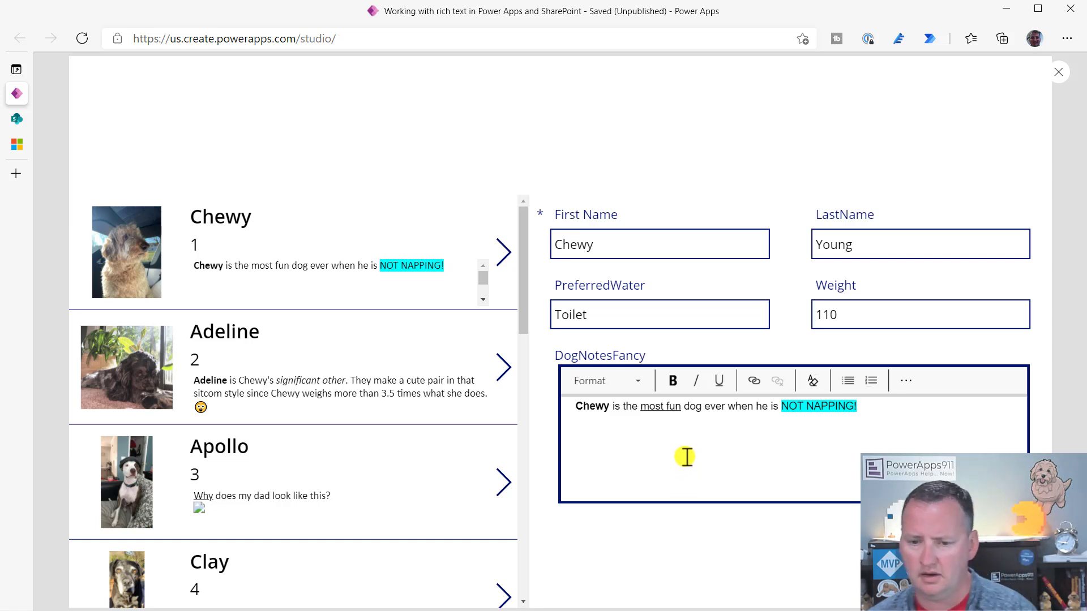
mouse_move(1058, 71)
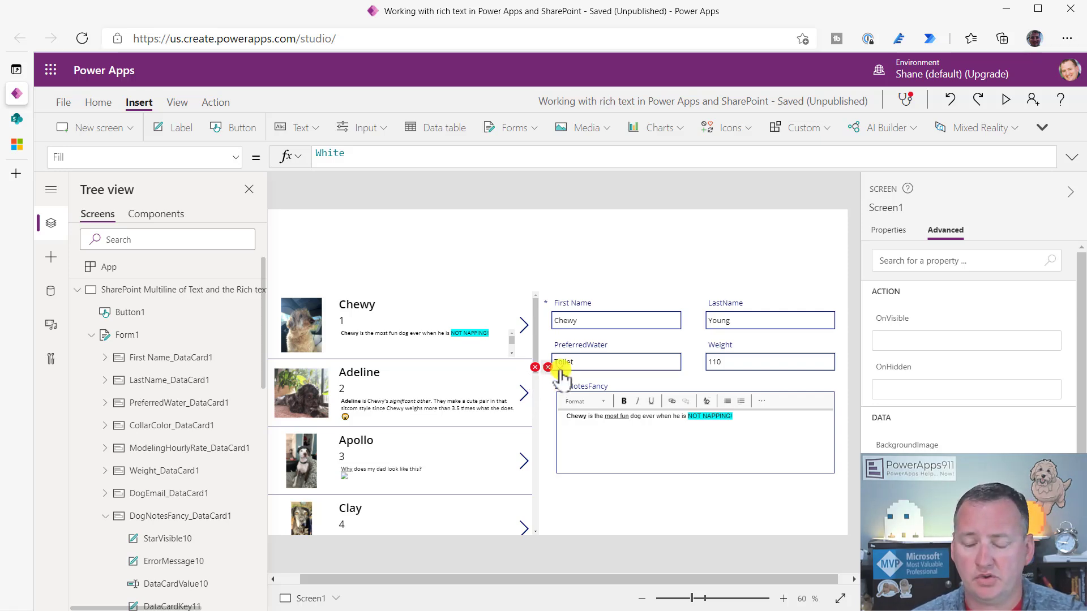
- Replace the card's broken DataCardValue21 formulas, setting Update to RichTextEditor1.HtmlText
left_click(546, 366)
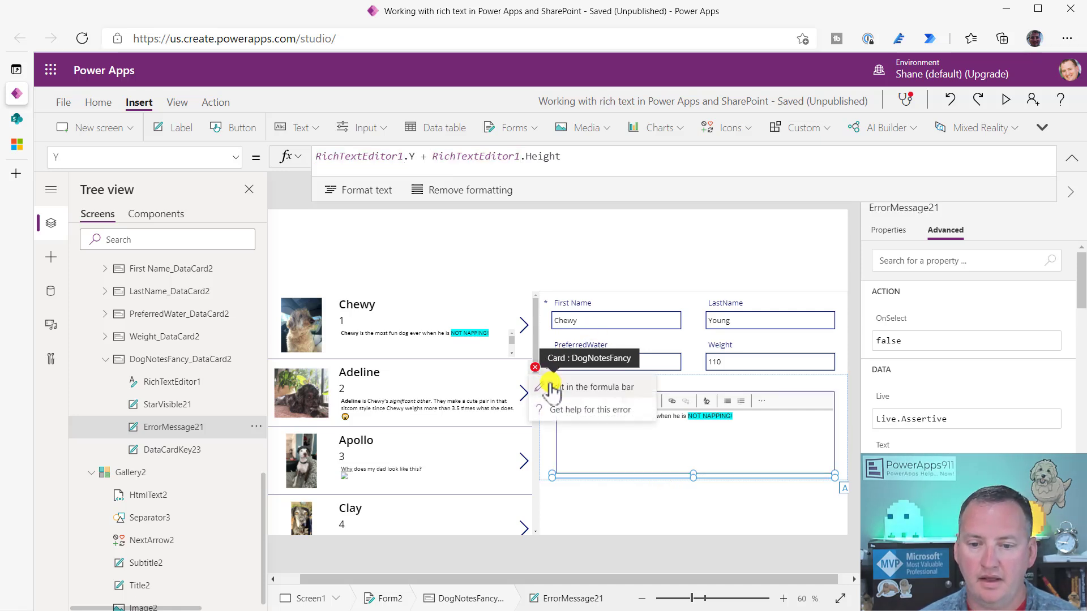
left_click(180, 359)
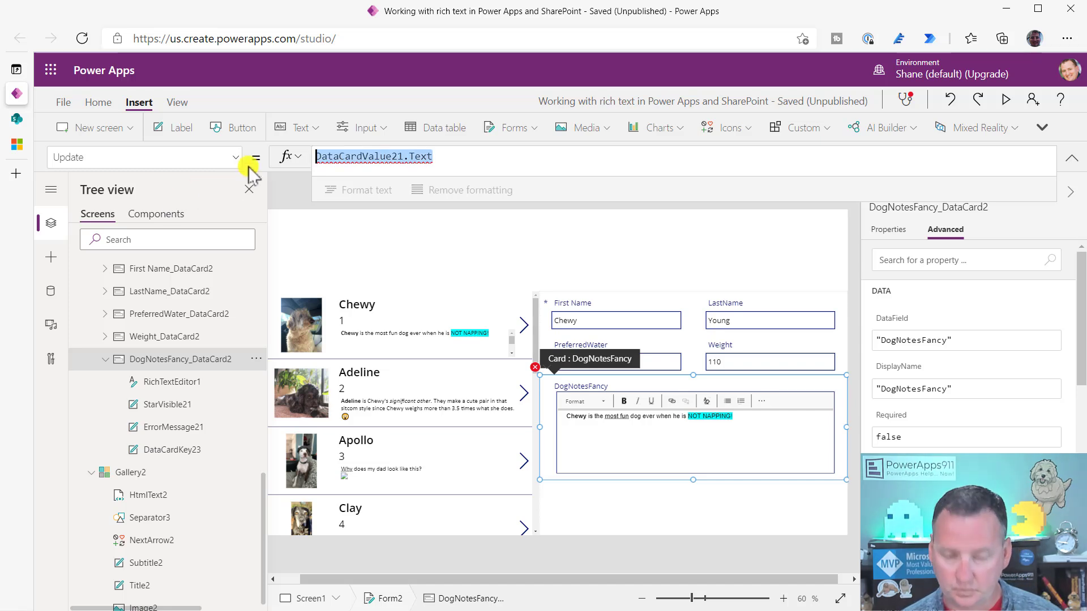
type("ric")
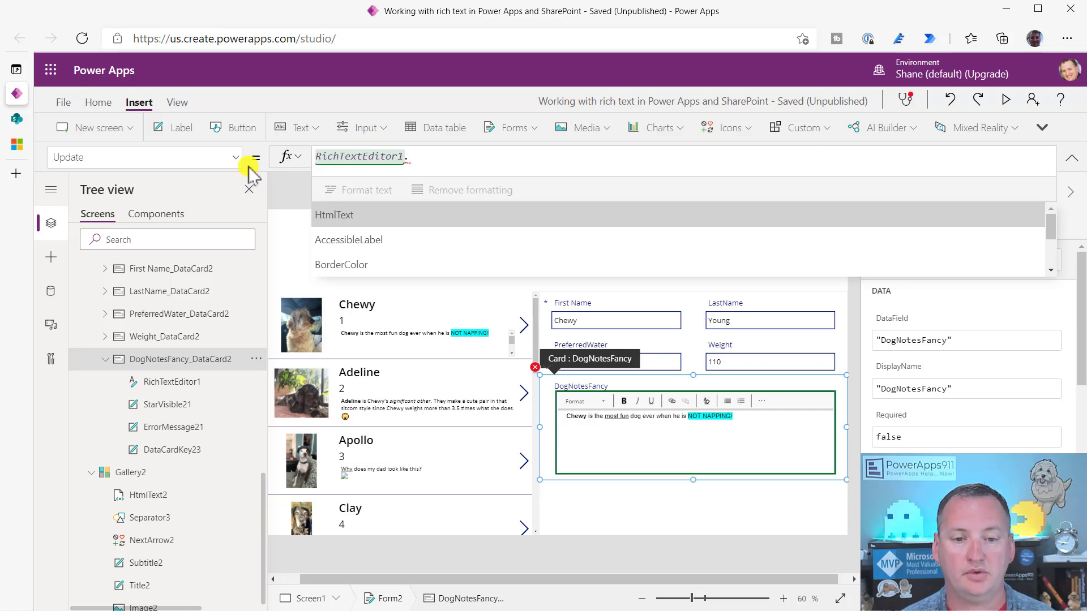
left_click(334, 215)
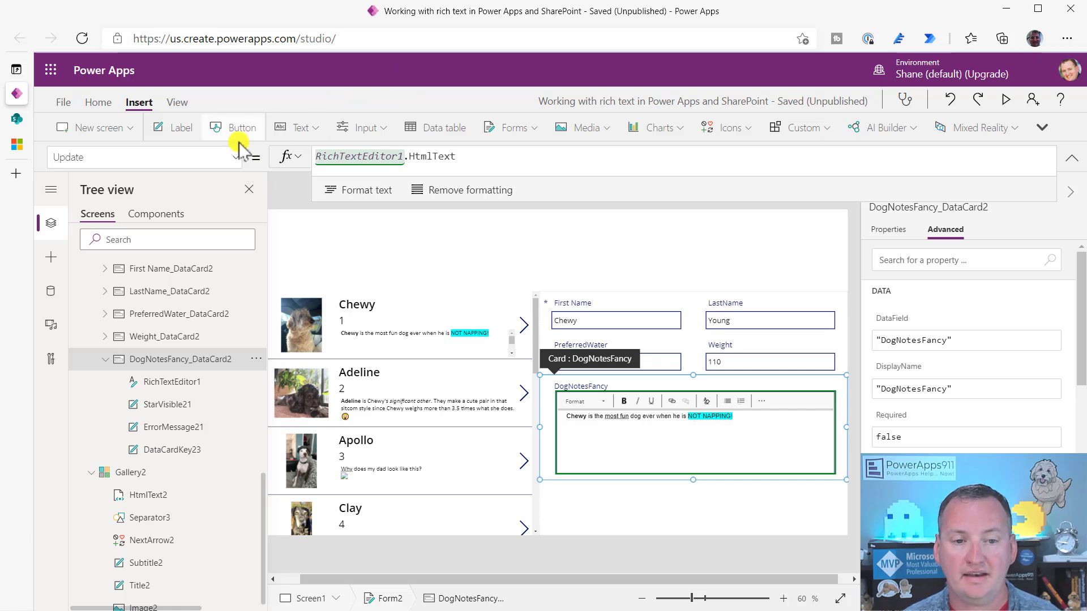
- Insert a button above Form2 with OnSelect set to SubmitForm(Form2)
left_click(241, 126)
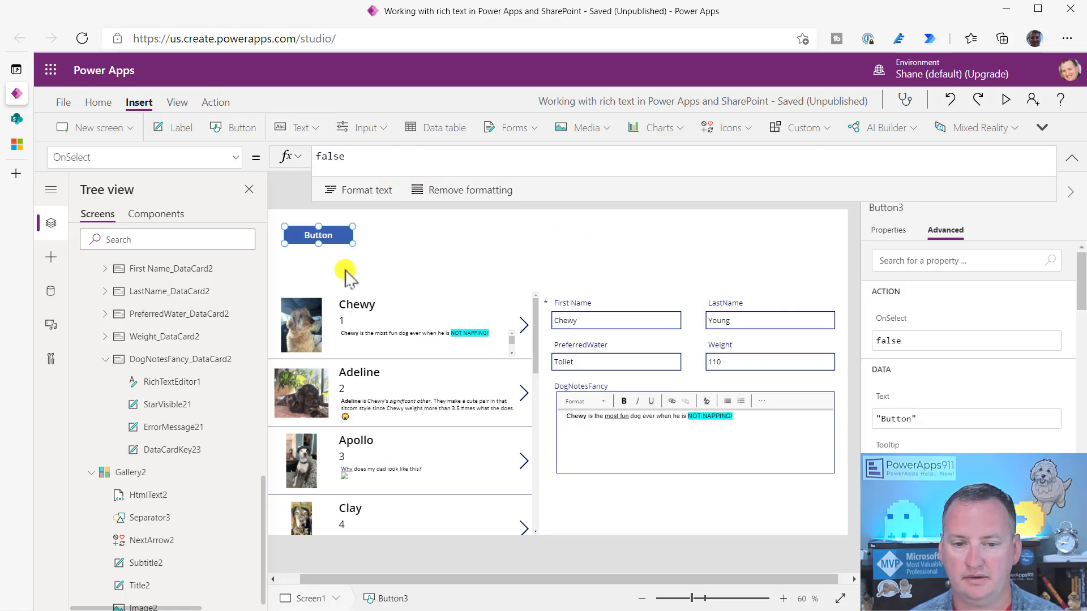
left_click_drag(318, 235, 680, 266)
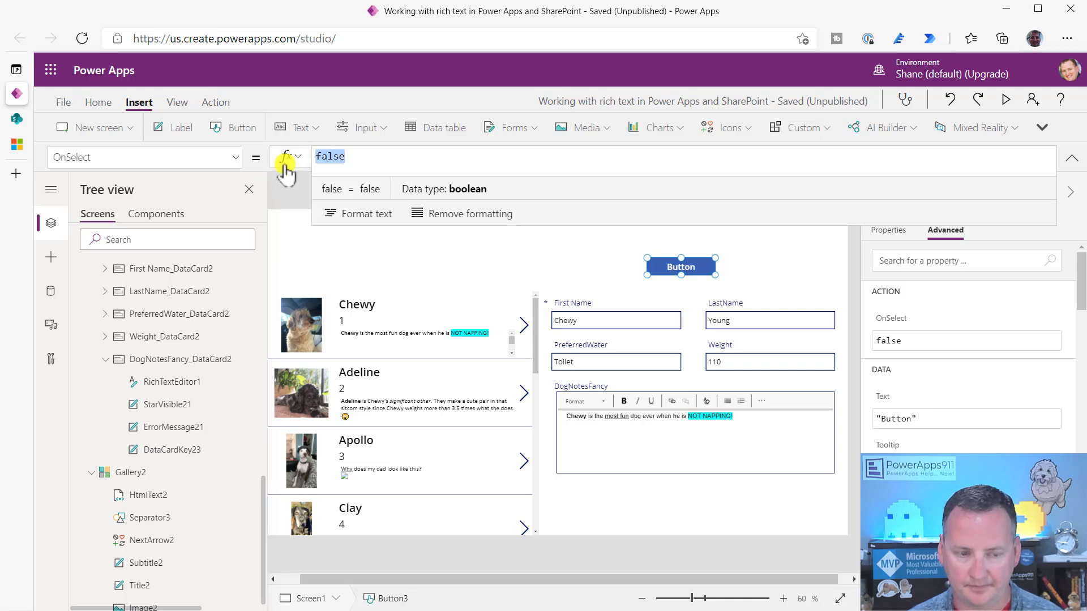
type("submi")
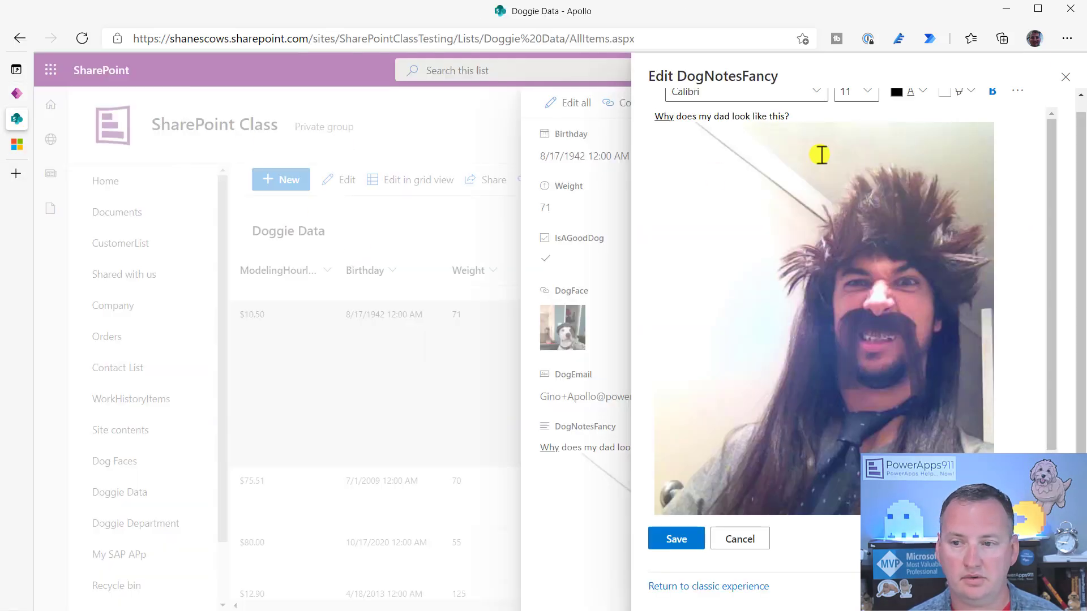
- Close Apollo's DogNotesFancy editor, check Chewy's note in Doggie Data, and return to Power Apps
left_click(676, 538)
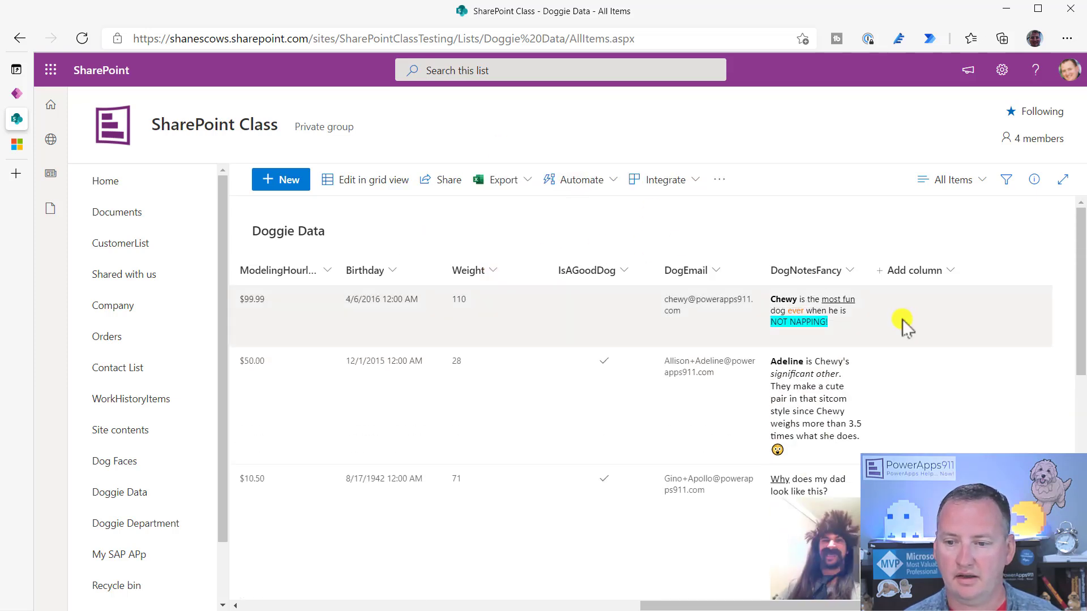
mouse_move(847, 326)
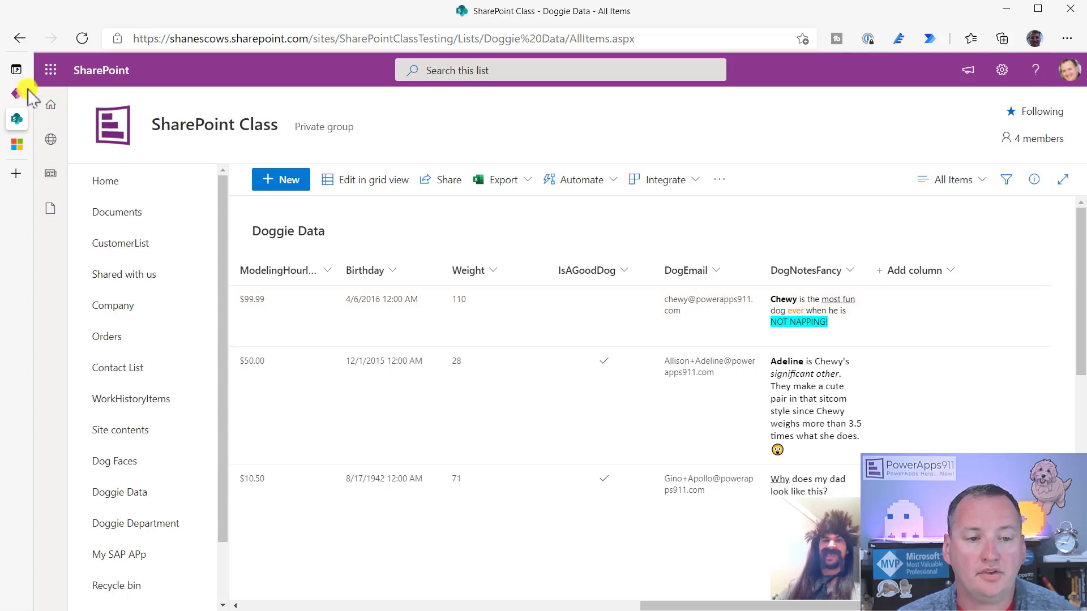
left_click(16, 93)
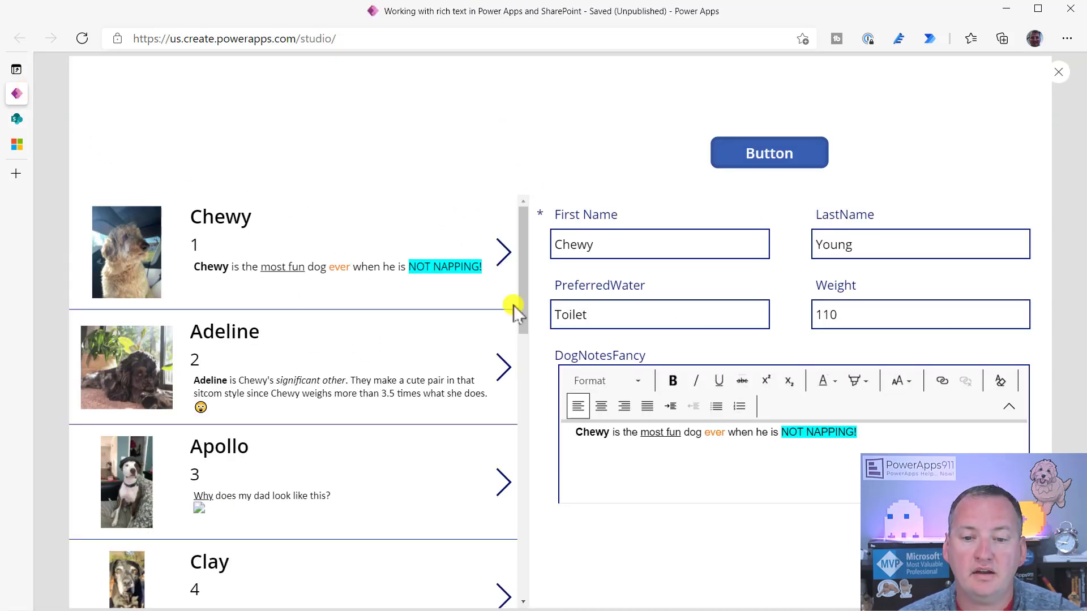
- Close the app preview to return to the studio canvas with Gallery2 selected
left_click(1058, 72)
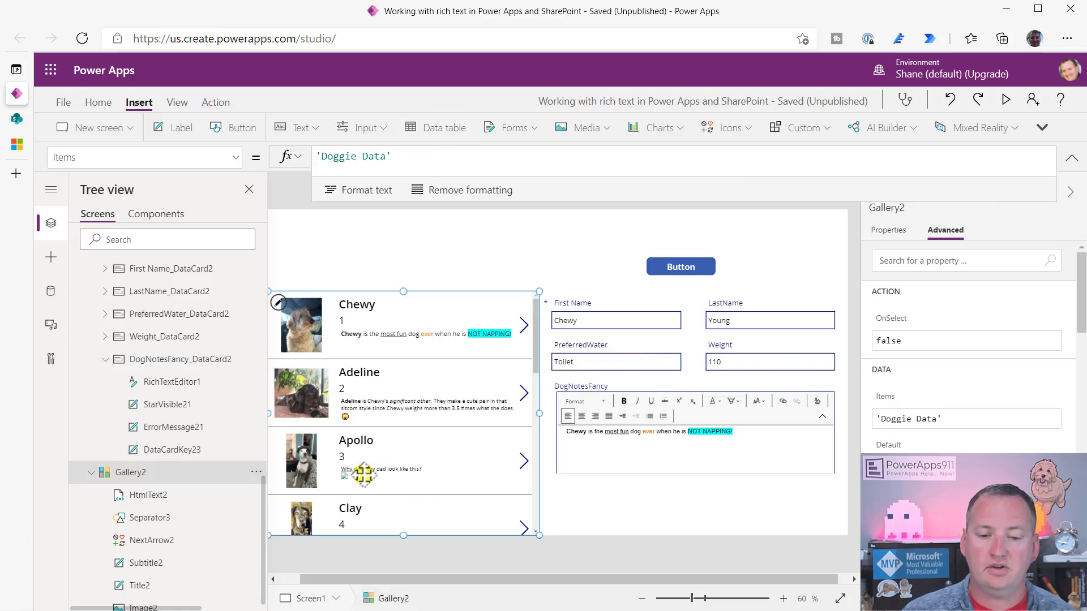
mouse_move(735, 266)
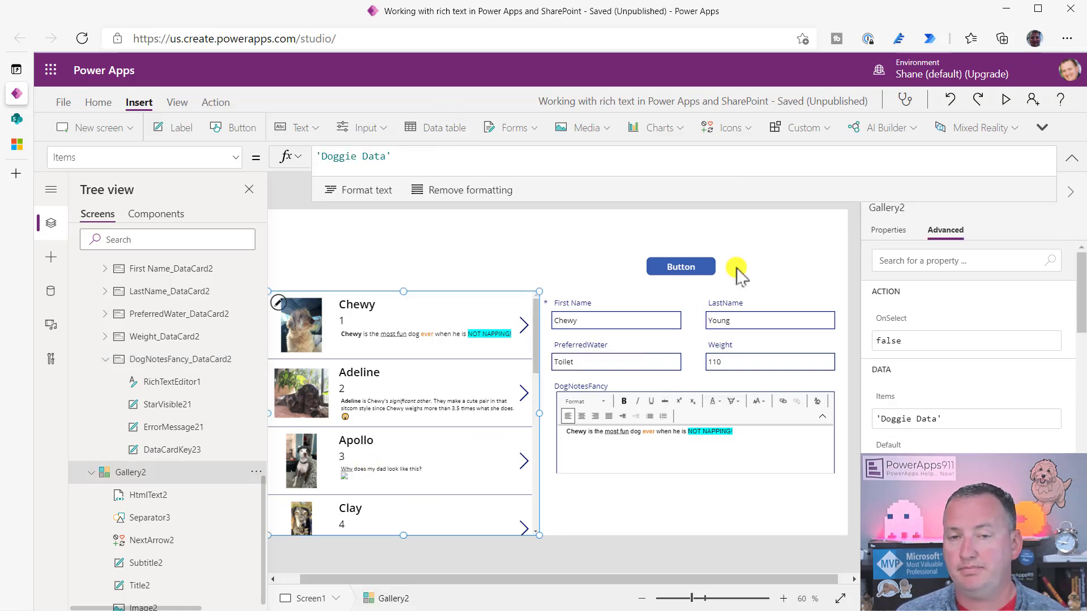